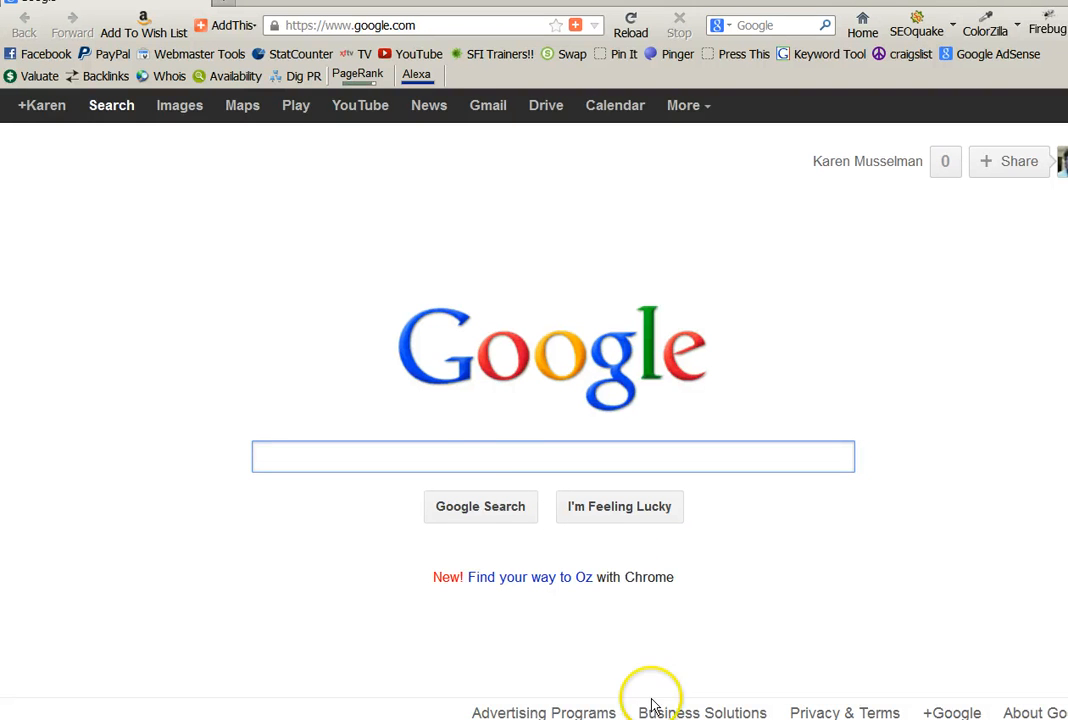
Search Google for 'express scribe' and bring up the results
left_click(552, 456)
type("express")
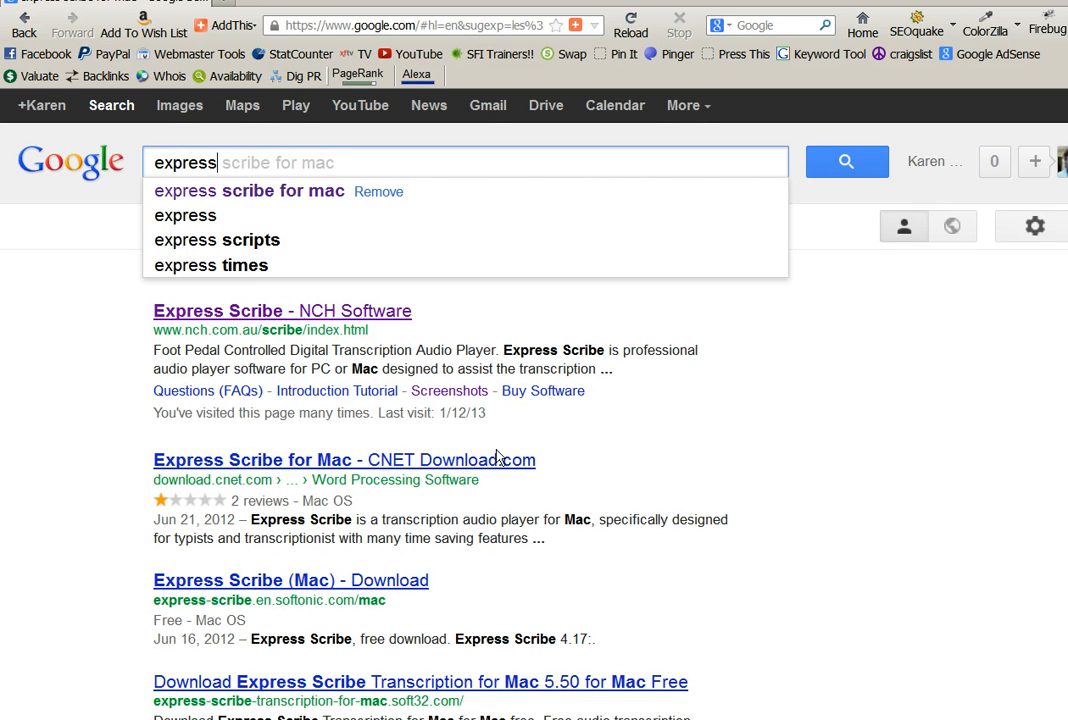
mouse_move(240, 168)
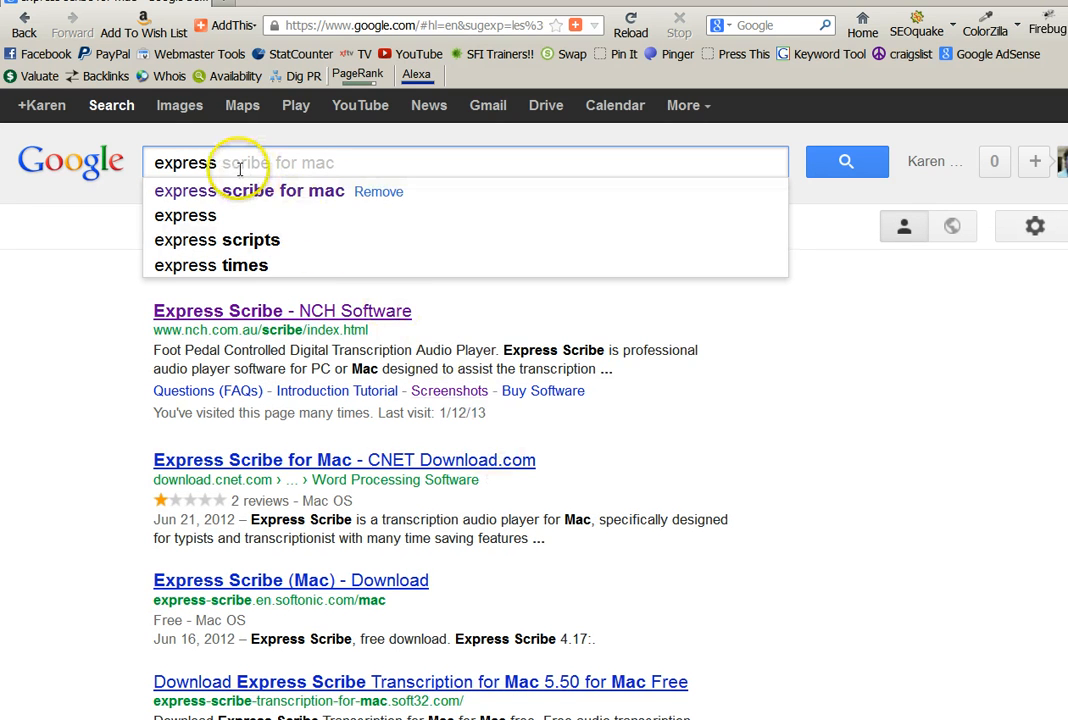
mouse_move(180, 300)
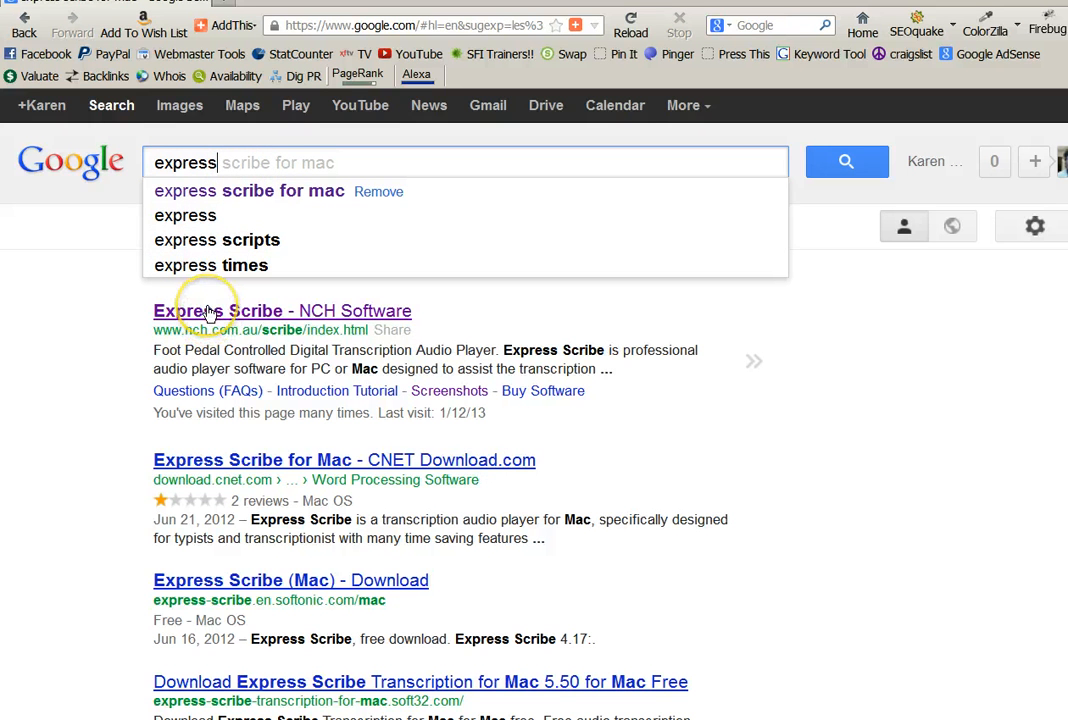
Follow the 'Express Scribe - NCH Software' result to the product page
left_click(282, 312)
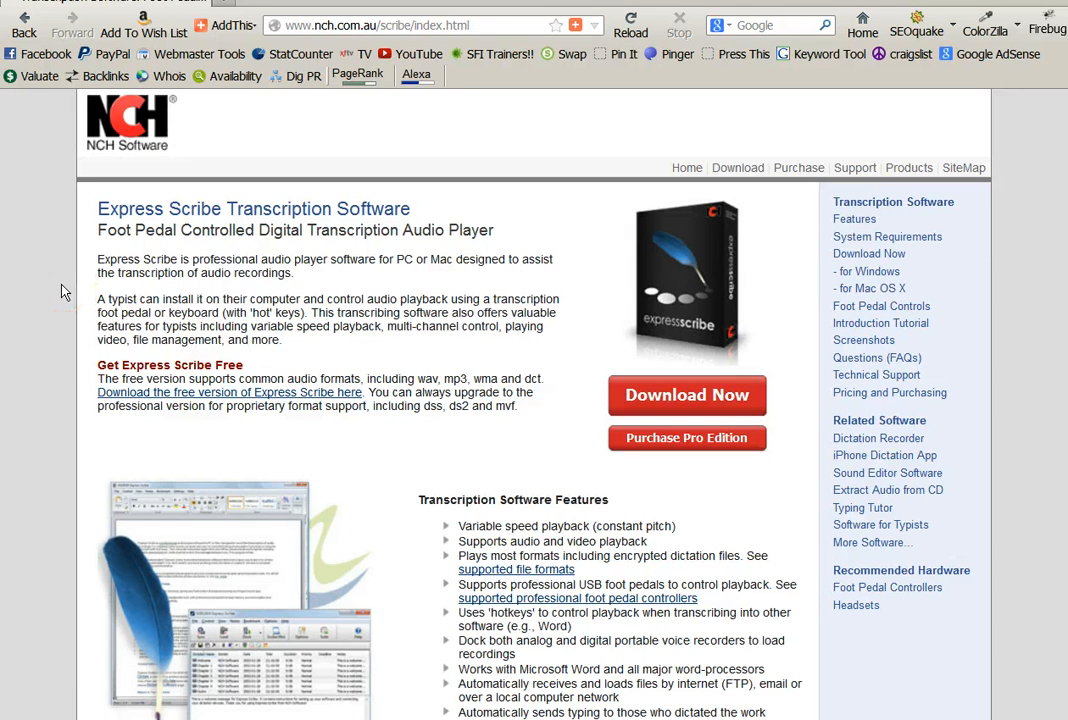
mouse_move(56, 312)
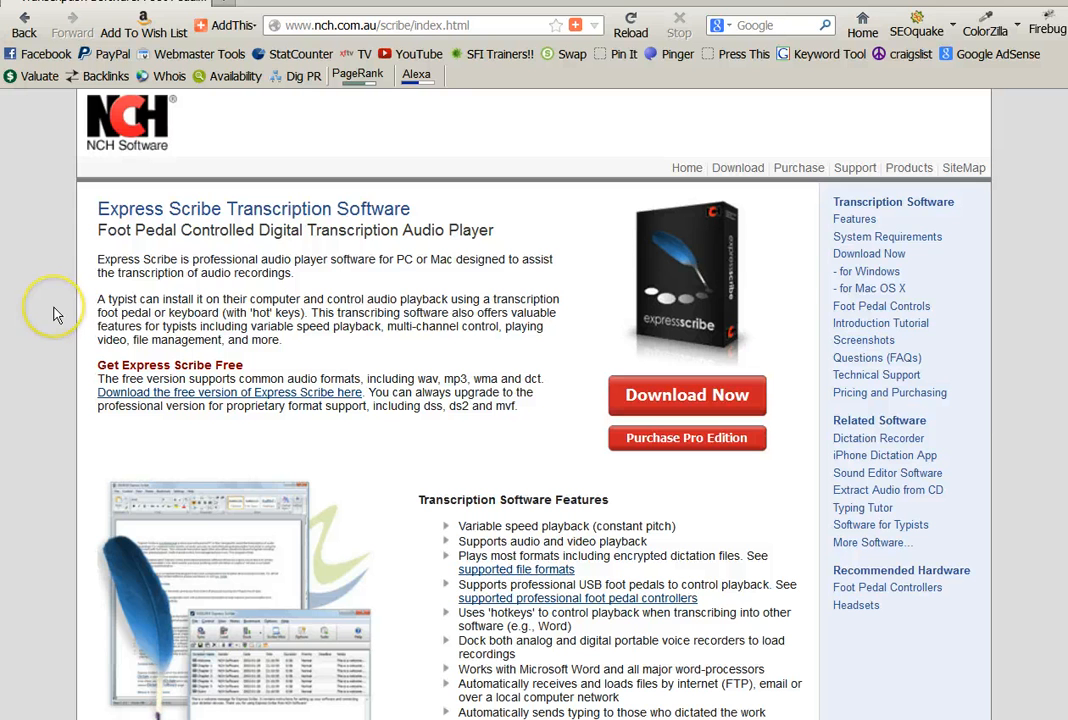
mouse_move(56, 314)
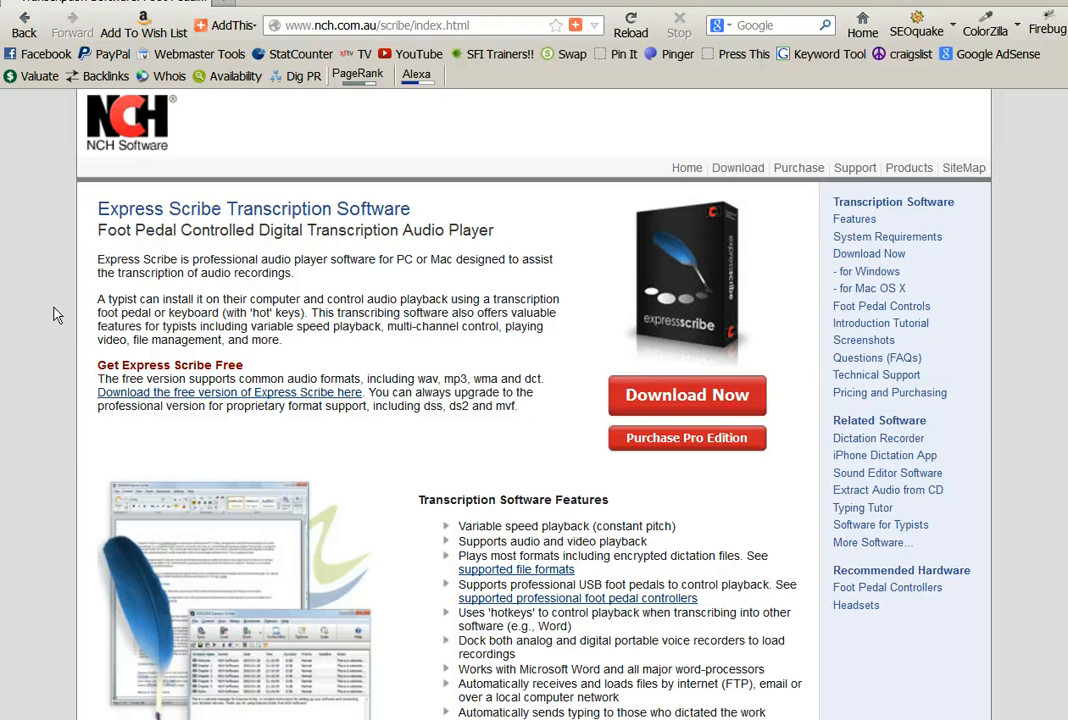
mouse_move(1016, 294)
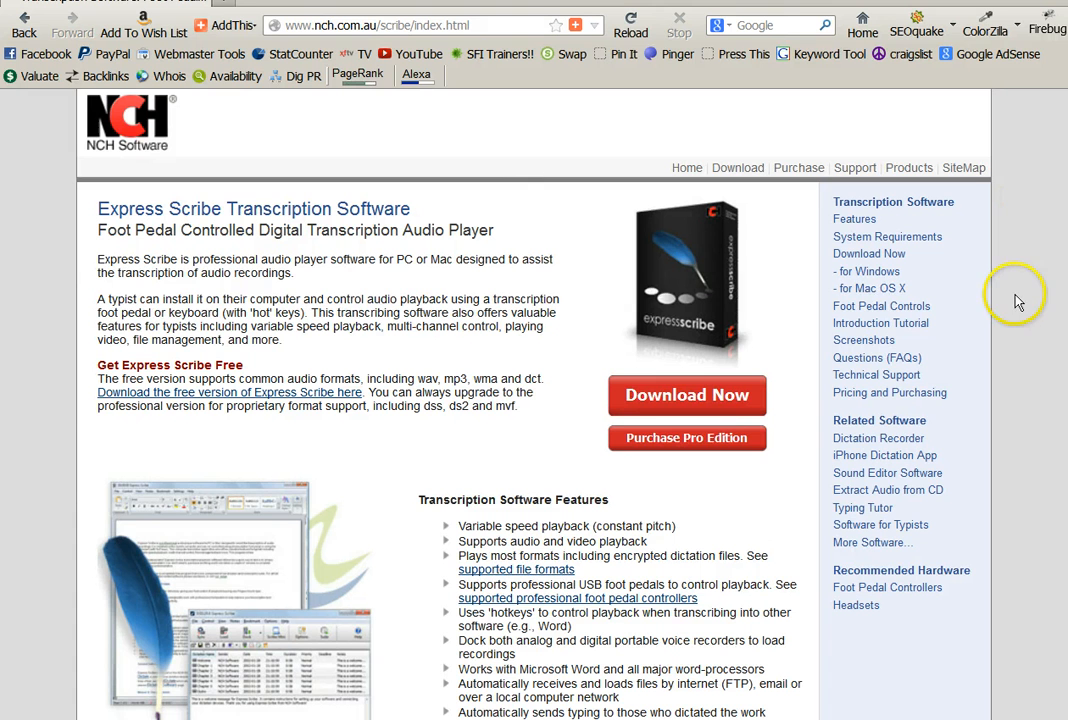
mouse_move(688, 396)
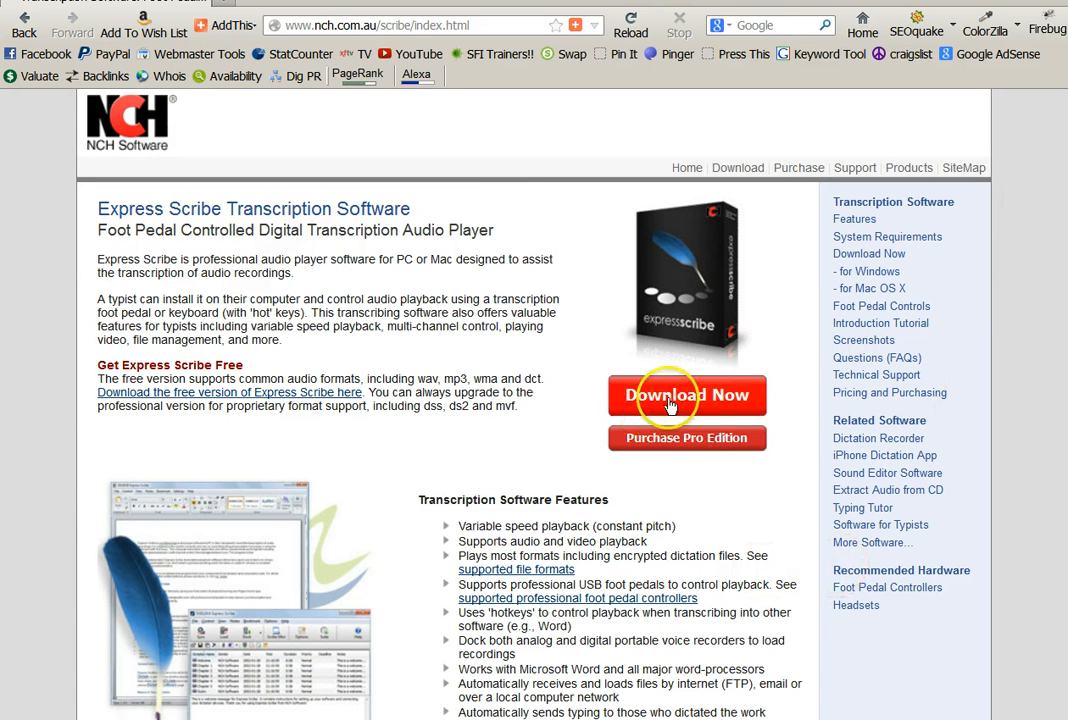
mouse_move(676, 464)
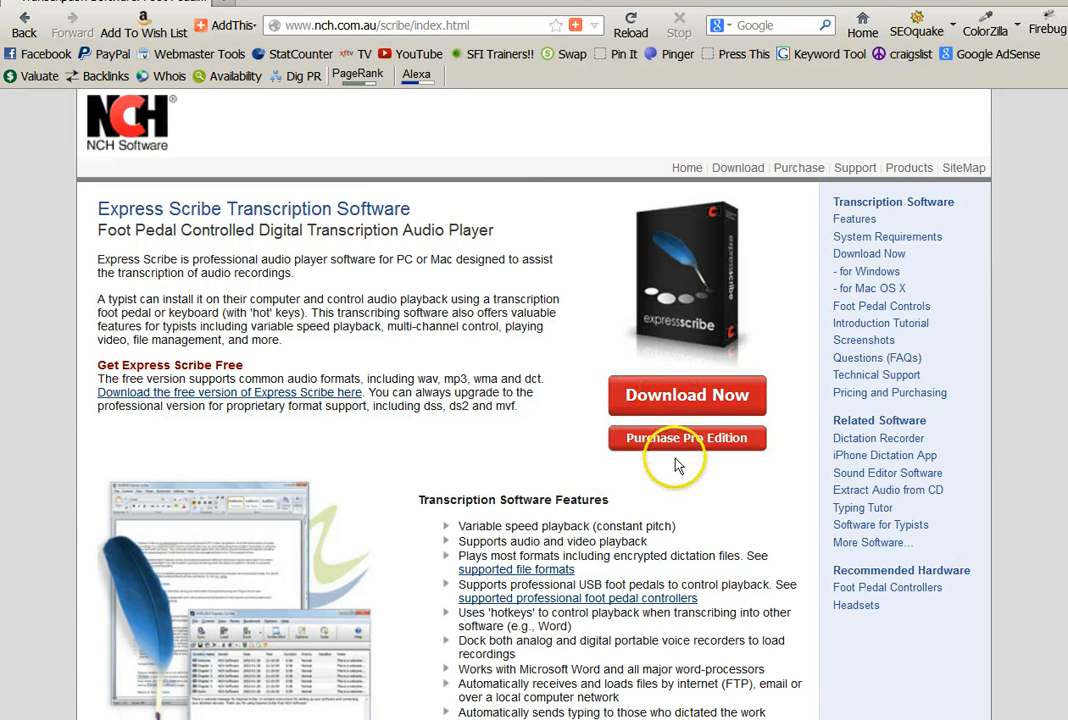
mouse_move(398, 362)
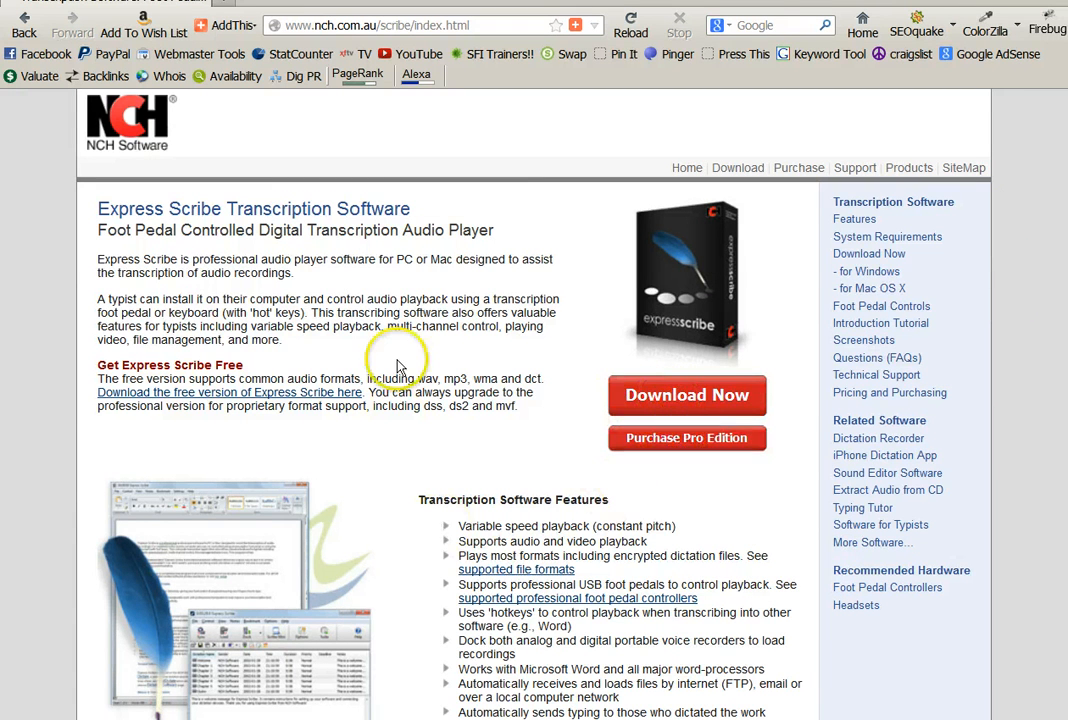
mouse_move(28, 522)
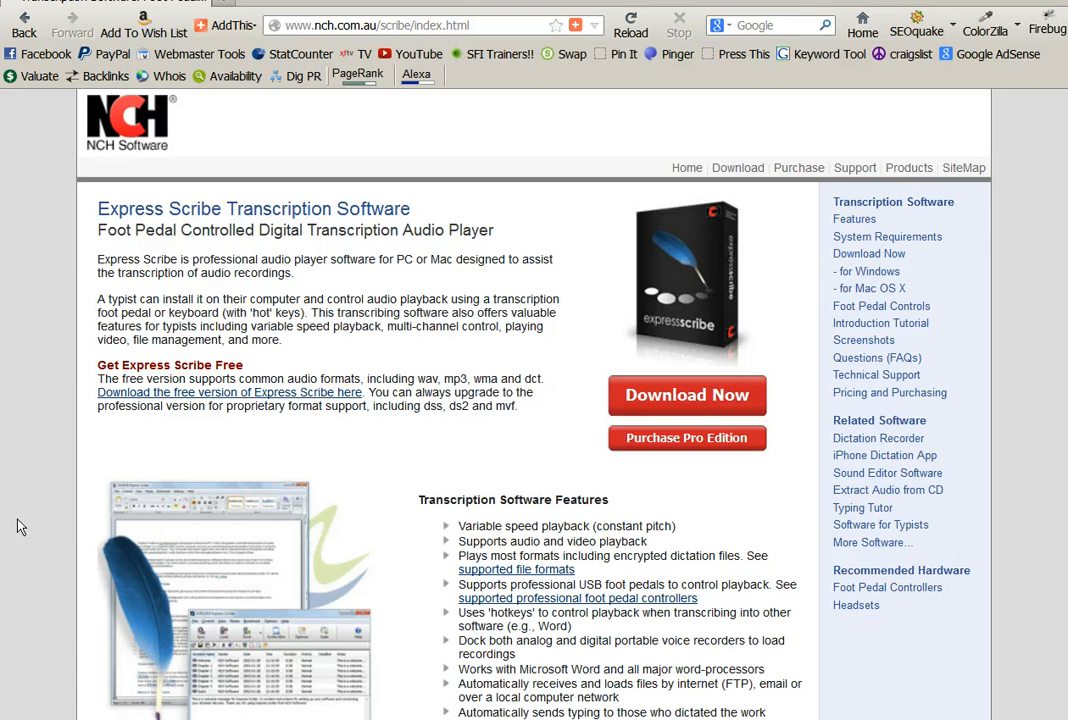
mouse_move(558, 424)
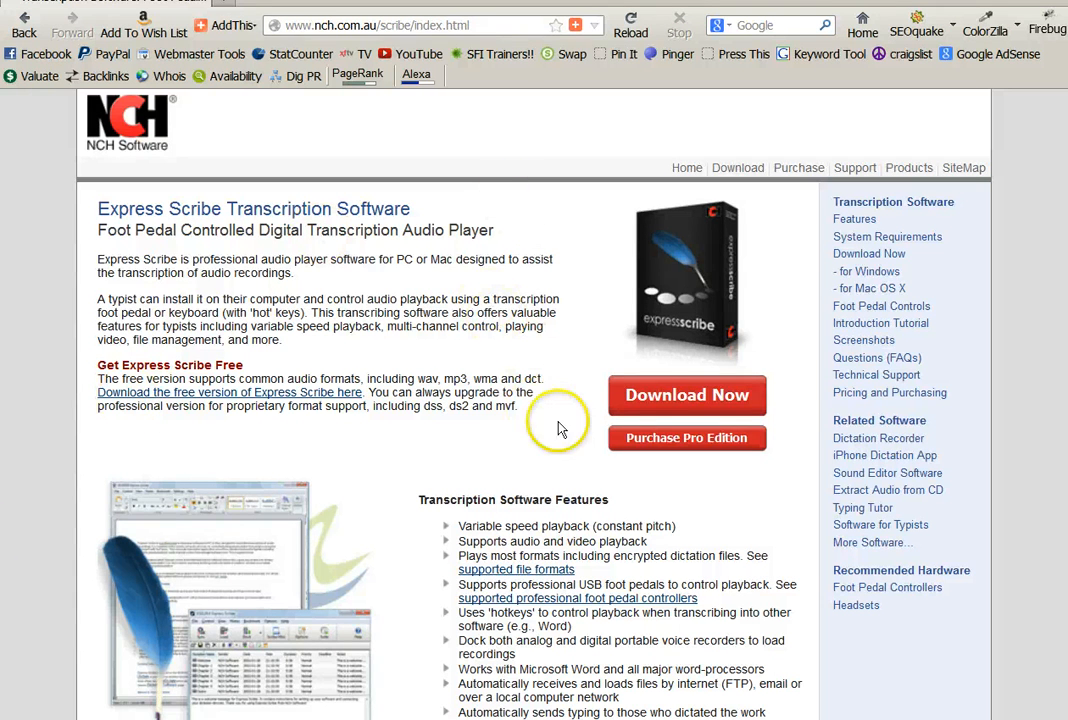
mouse_move(686, 394)
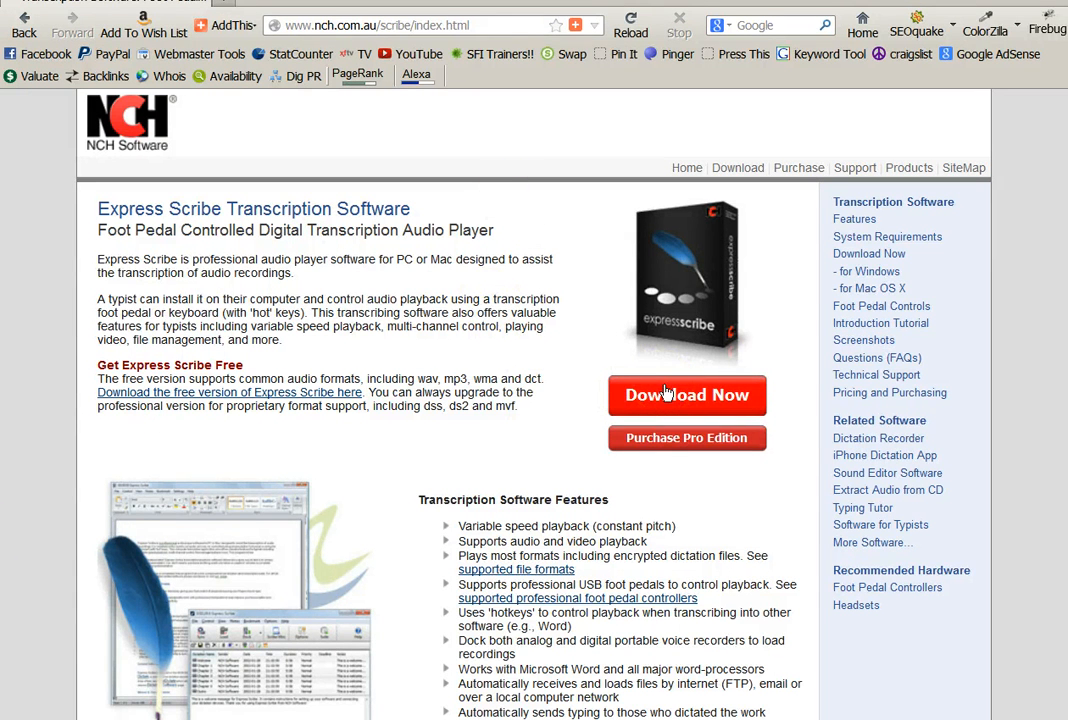
mouse_move(22, 384)
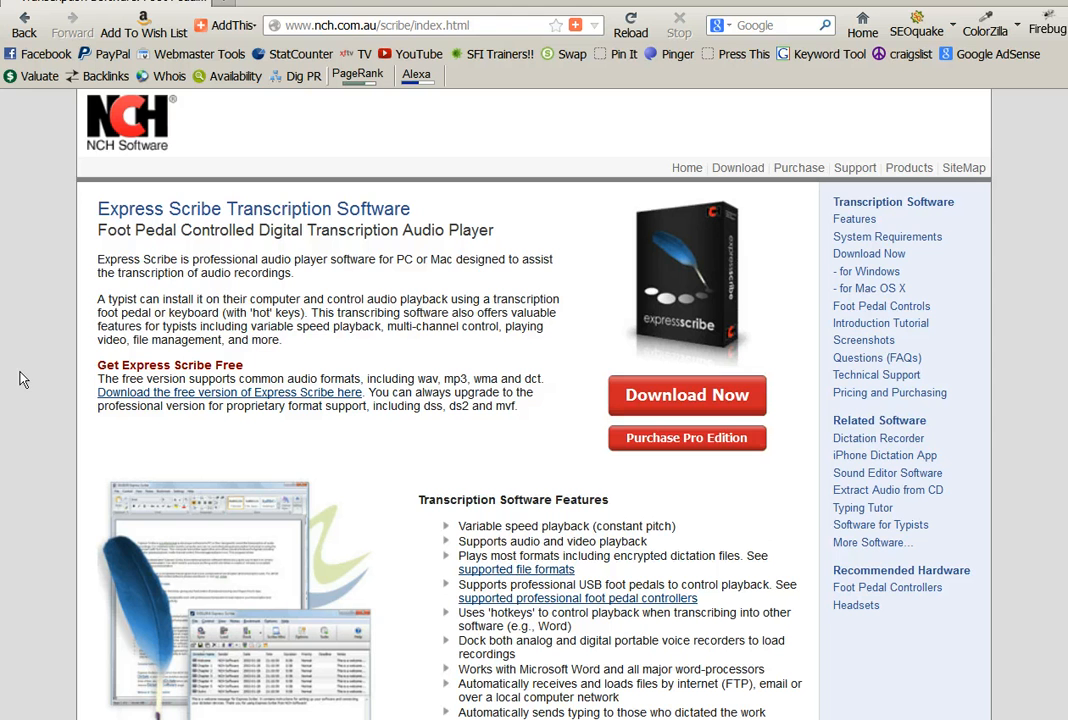
mouse_move(1040, 240)
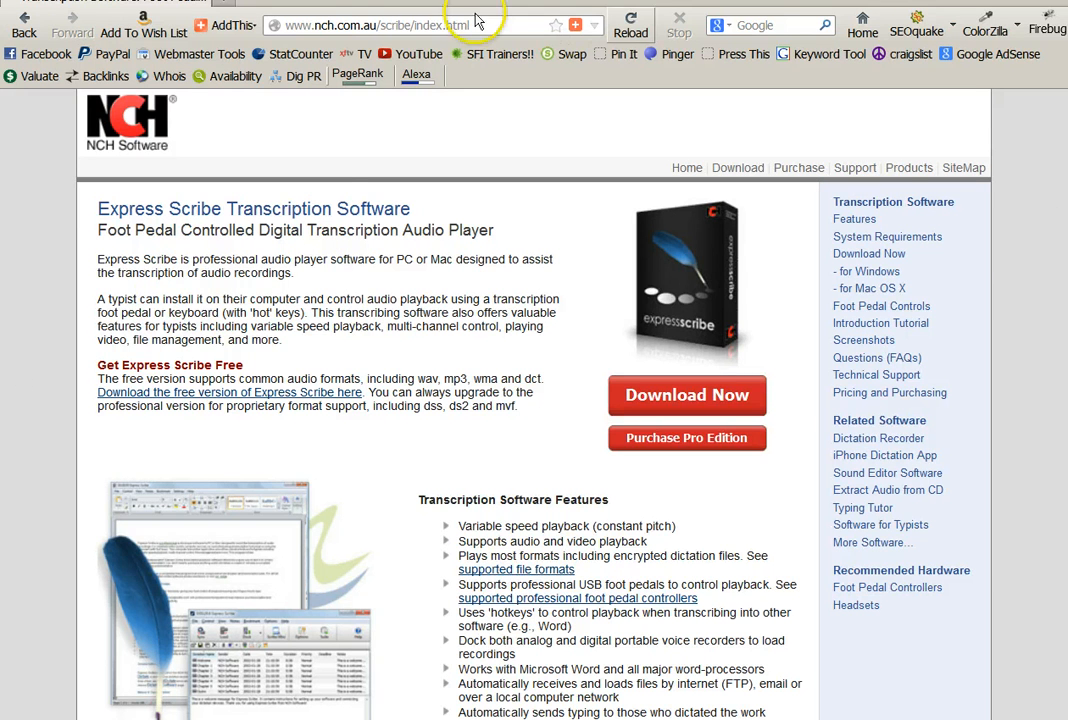
mouse_move(876, 332)
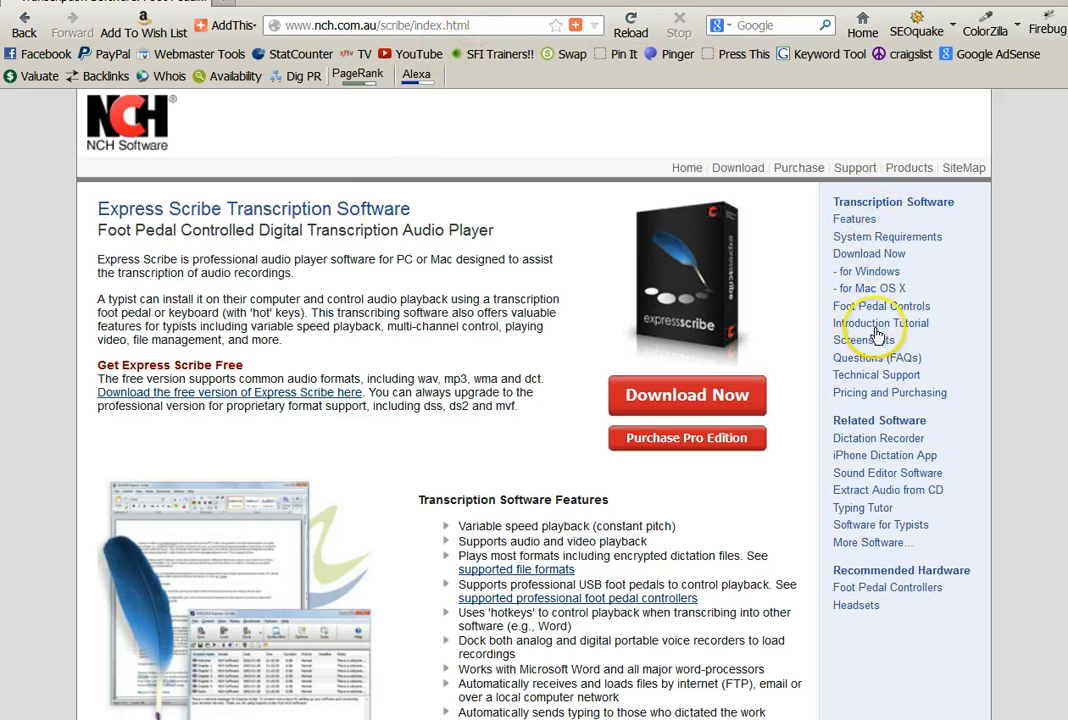
mouse_move(888, 404)
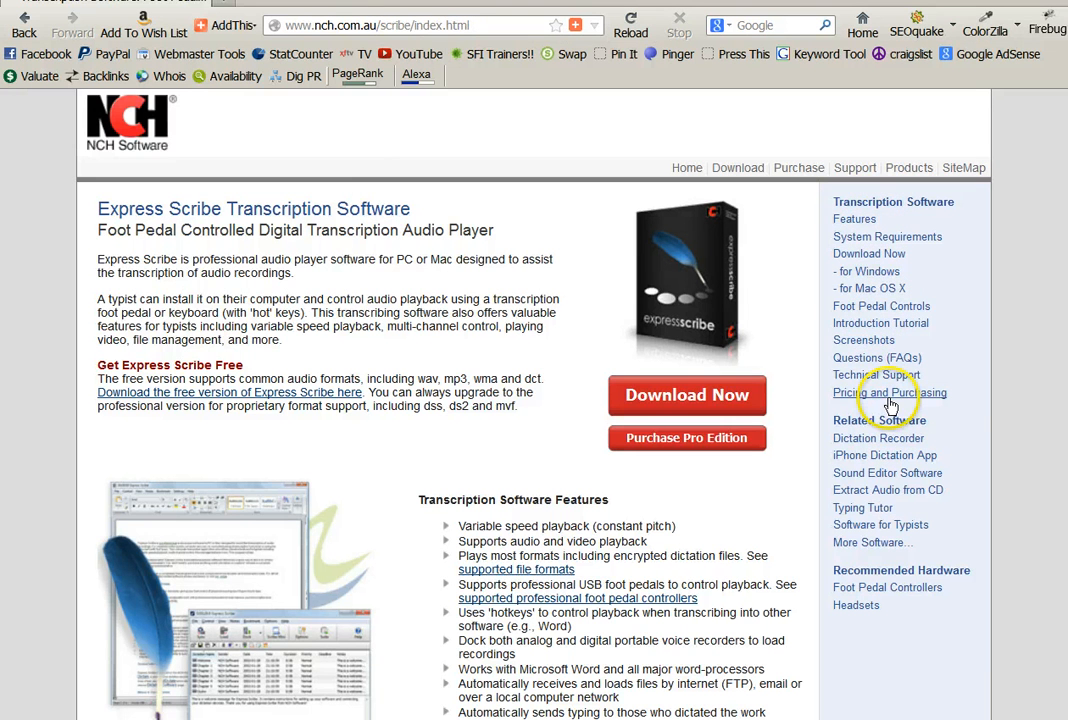
mouse_move(864, 340)
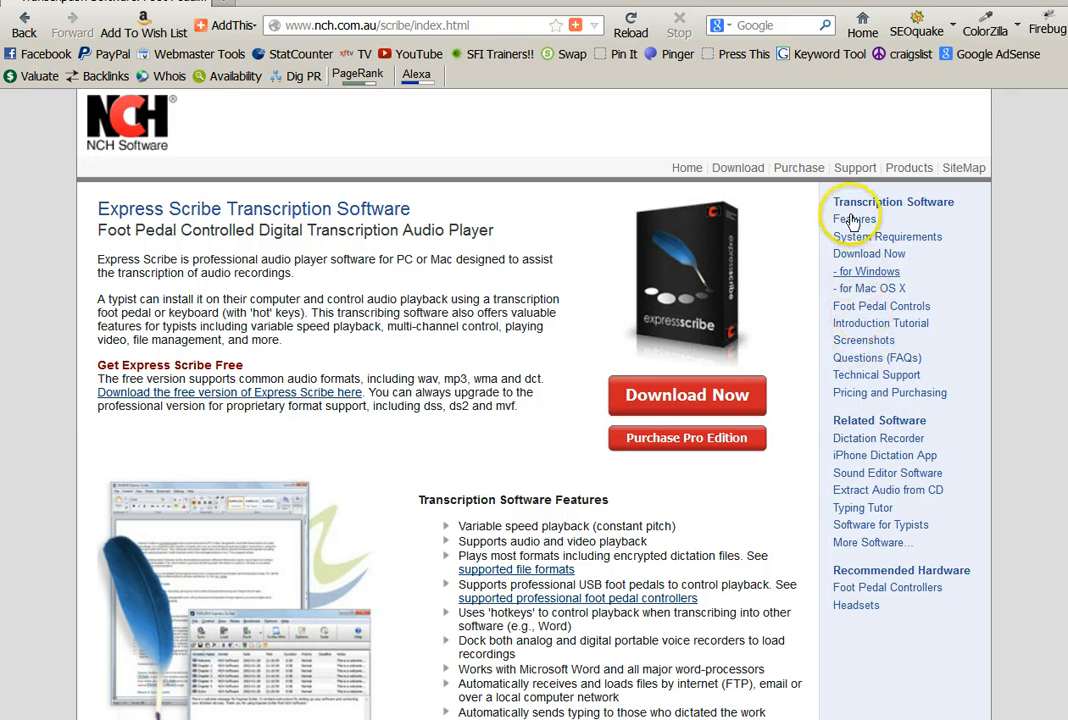
mouse_move(890, 356)
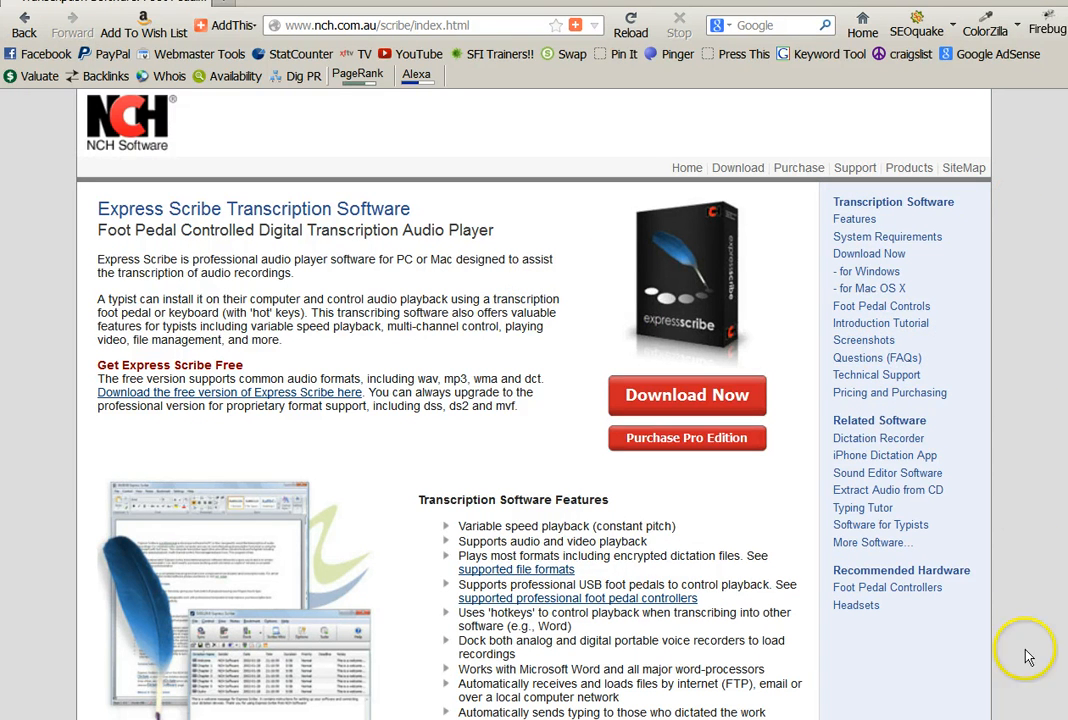
mouse_move(1010, 596)
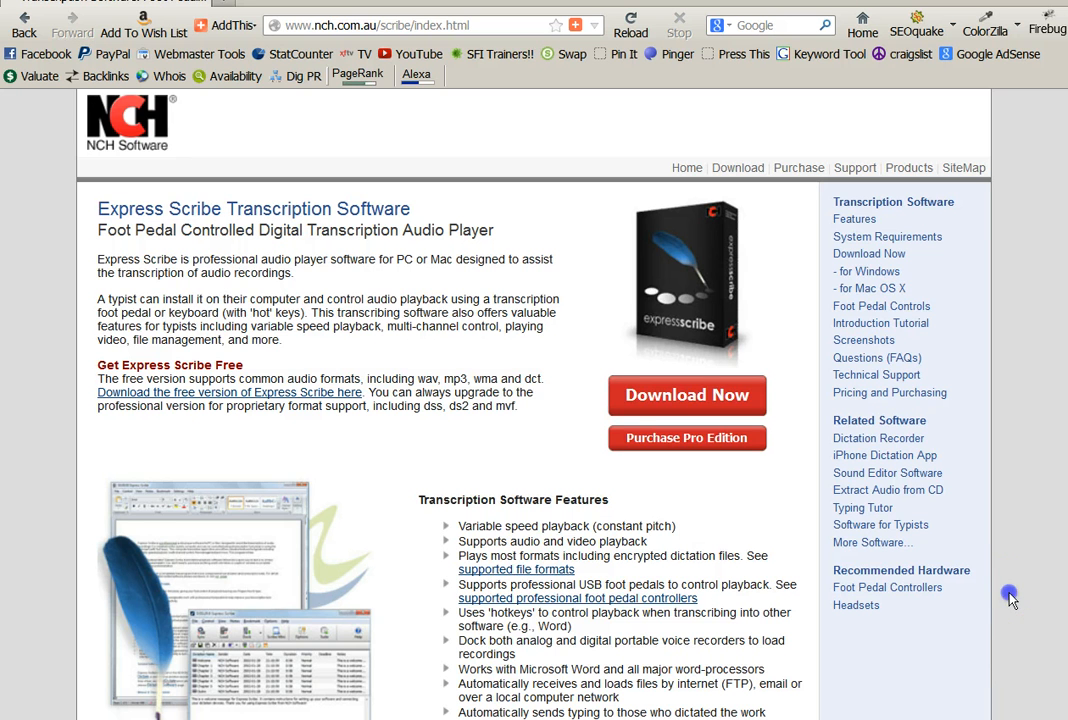
mouse_move(1010, 616)
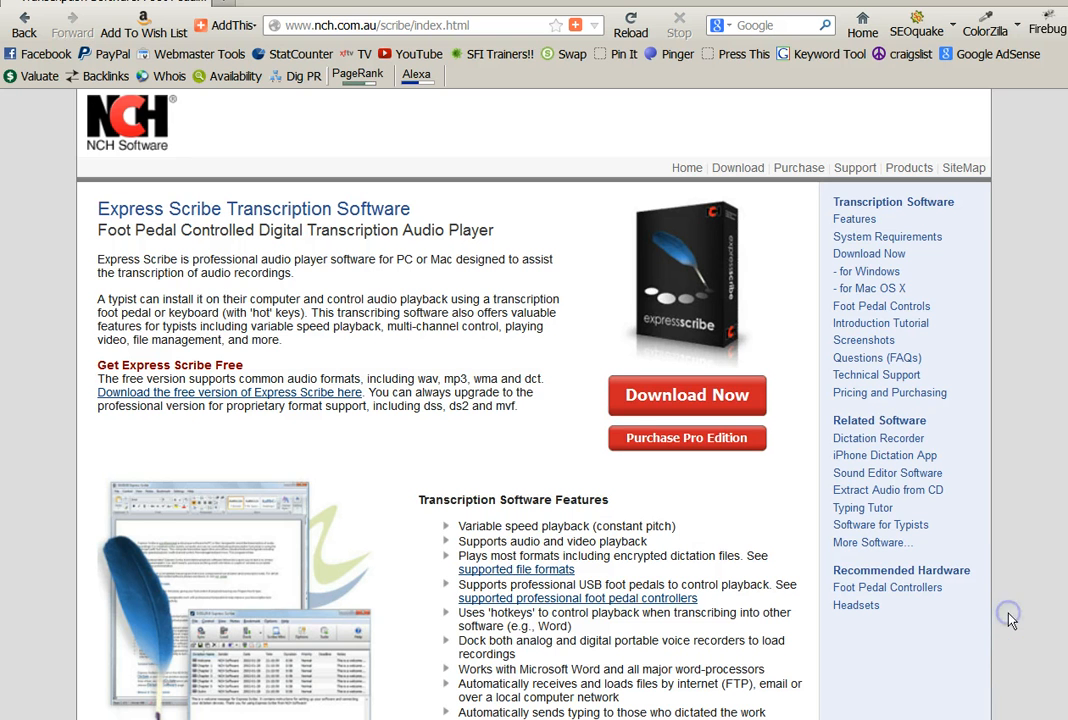
mouse_move(22, 472)
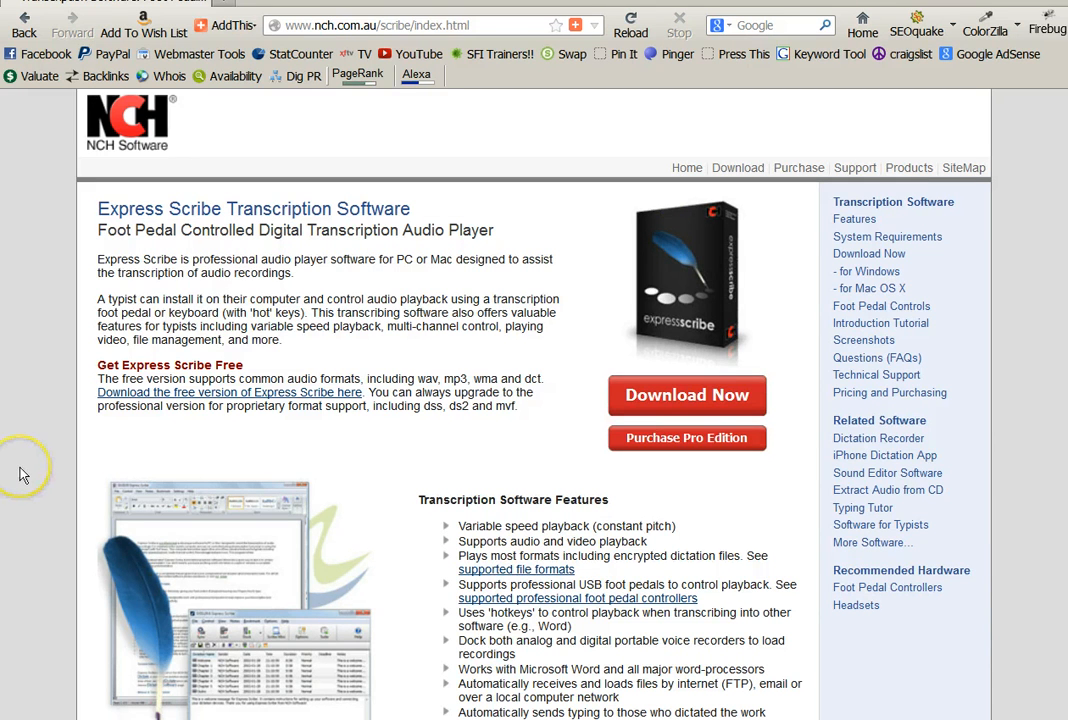
mouse_move(58, 114)
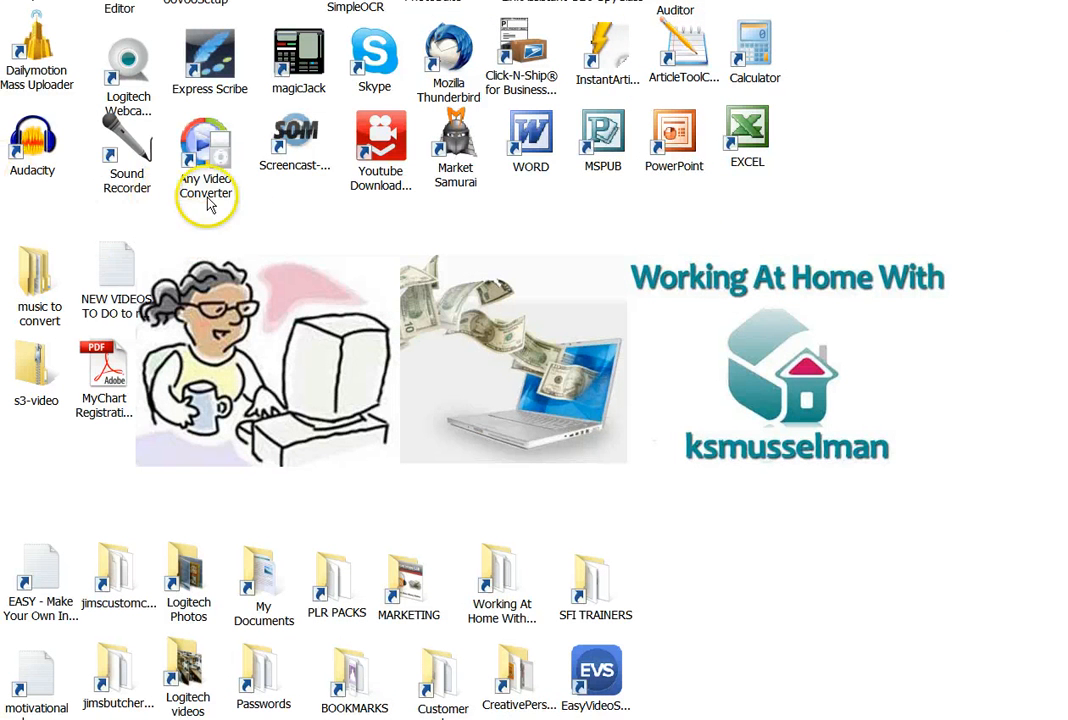
mouse_move(240, 44)
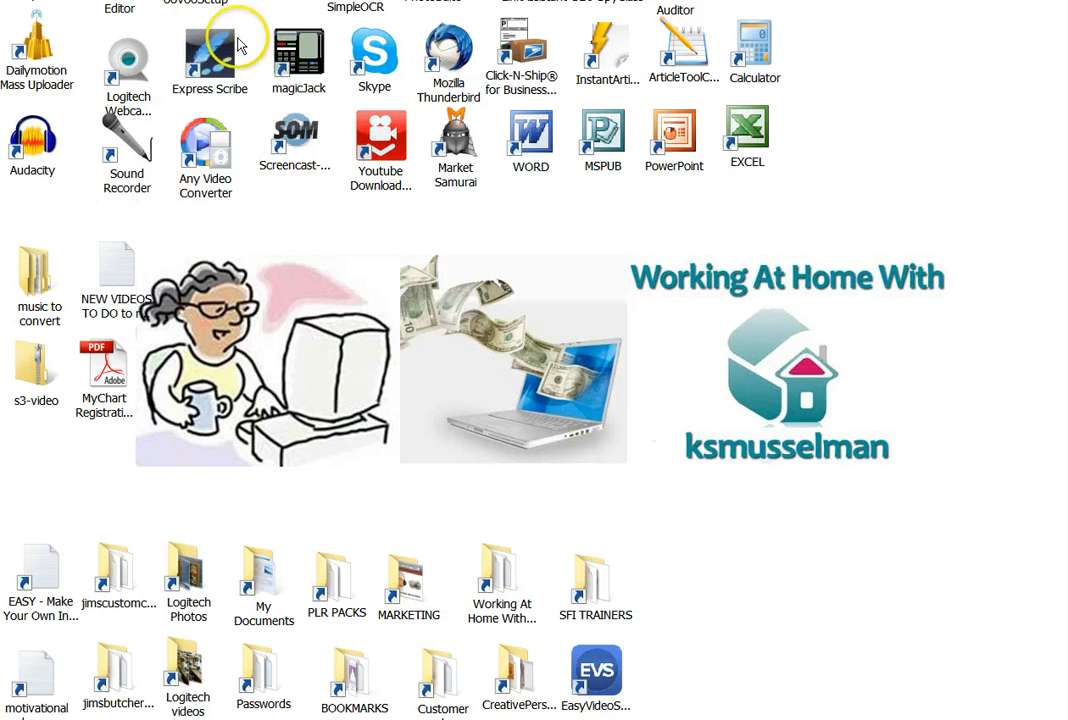
Launch Express Scribe from its desktop icon
left_click(210, 52)
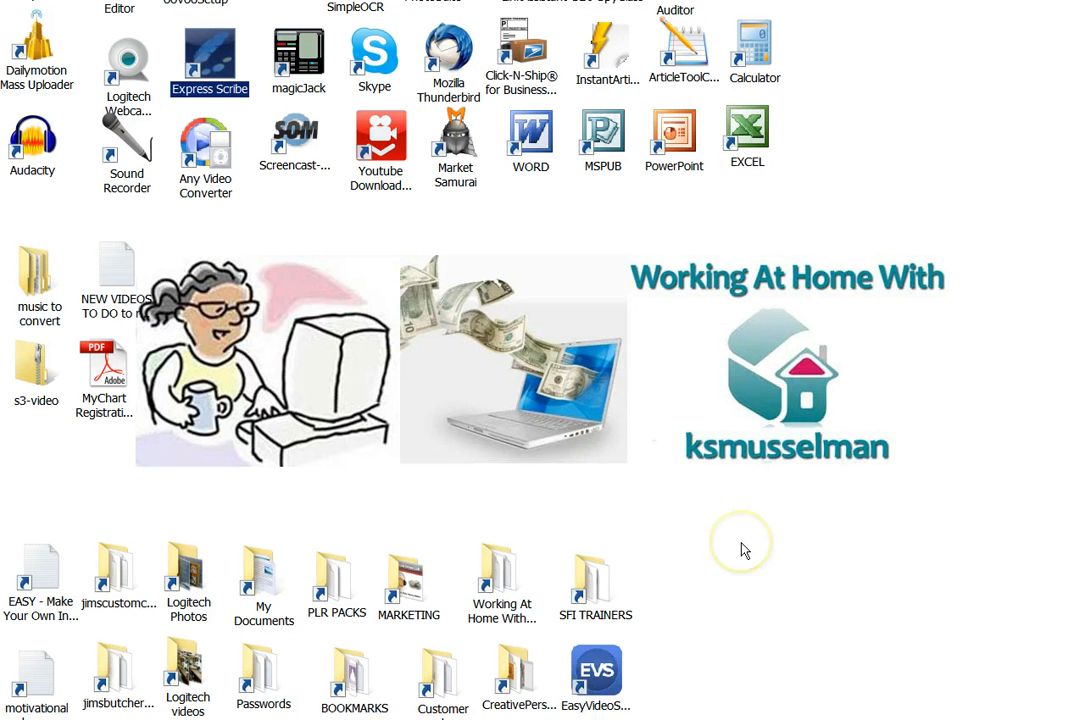
double_click(208, 56)
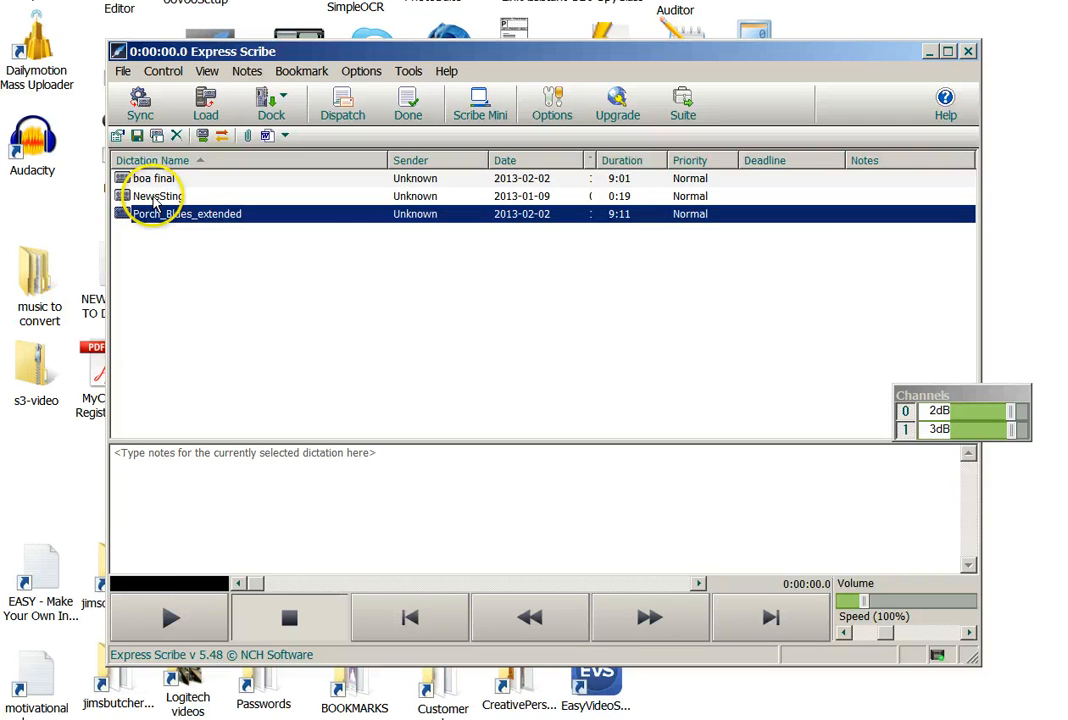
Select the NewsSting, Porch_Blues_extended and boa final dictations in turn
left_click(160, 196)
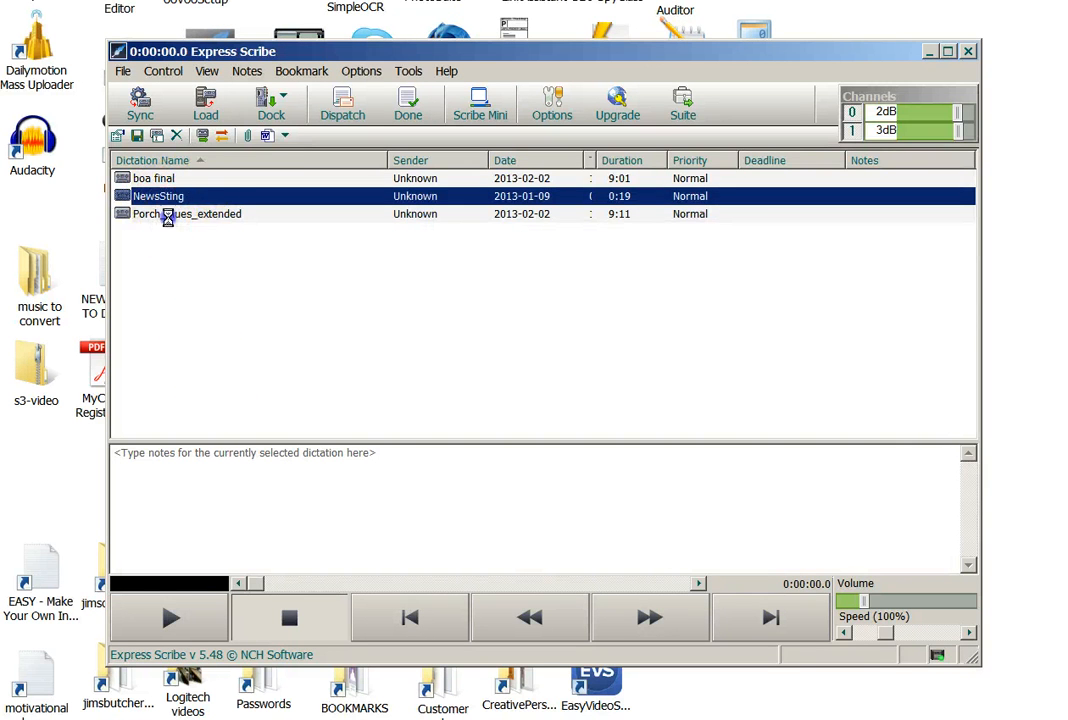
left_click(188, 214)
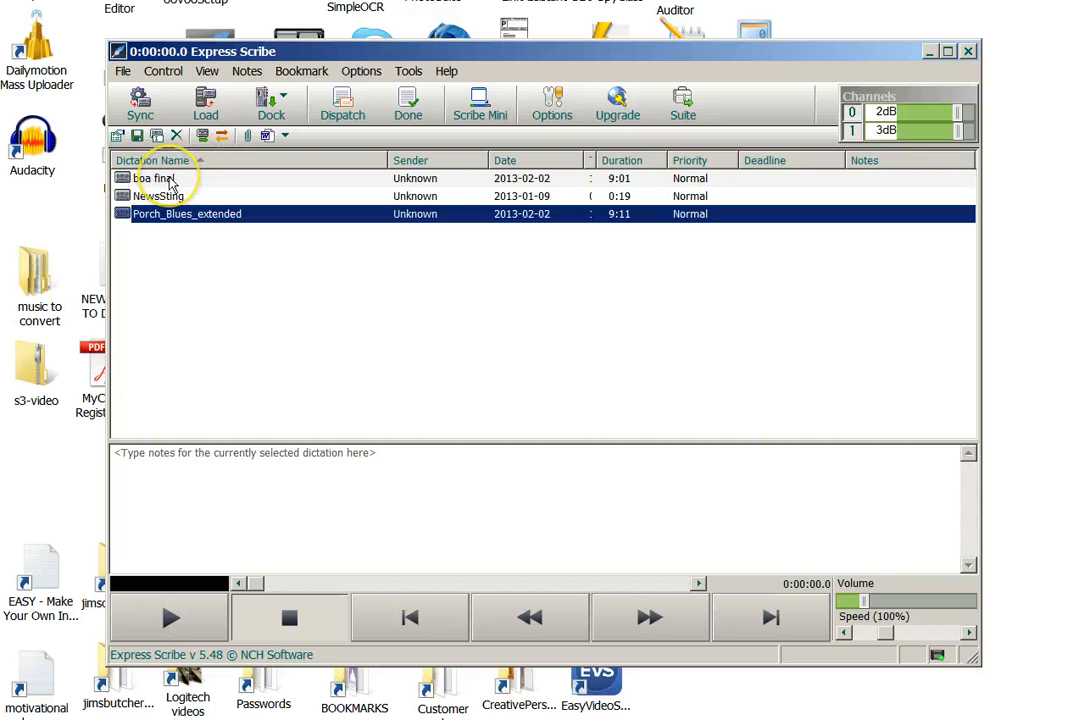
left_click(156, 178)
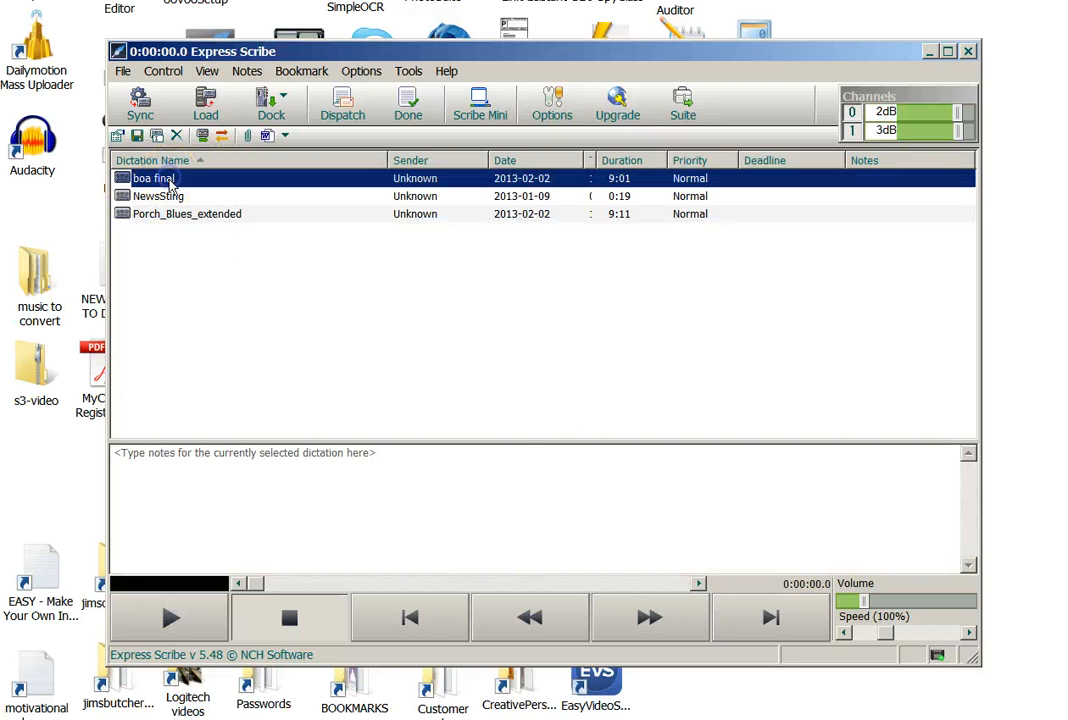
mouse_move(322, 316)
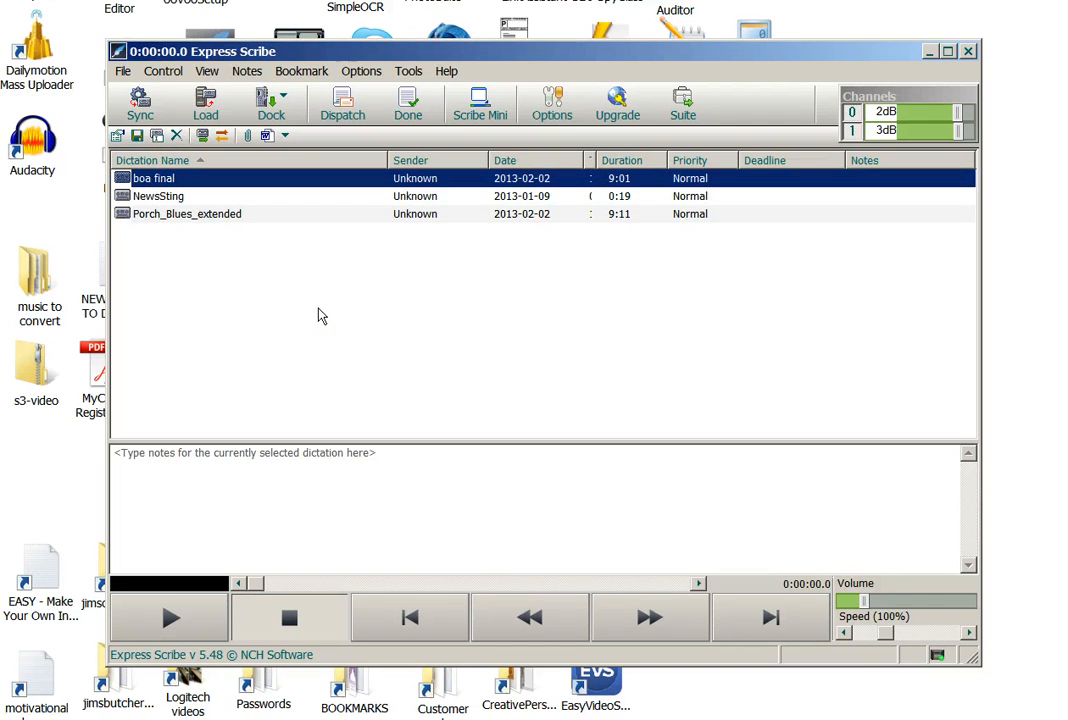
mouse_move(330, 310)
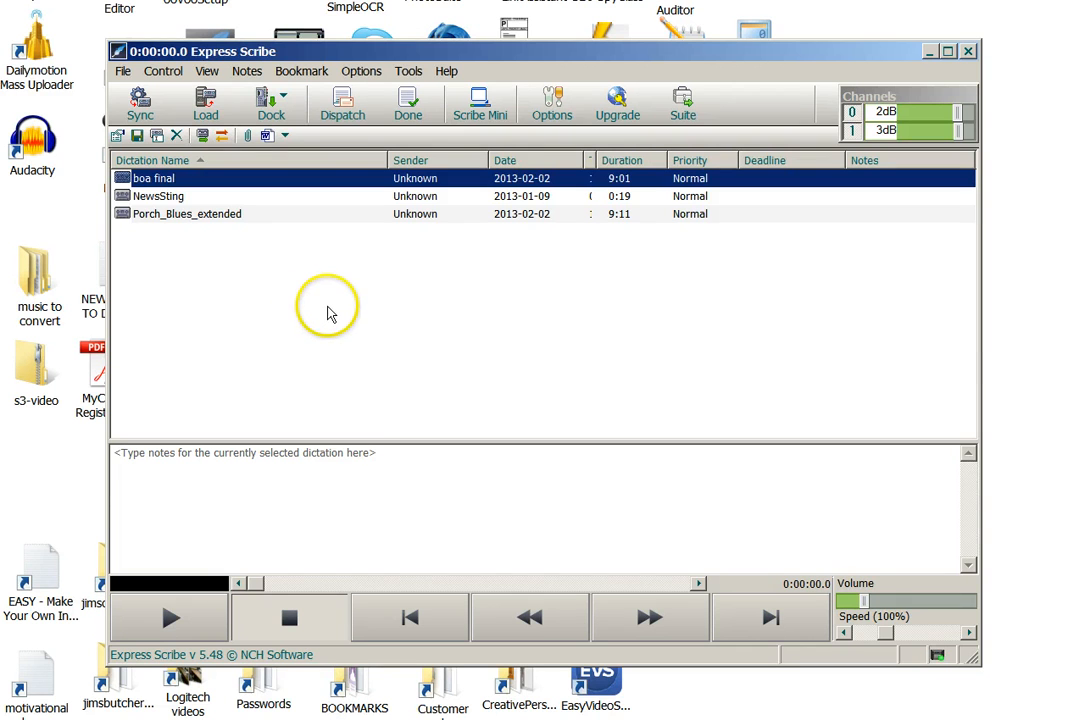
mouse_move(168, 182)
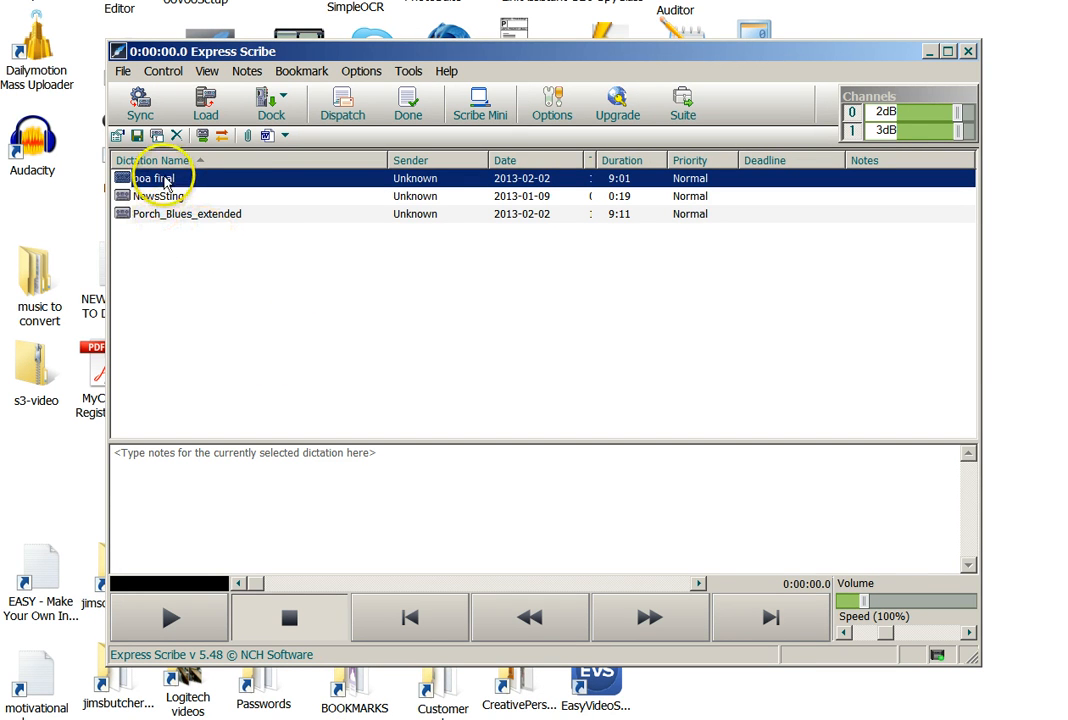
mouse_move(280, 300)
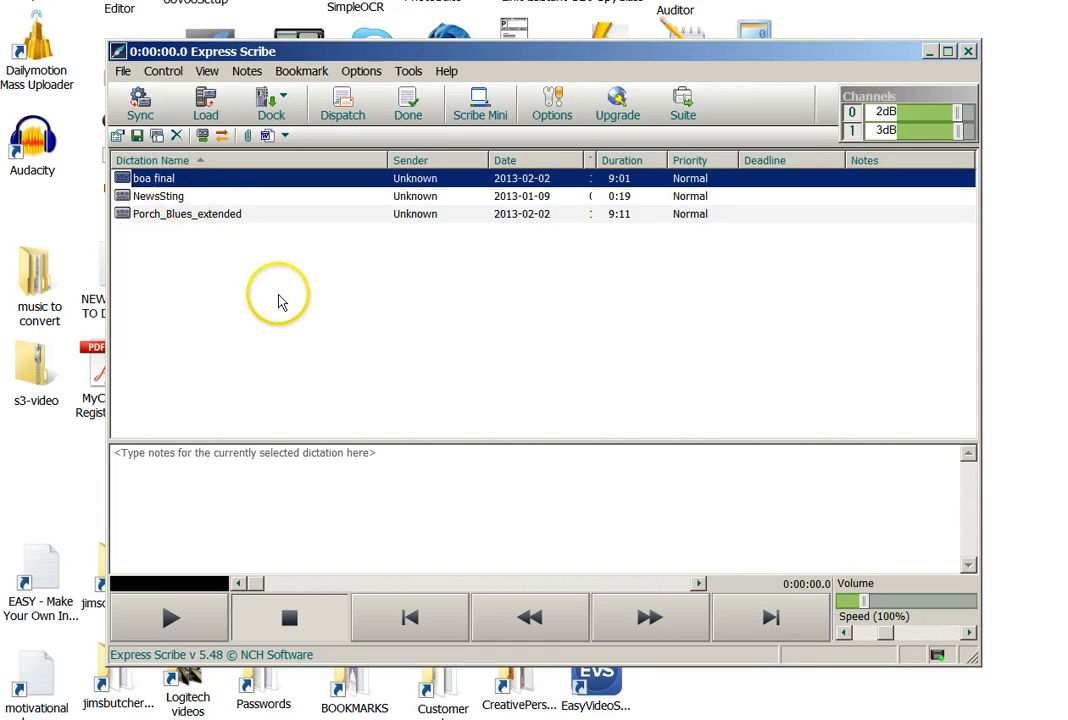
mouse_move(118, 136)
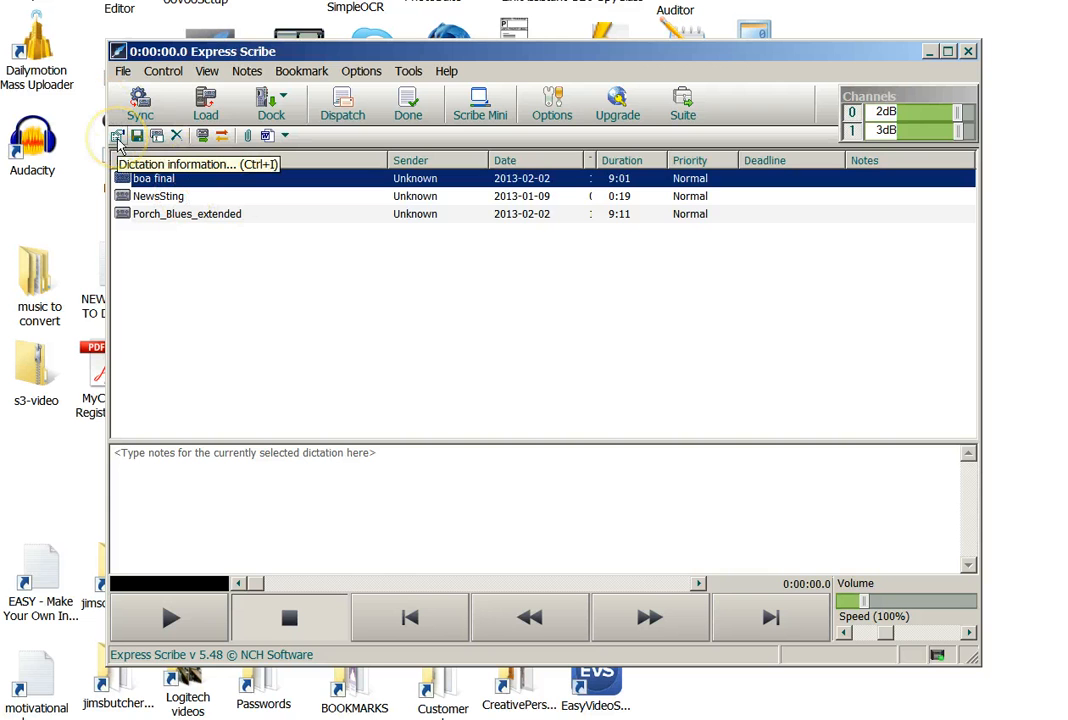
mouse_move(204, 100)
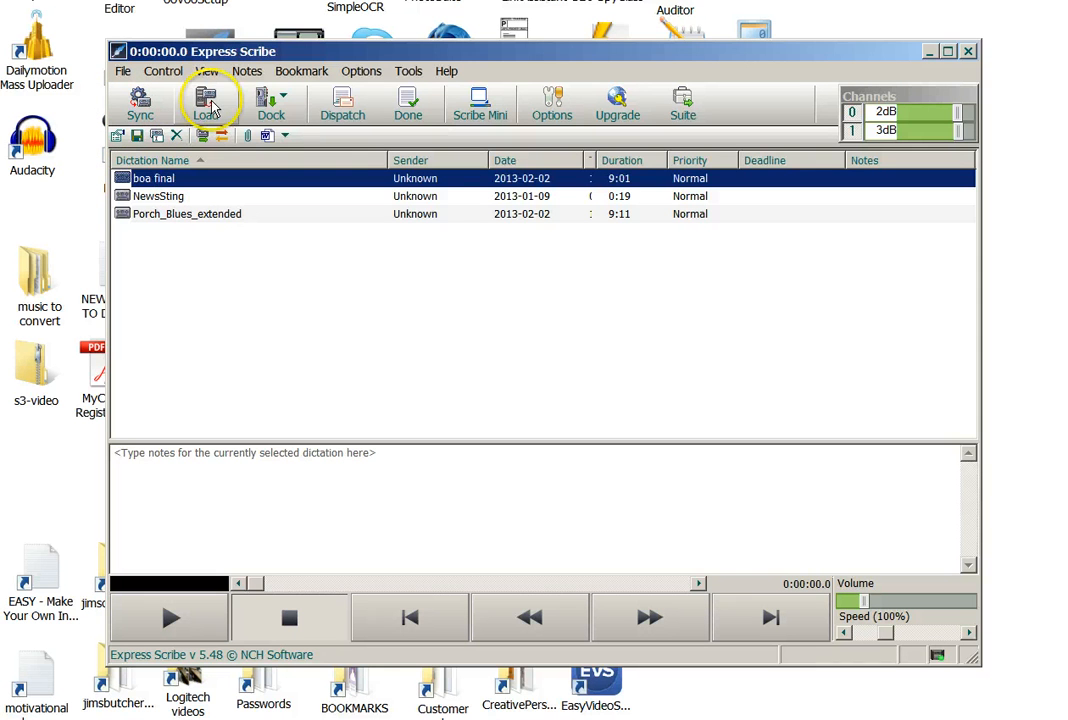
mouse_move(204, 100)
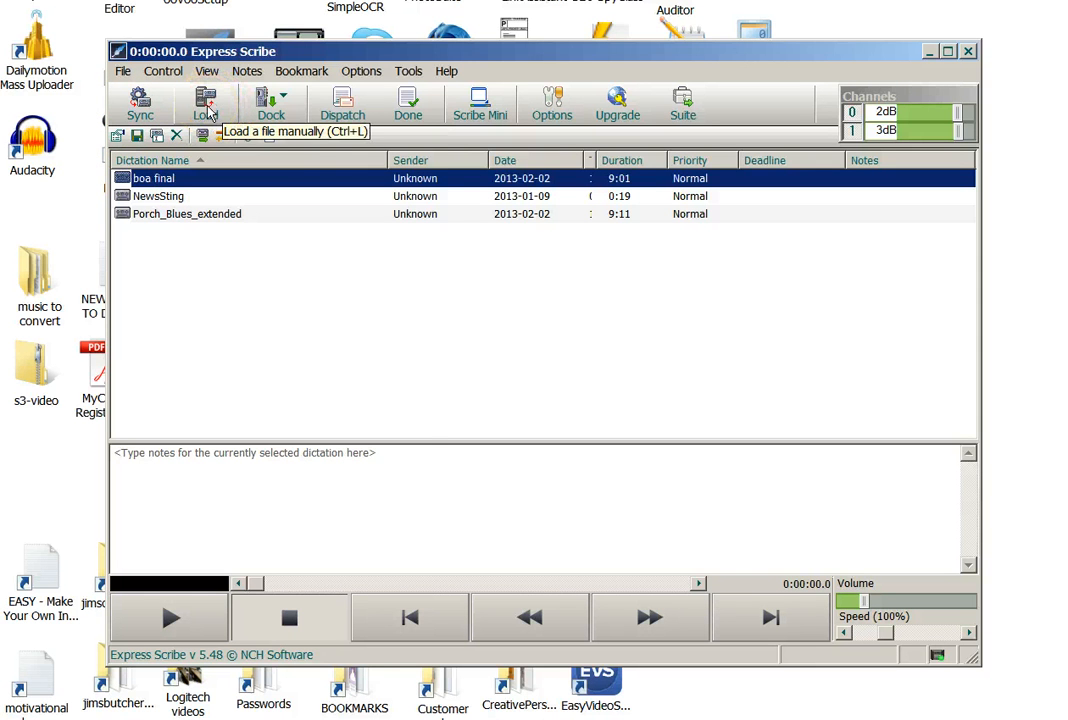
left_click(124, 72)
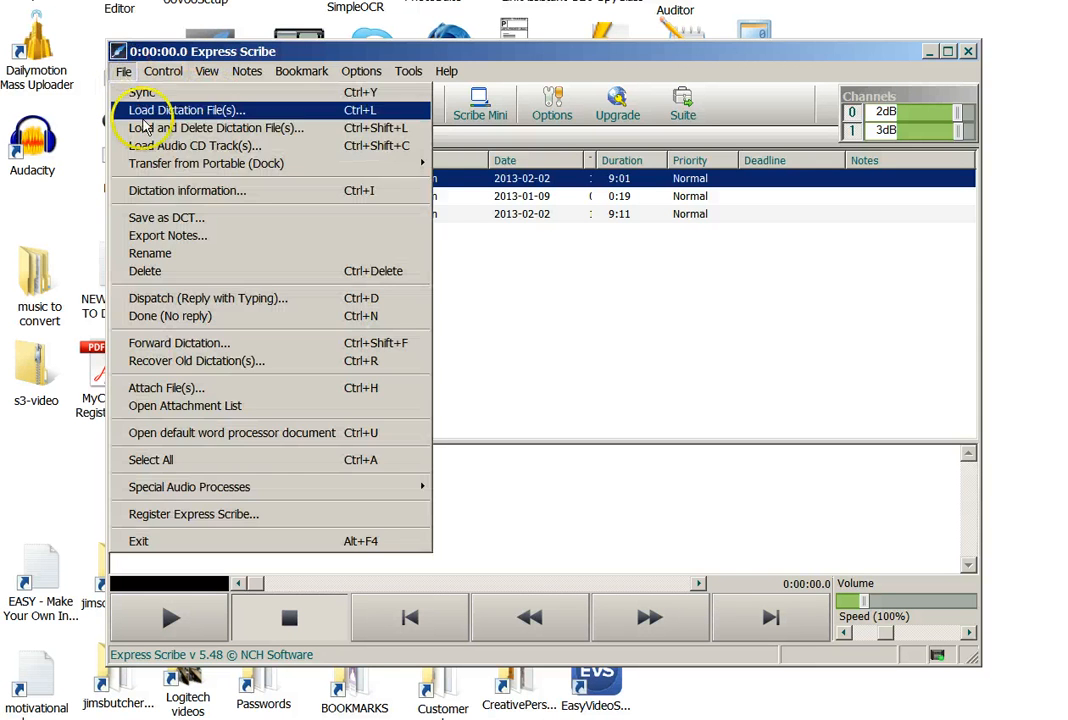
mouse_move(200, 432)
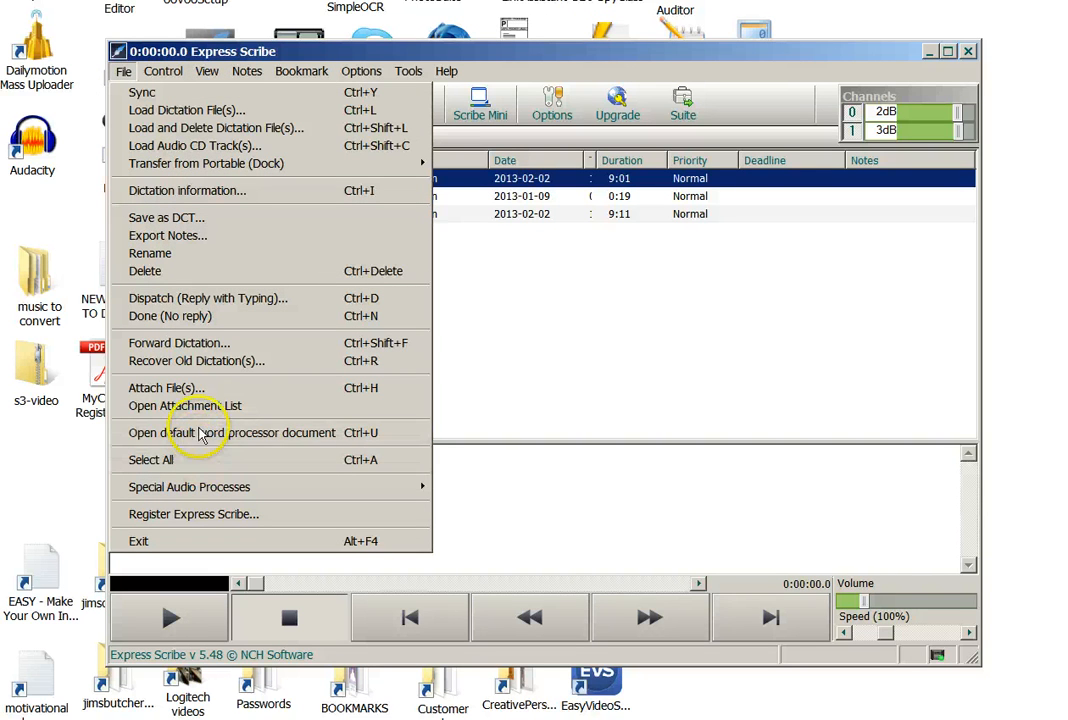
mouse_move(196, 440)
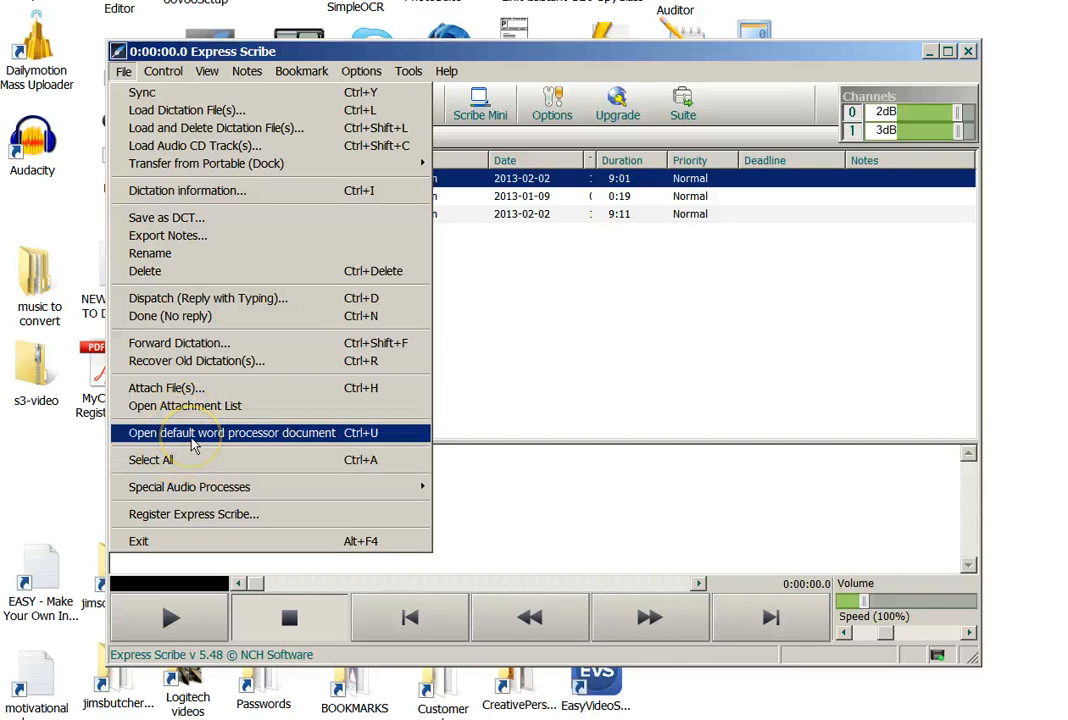
mouse_move(160, 190)
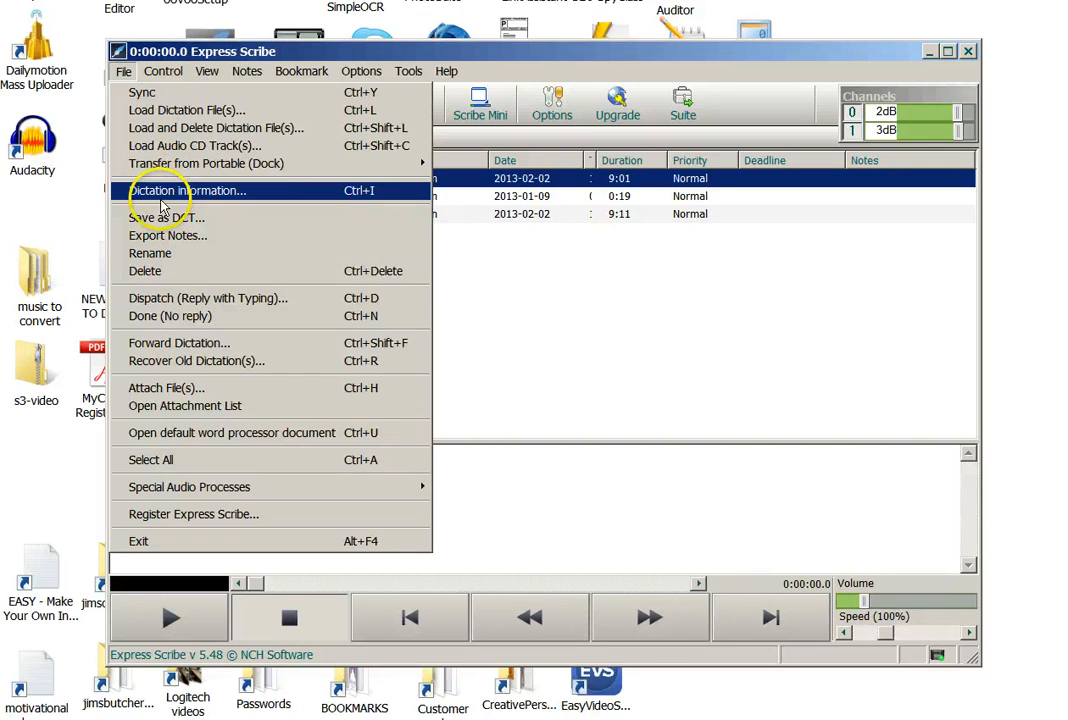
mouse_move(196, 144)
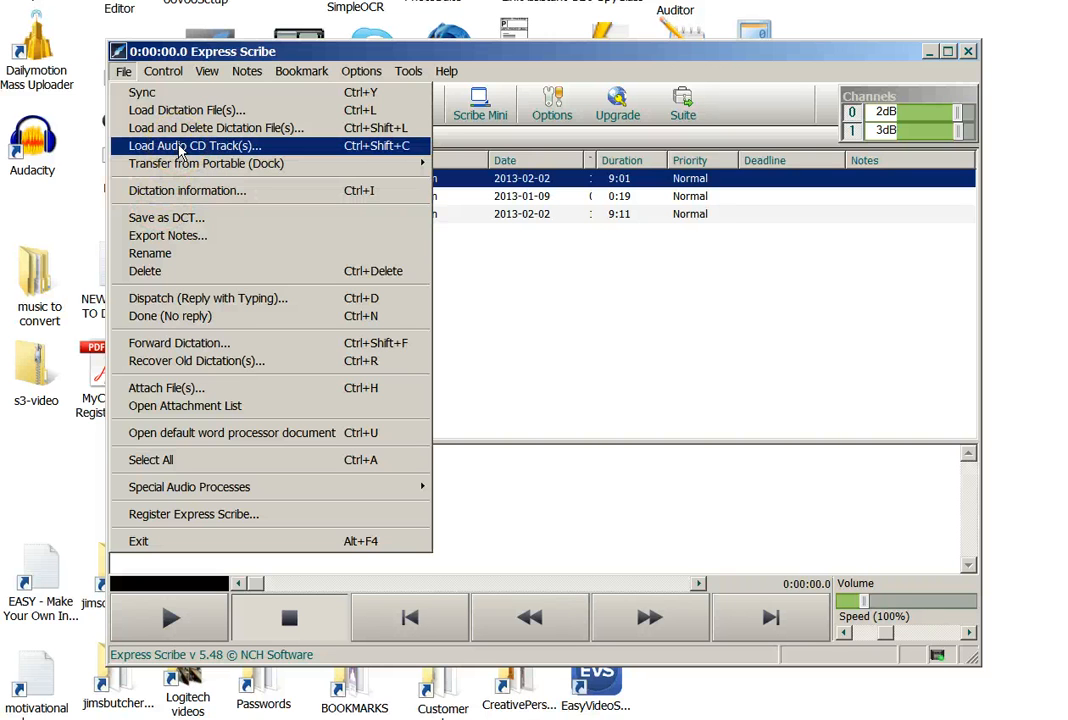
mouse_move(186, 110)
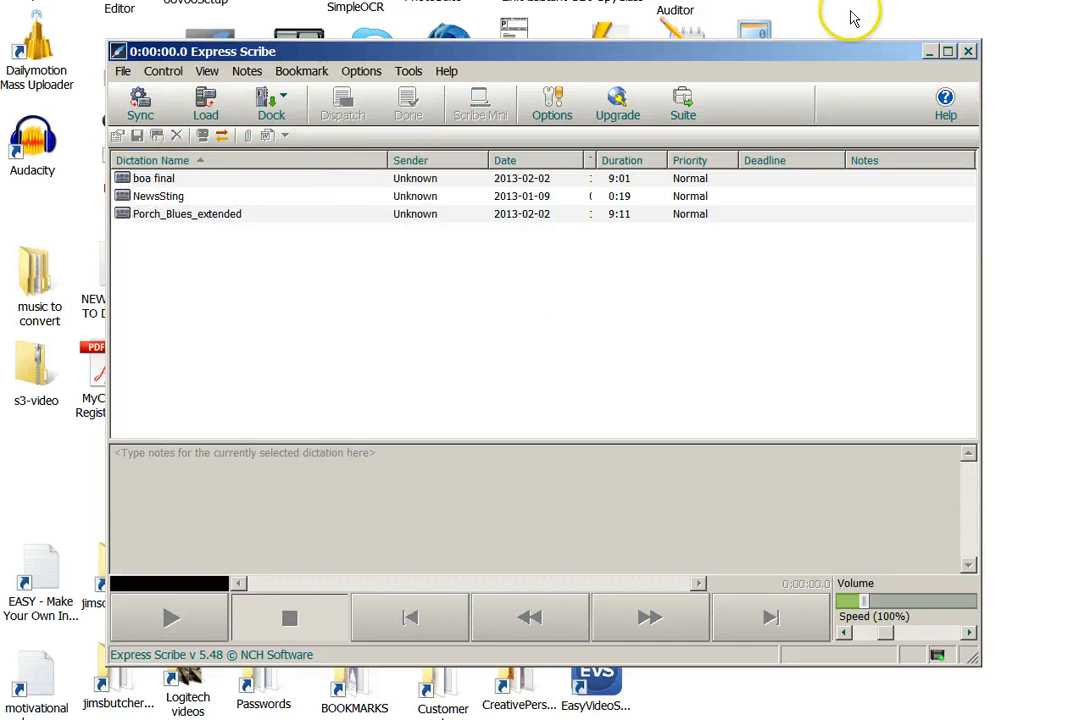
Open the Working At Home folder on the desktop in Windows Explorer
left_click(966, 52)
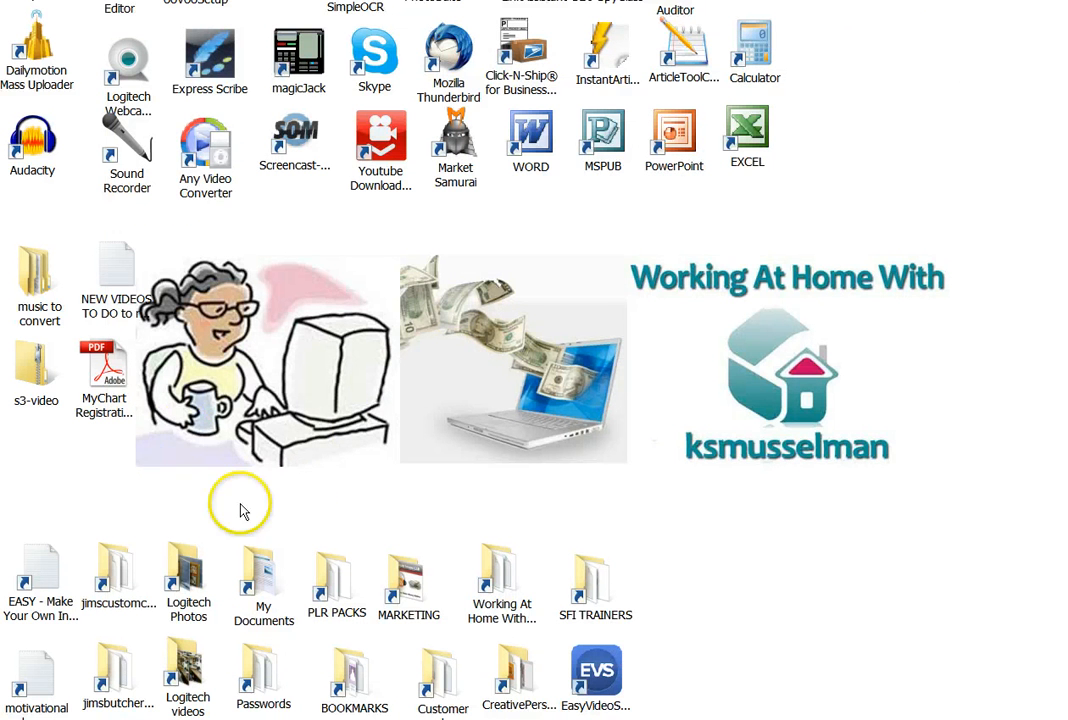
mouse_move(504, 570)
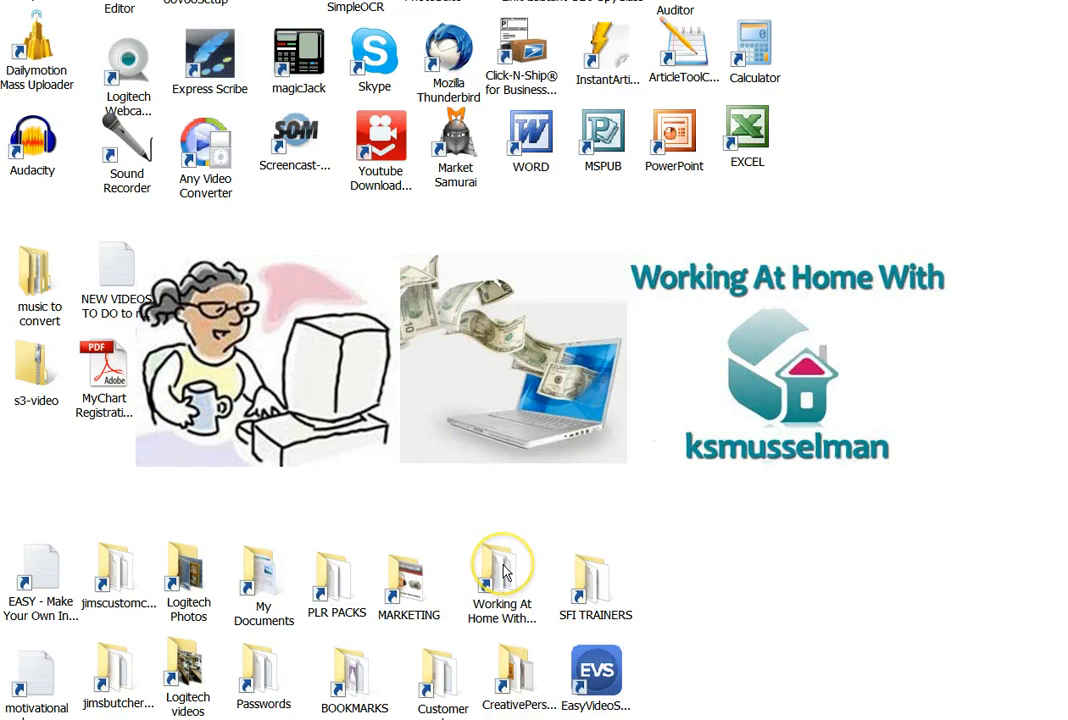
double_click(502, 564)
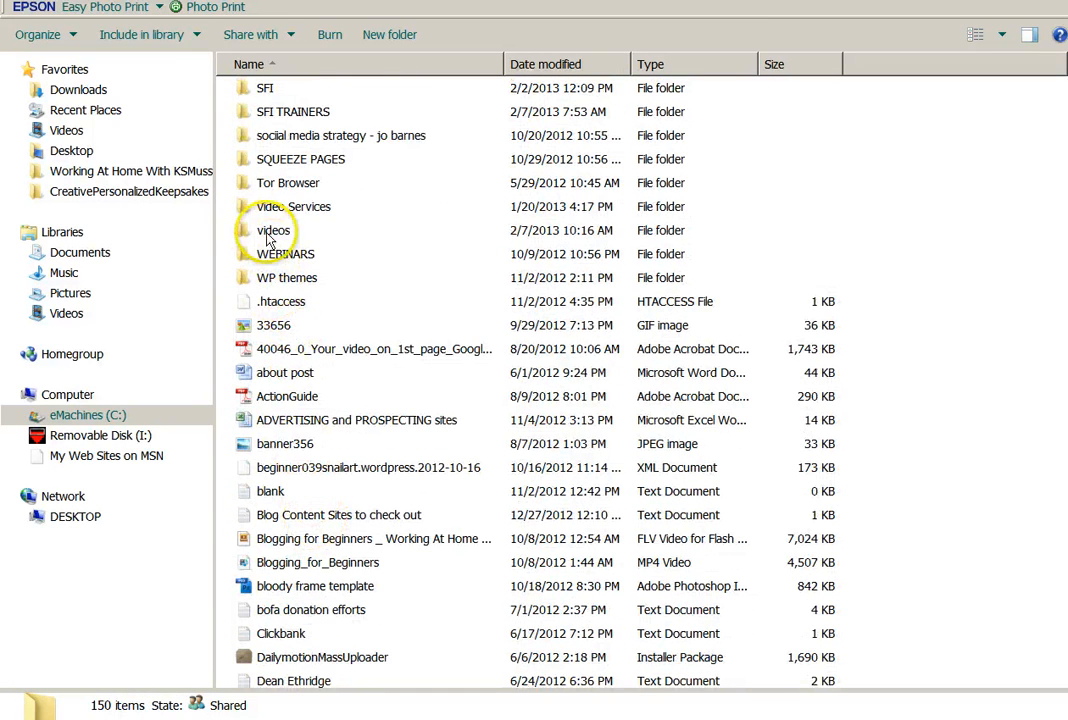
From the videos folder, send sfi promo audio to Express Scribe via Transcribe with Express Scribe
double_click(272, 230)
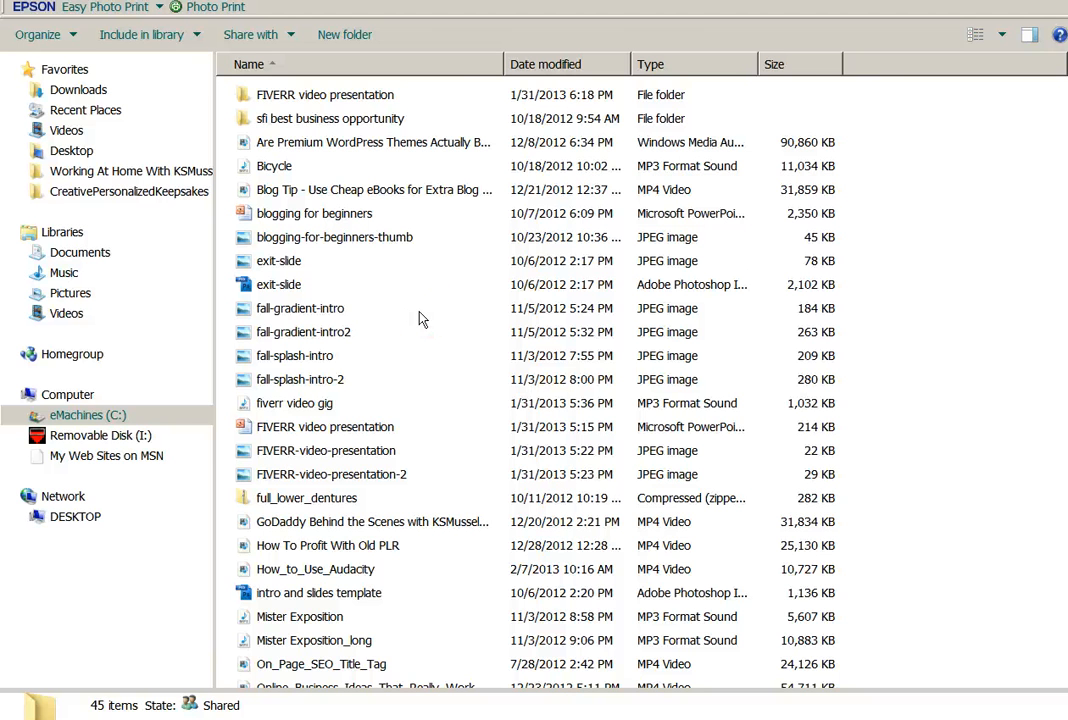
scroll("down", 3)
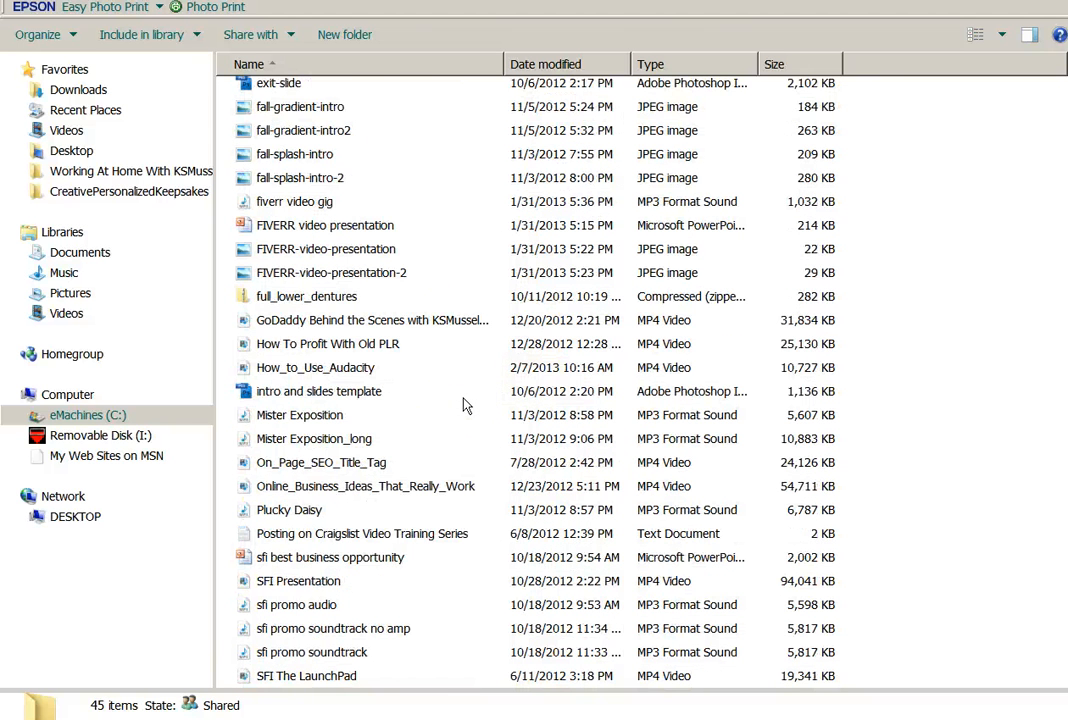
scroll("down", 3)
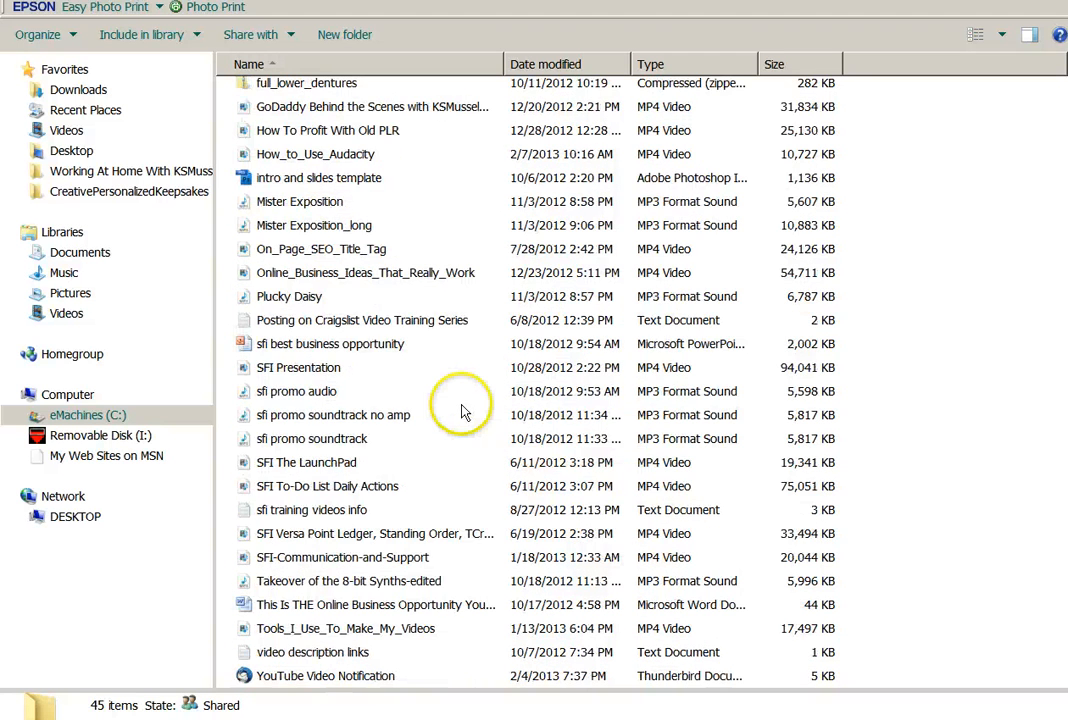
mouse_move(296, 400)
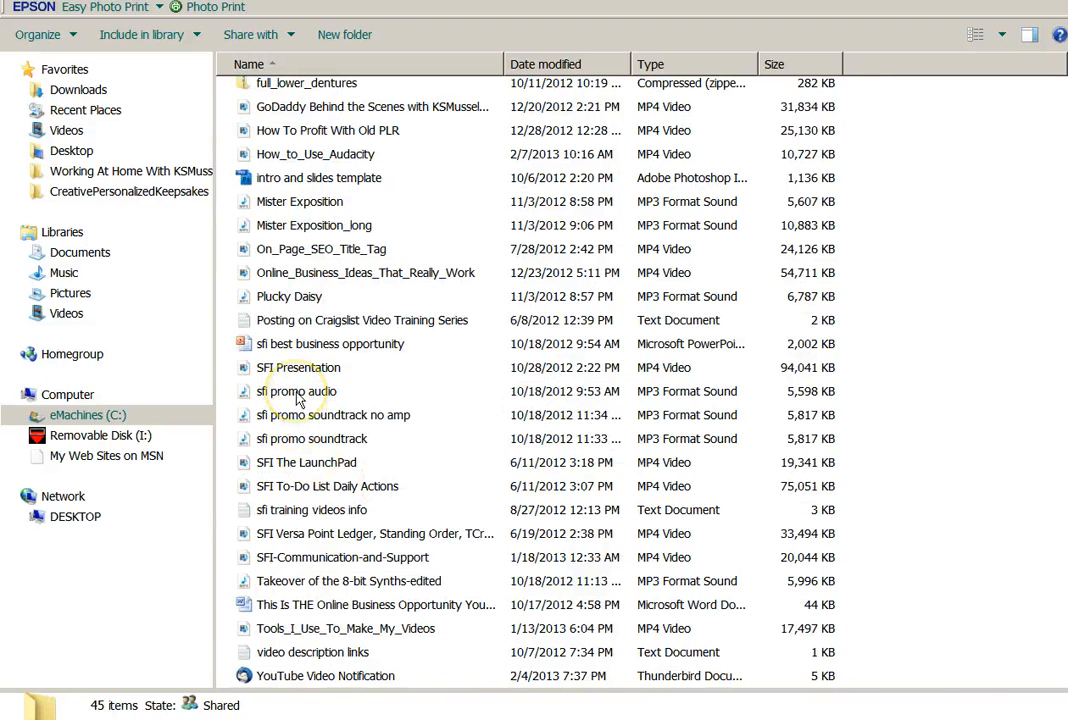
left_click(296, 390)
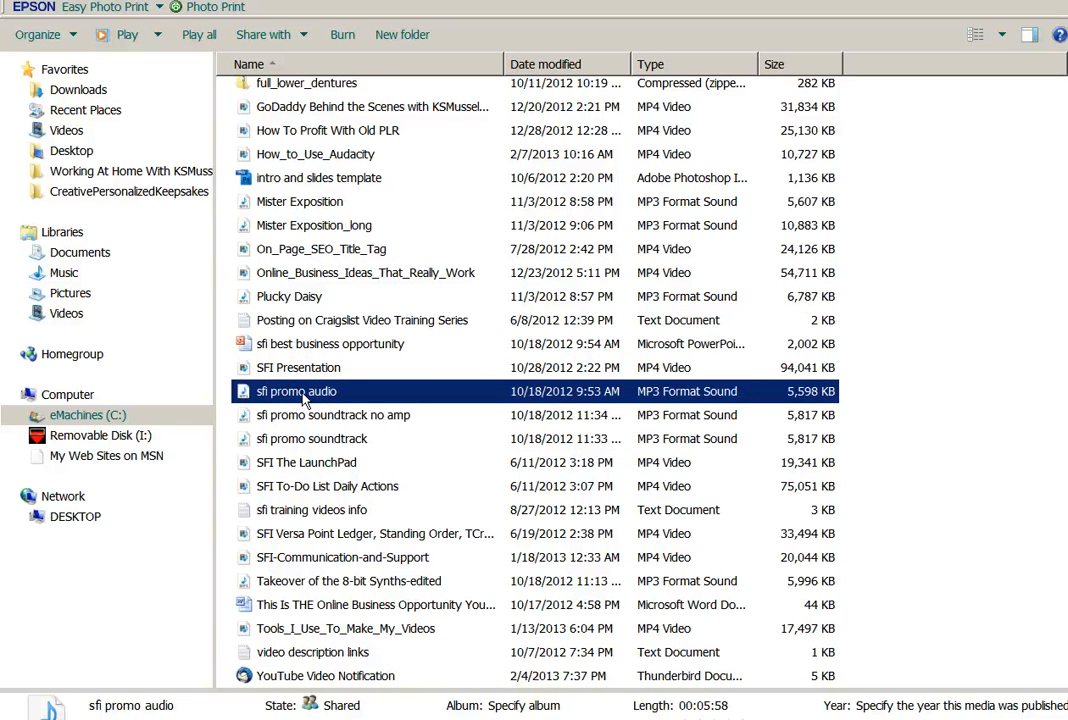
mouse_move(304, 398)
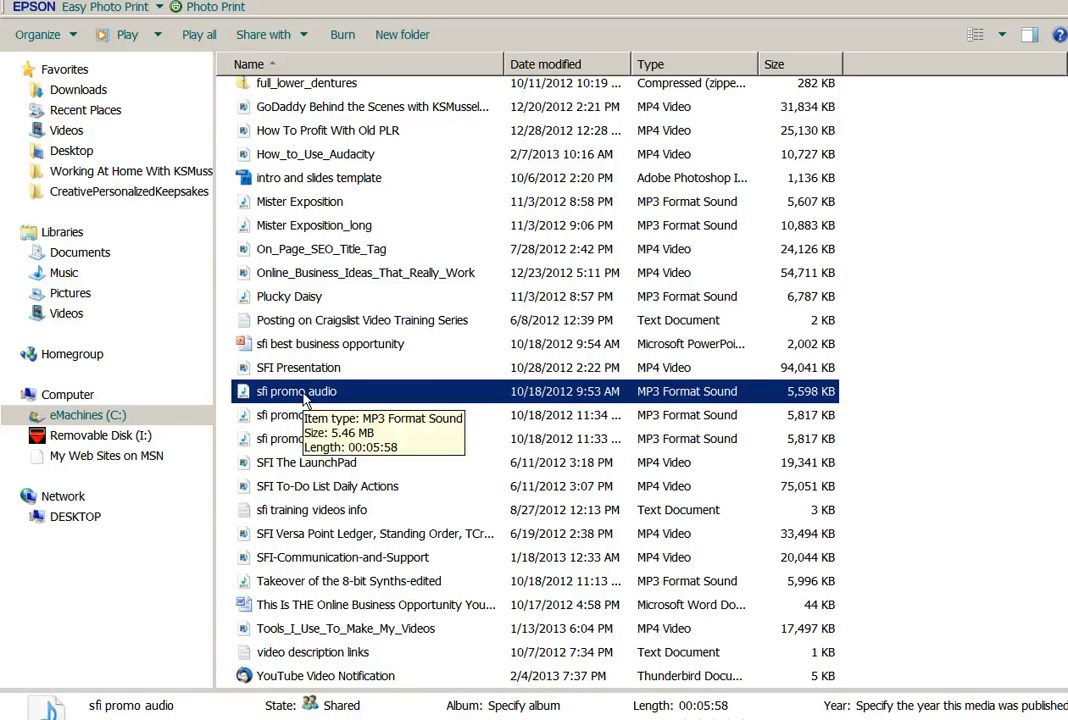
right_click(296, 390)
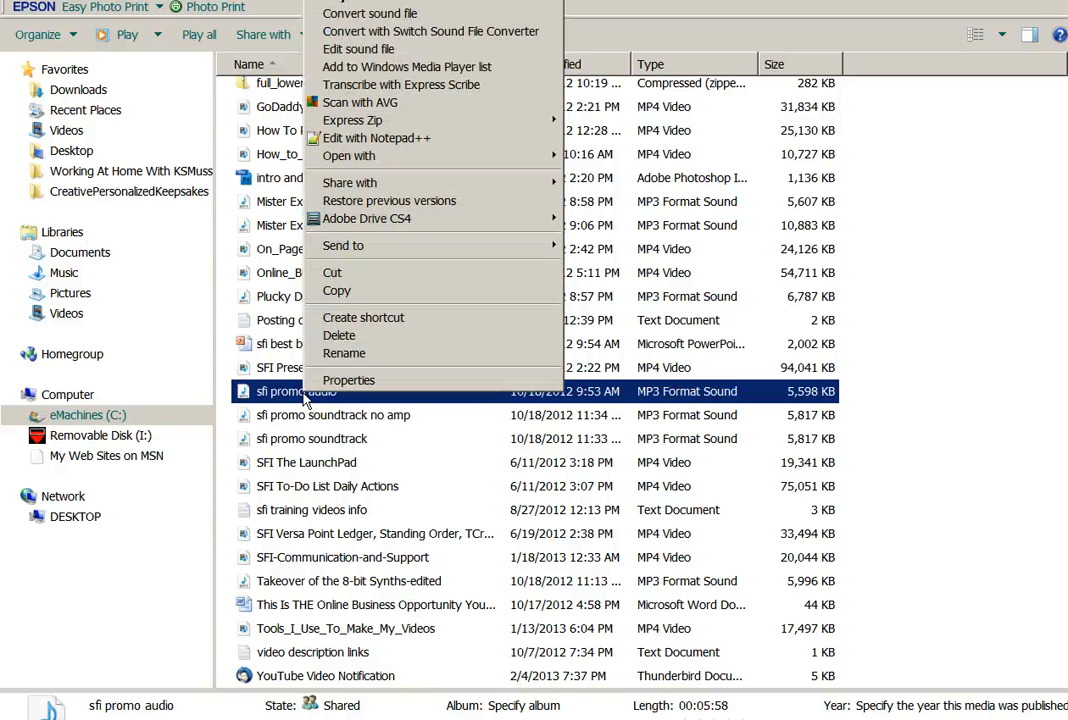
mouse_move(430, 32)
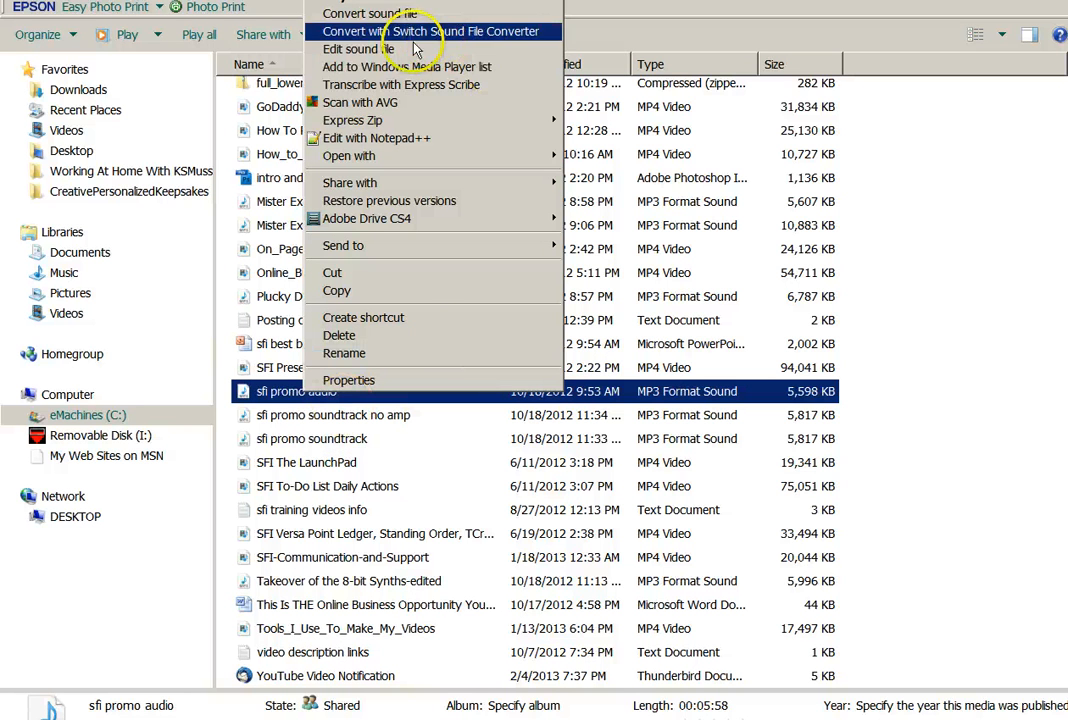
left_click(400, 84)
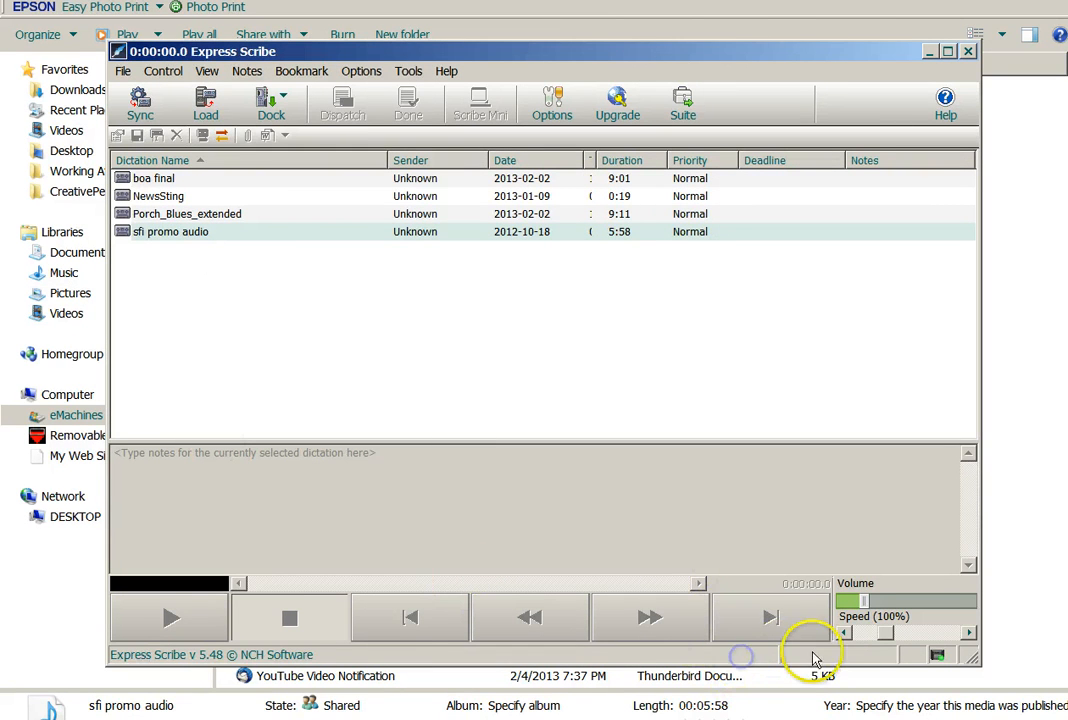
mouse_move(190, 304)
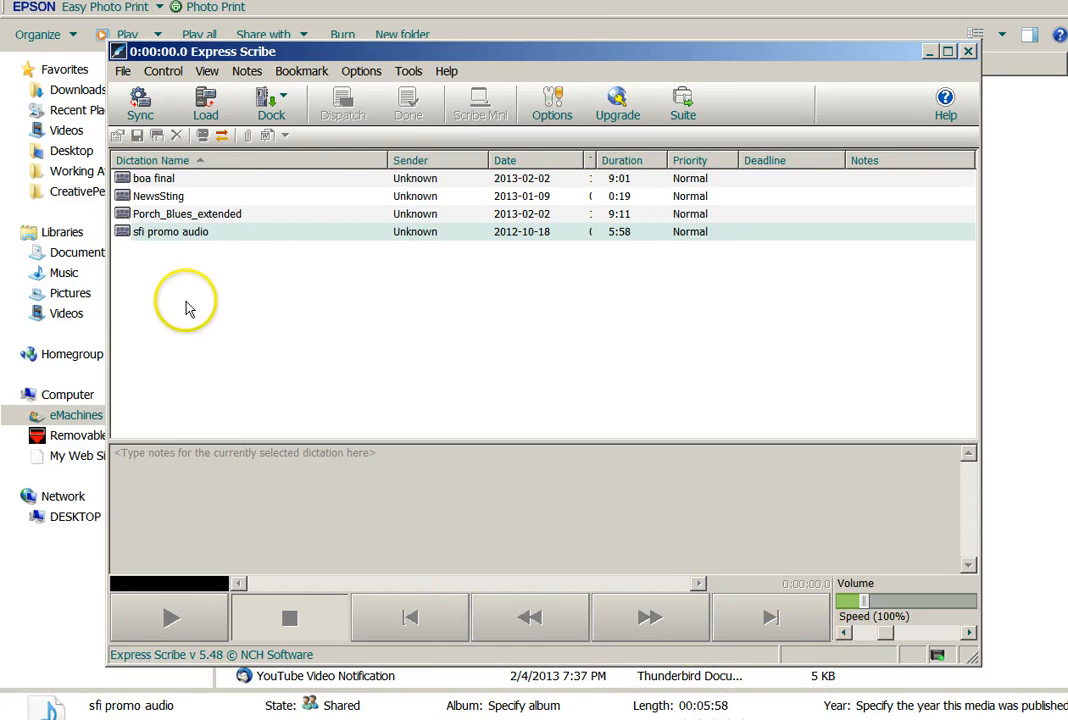
mouse_move(350, 336)
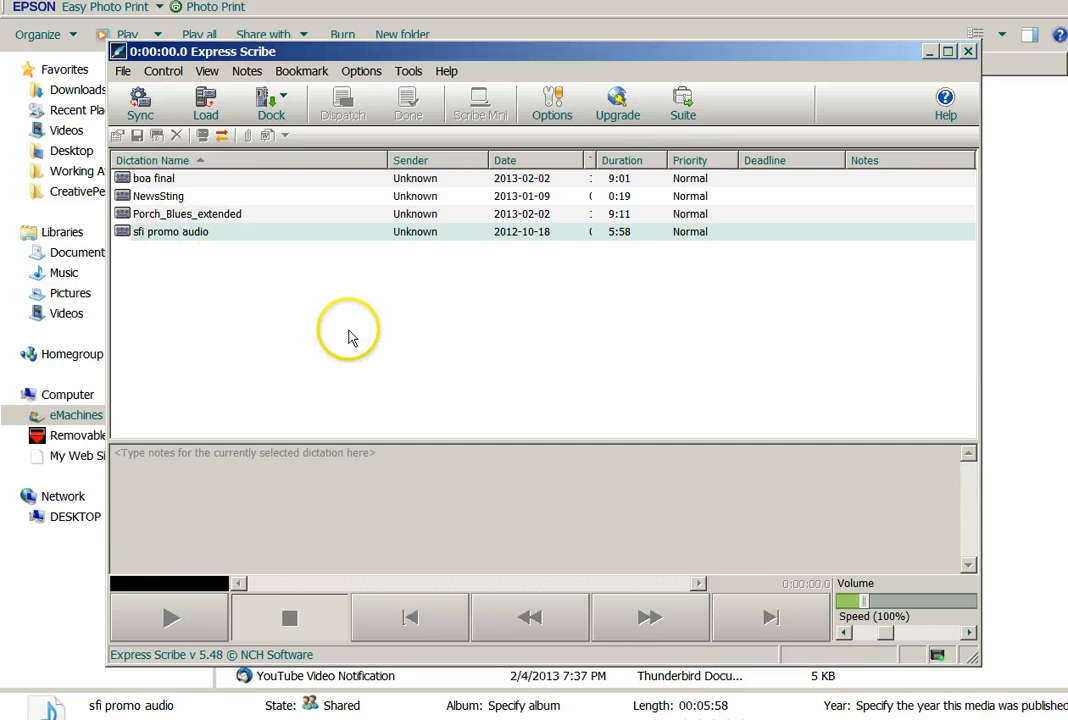
Select the sfi promo audio dictation as the active recording
left_click(170, 232)
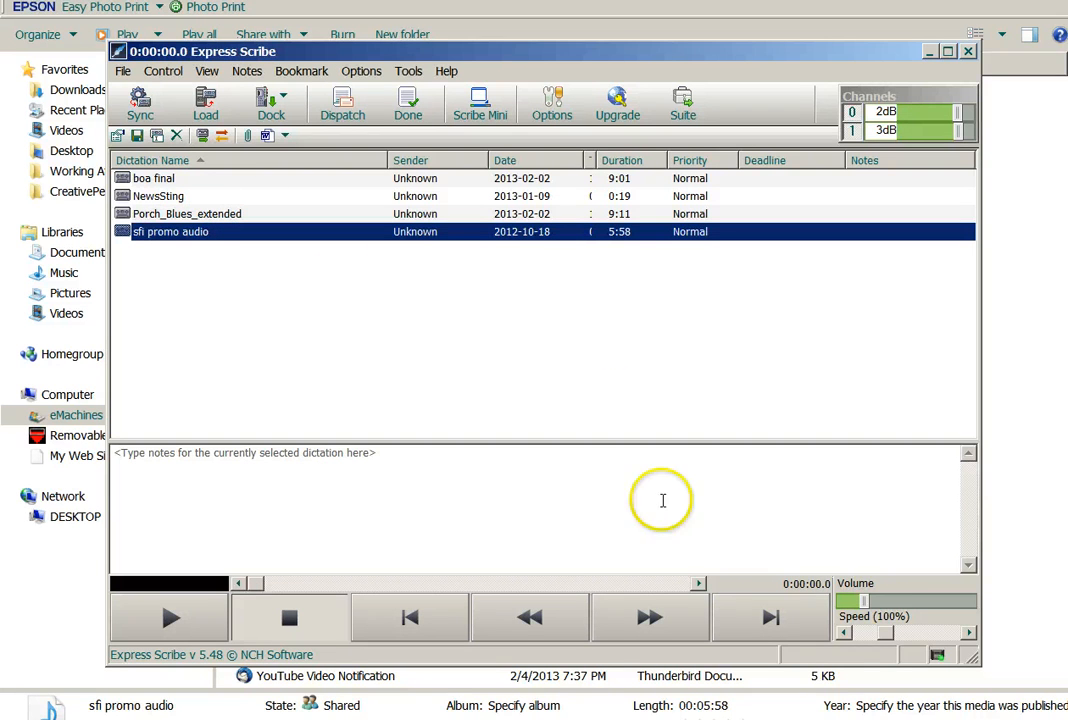
mouse_move(890, 630)
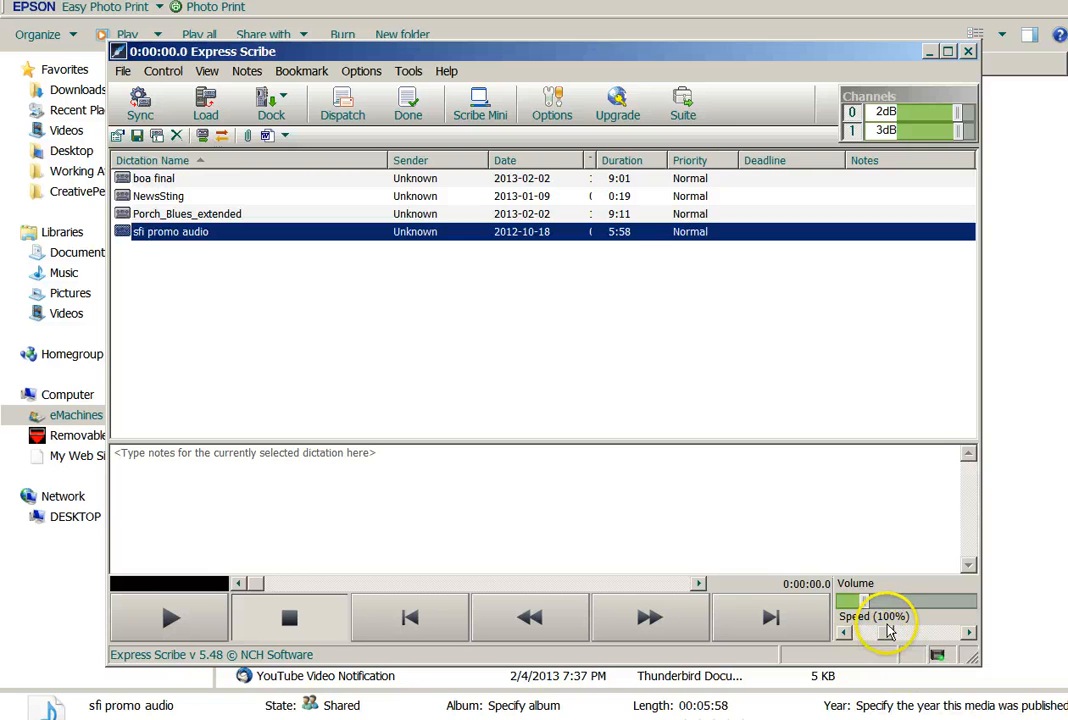
mouse_move(888, 632)
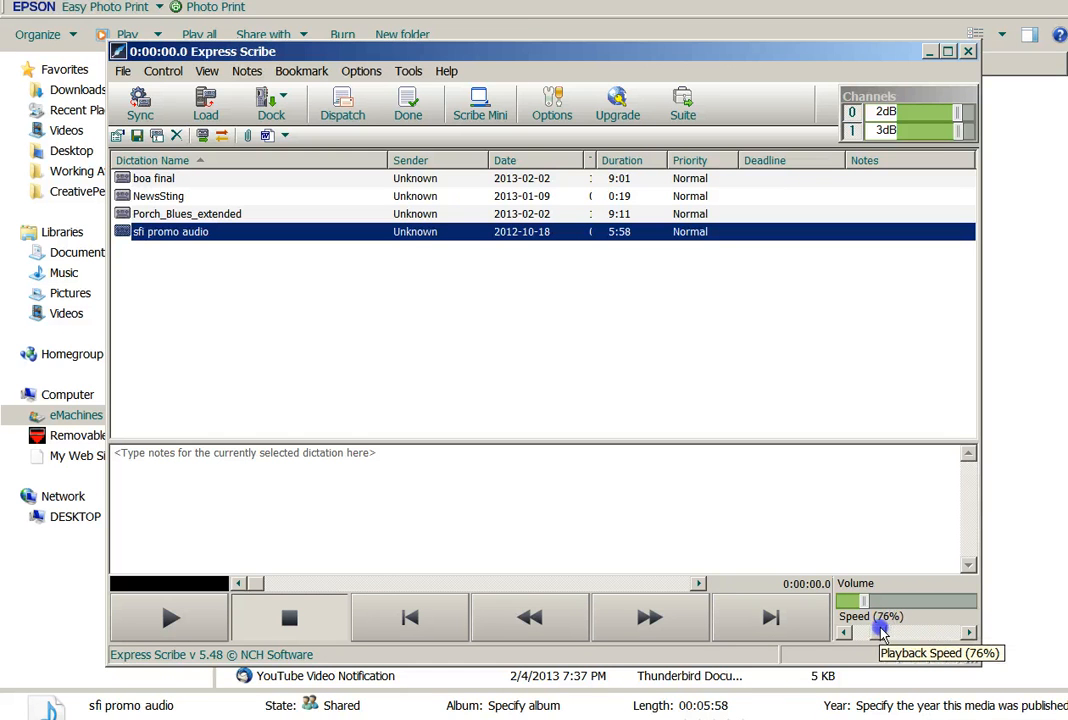
mouse_move(864, 600)
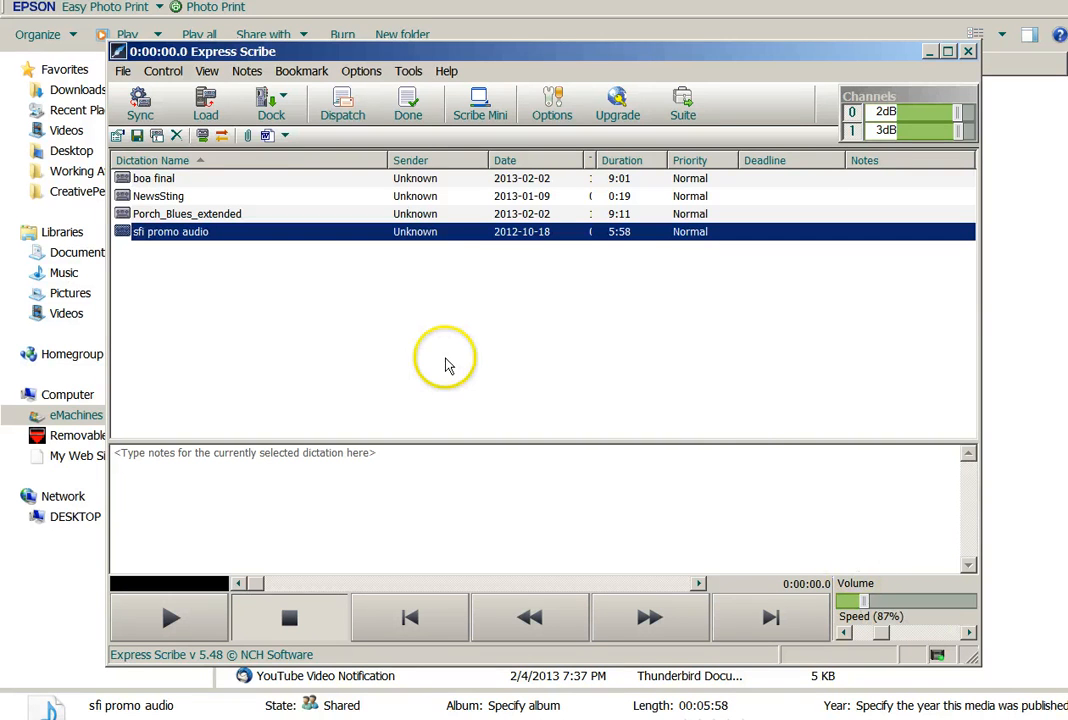
mouse_move(356, 330)
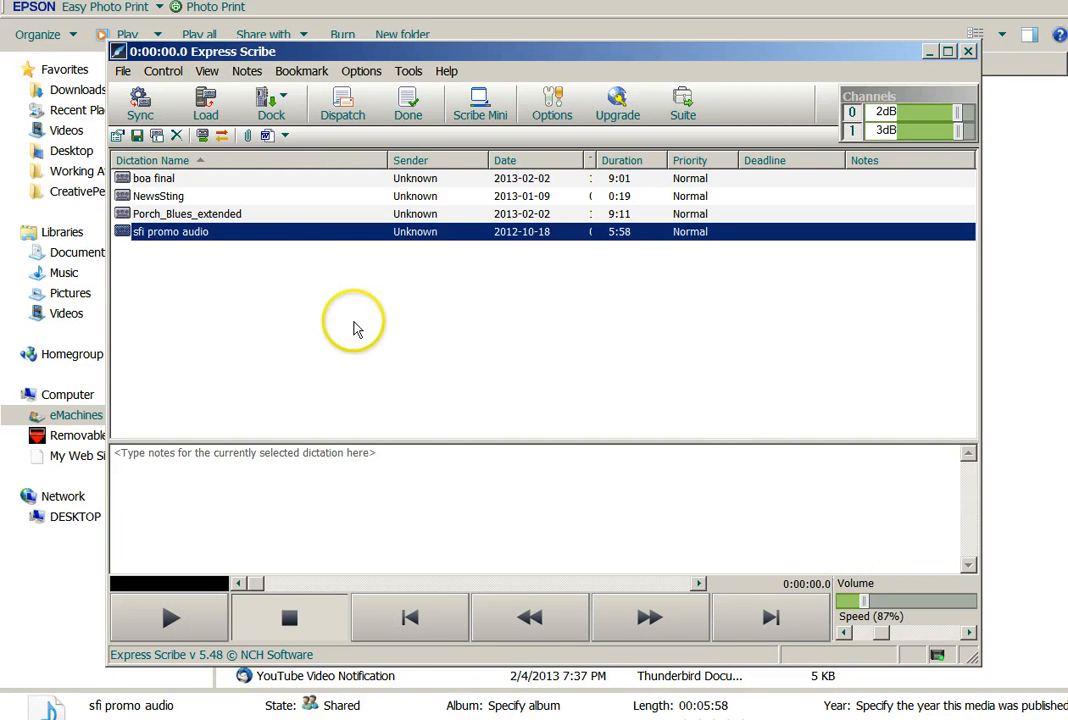
mouse_move(378, 336)
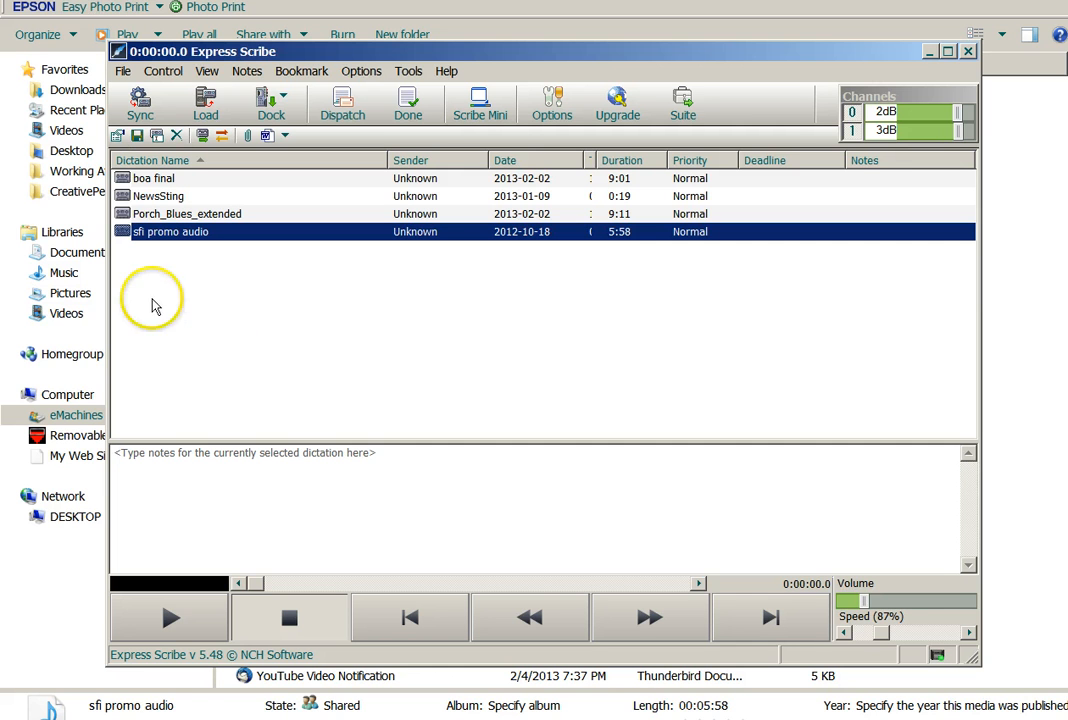
mouse_move(240, 238)
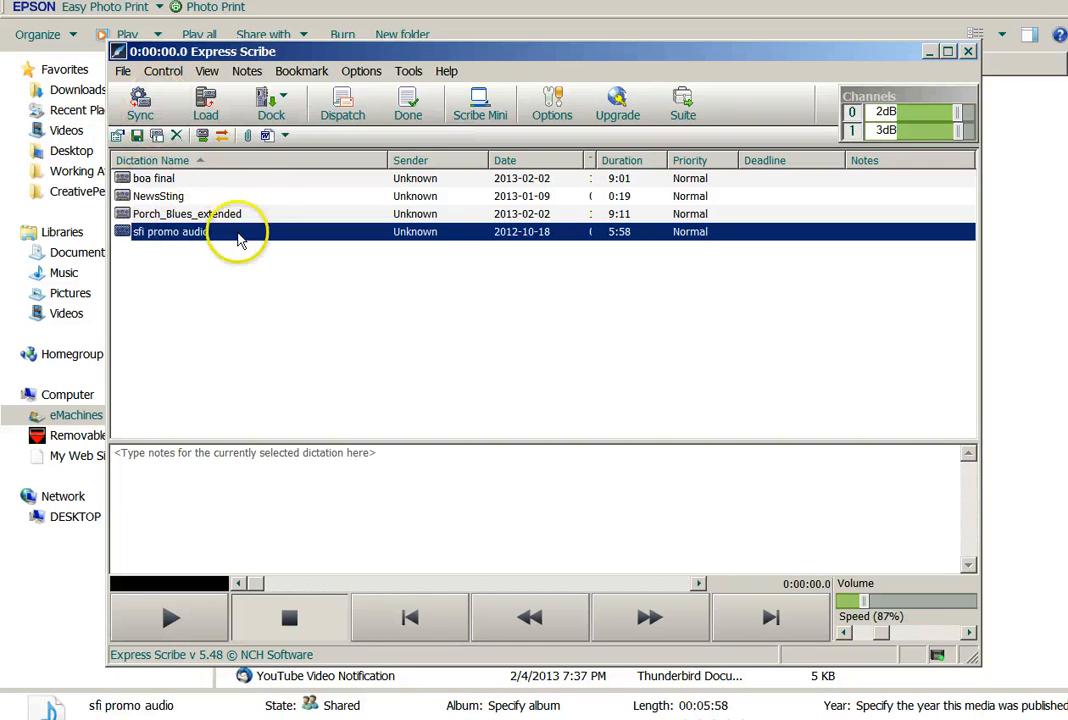
mouse_move(364, 328)
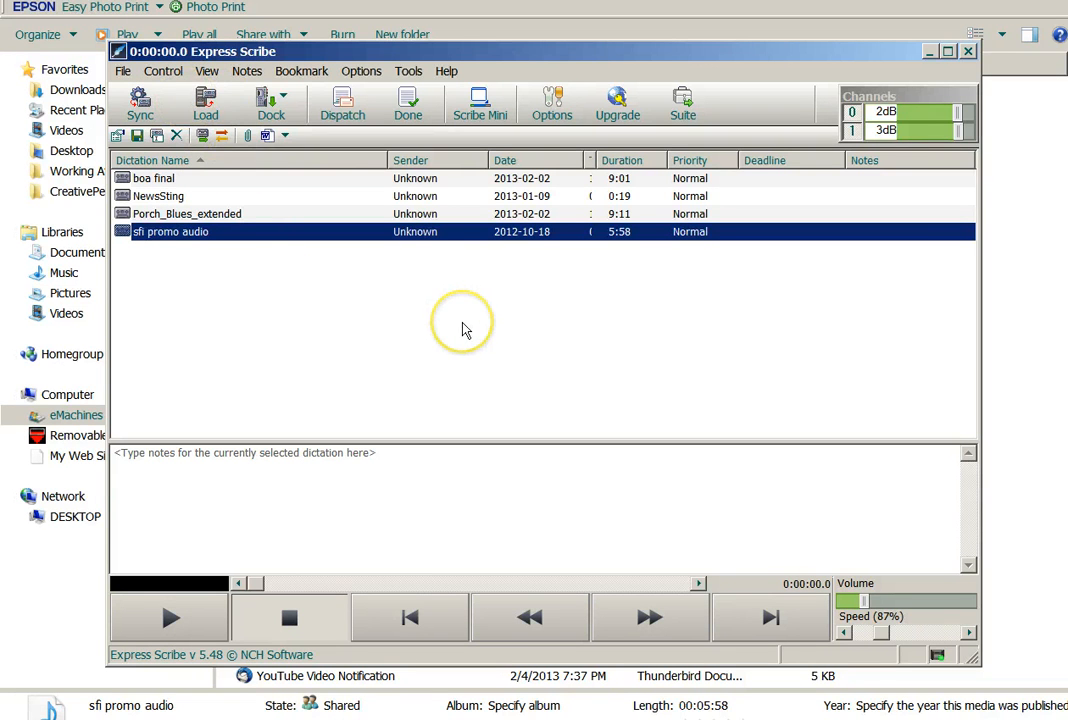
mouse_move(336, 340)
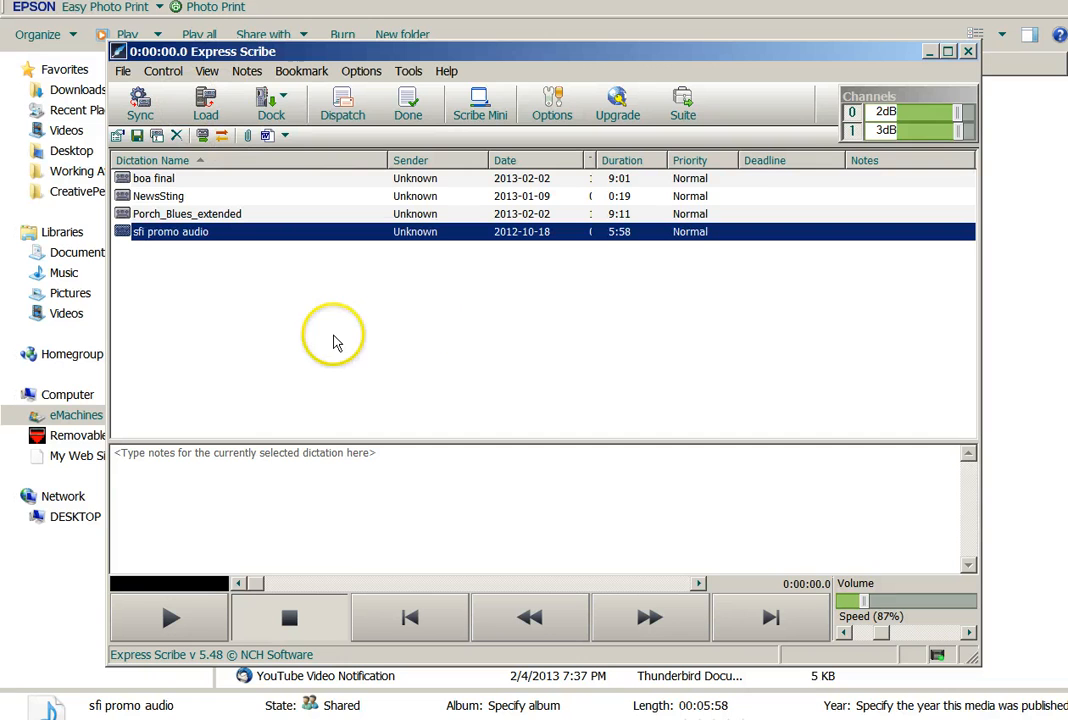
mouse_move(264, 100)
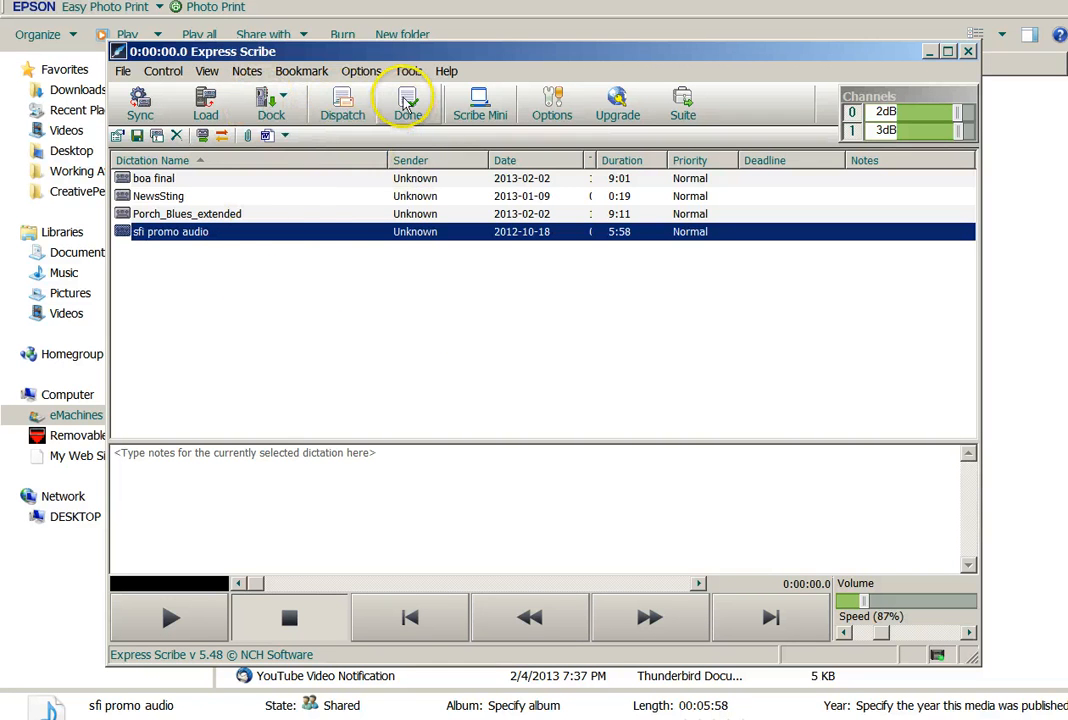
mouse_move(342, 104)
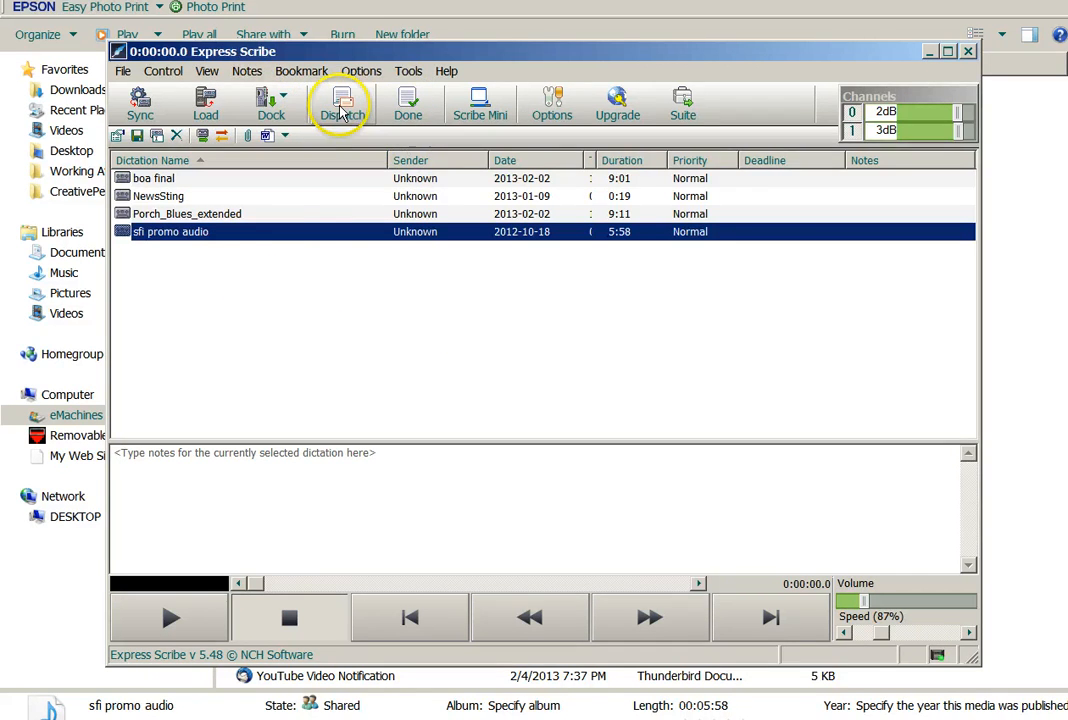
mouse_move(408, 104)
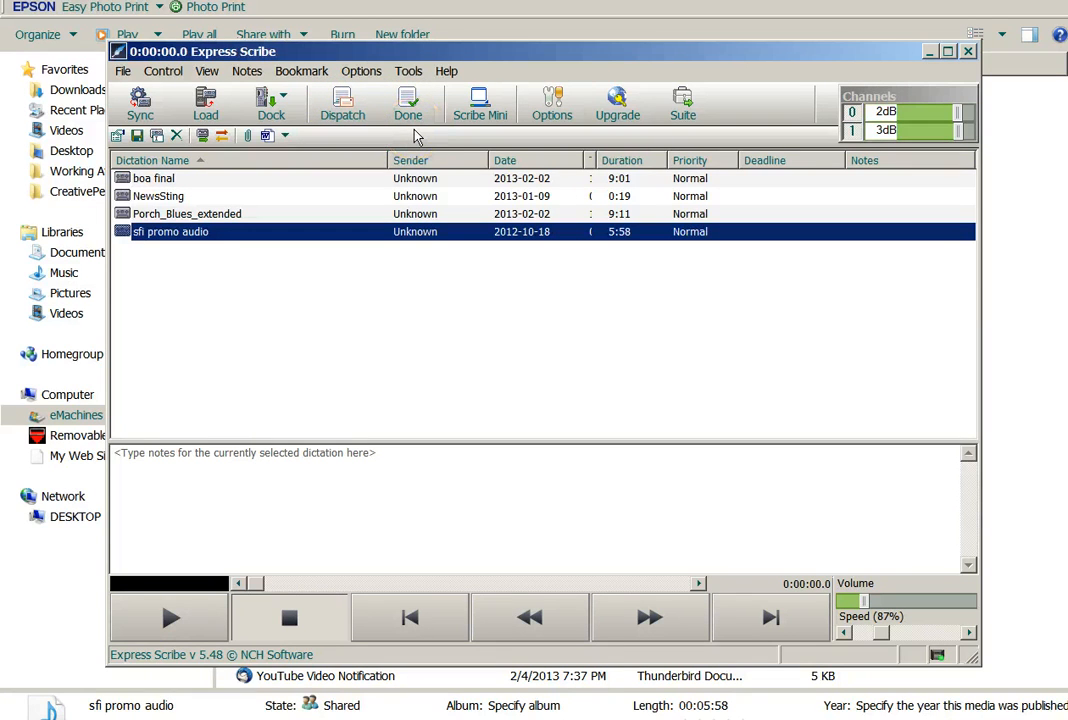
mouse_move(480, 104)
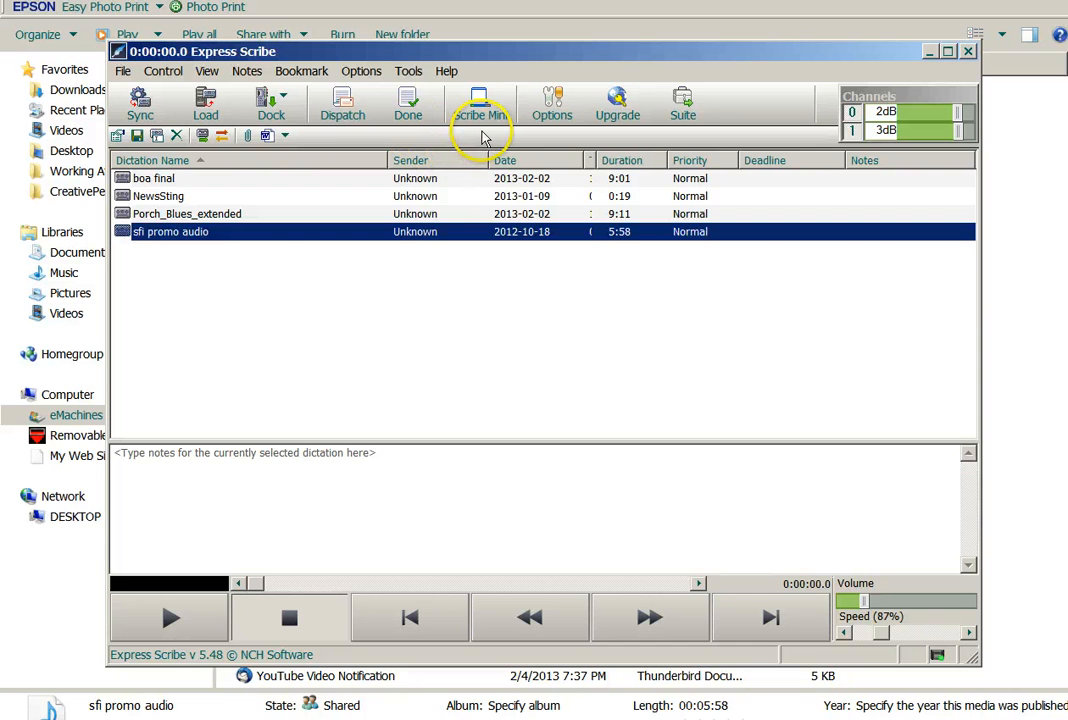
mouse_move(480, 104)
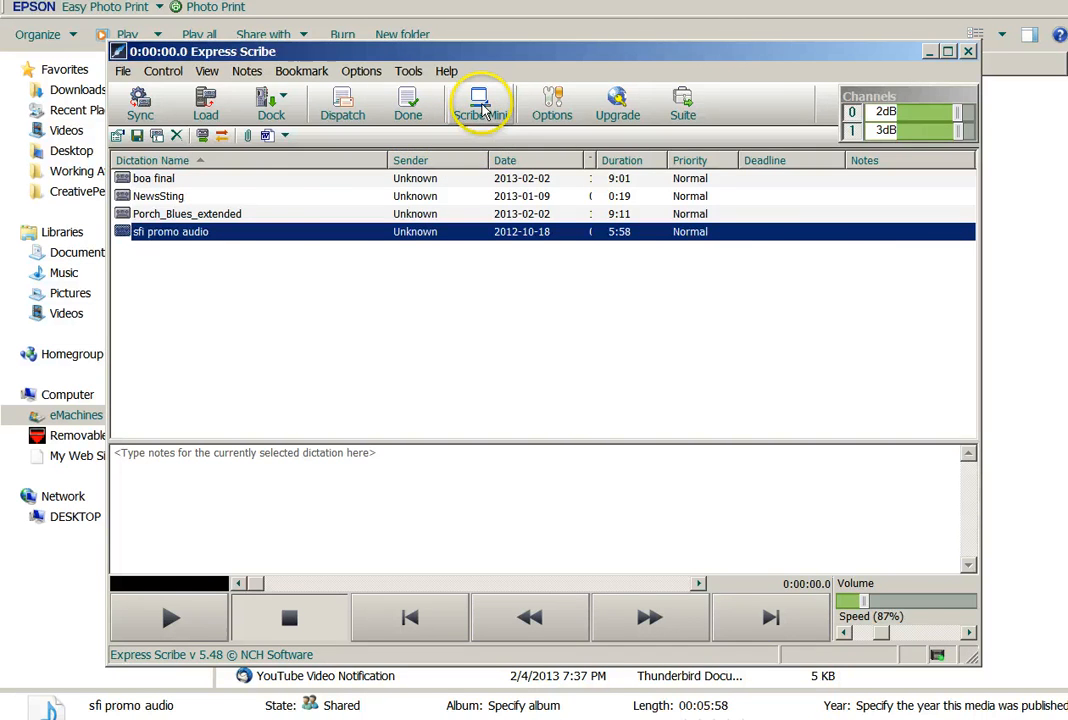
left_click(480, 104)
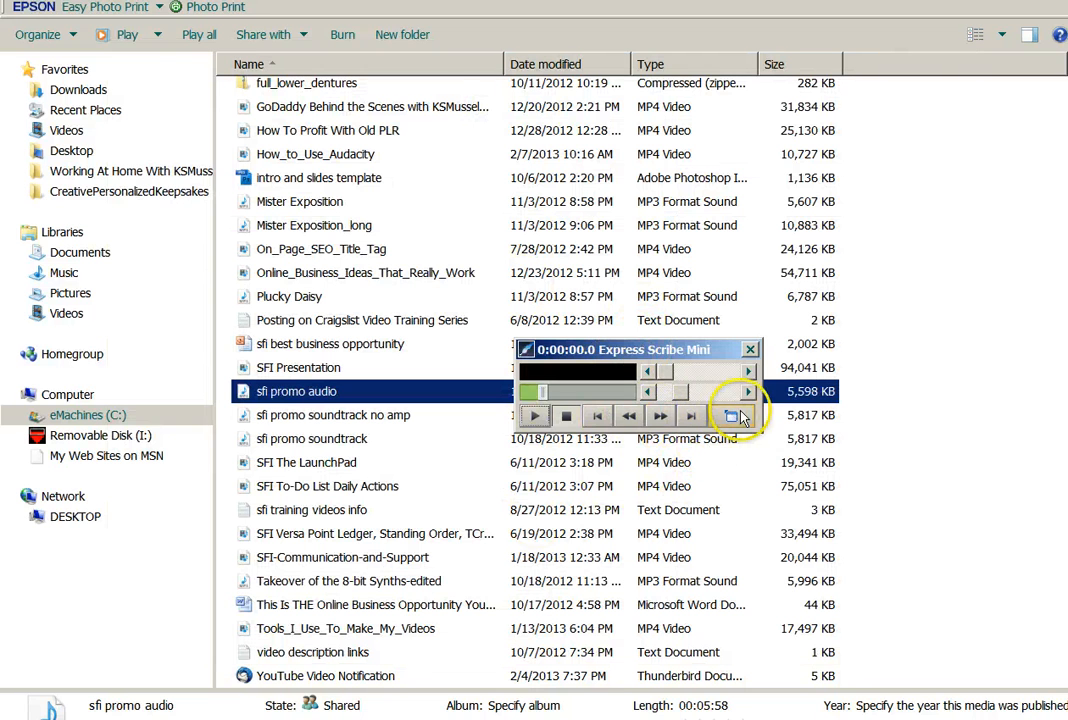
mouse_move(732, 414)
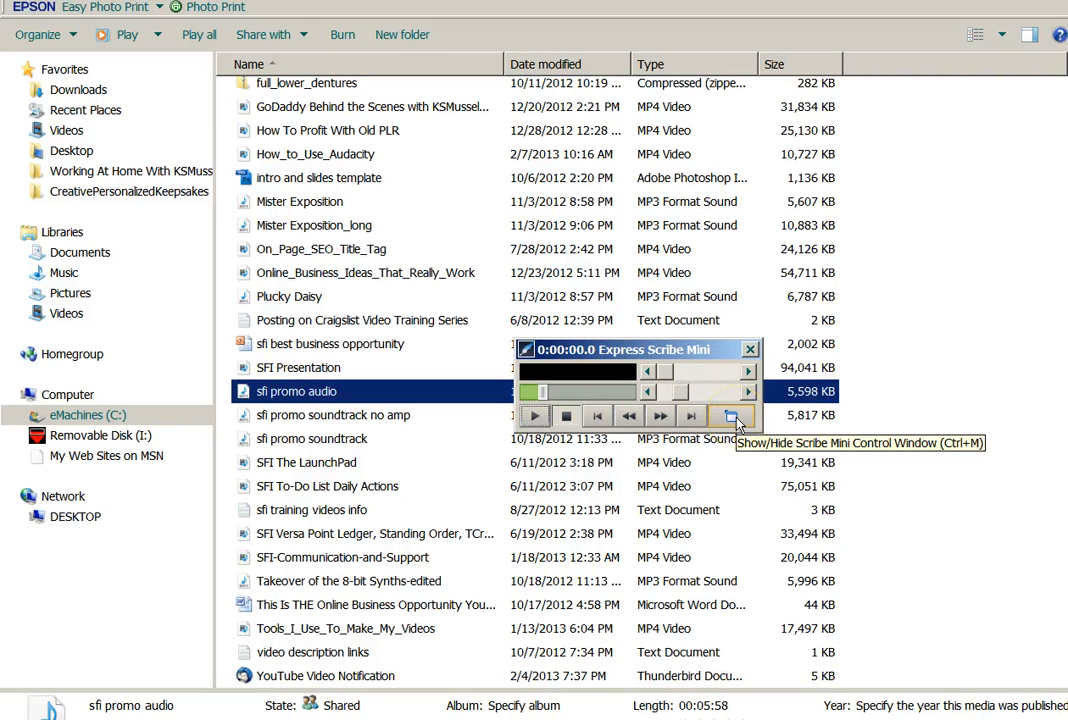
left_click(732, 414)
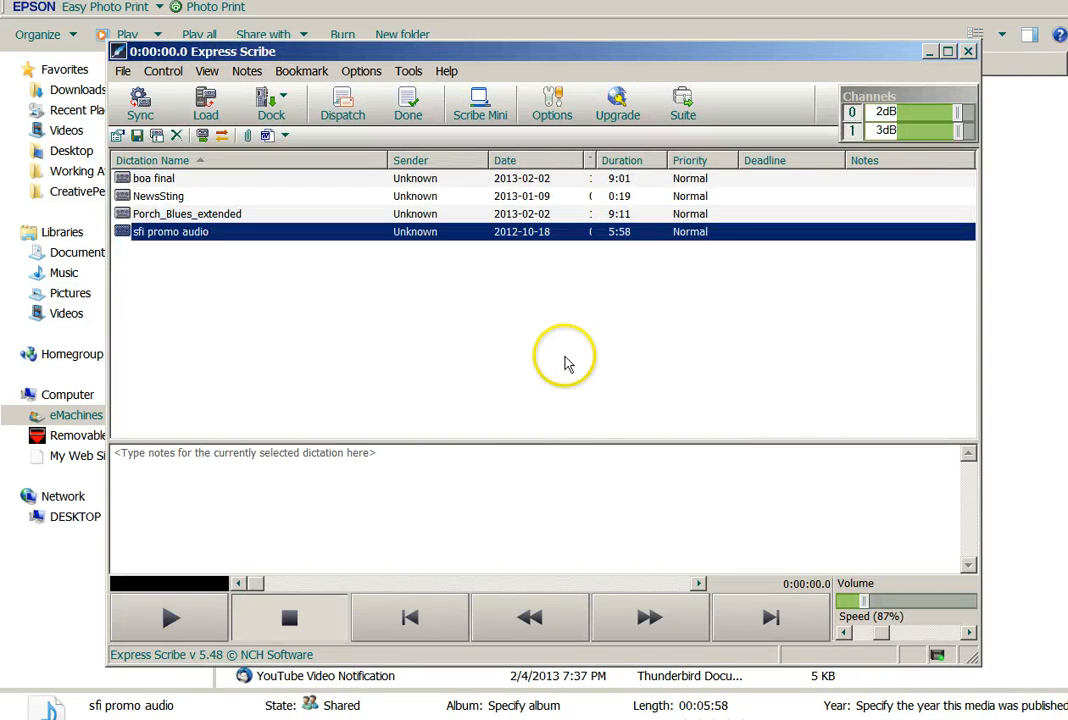
mouse_move(552, 100)
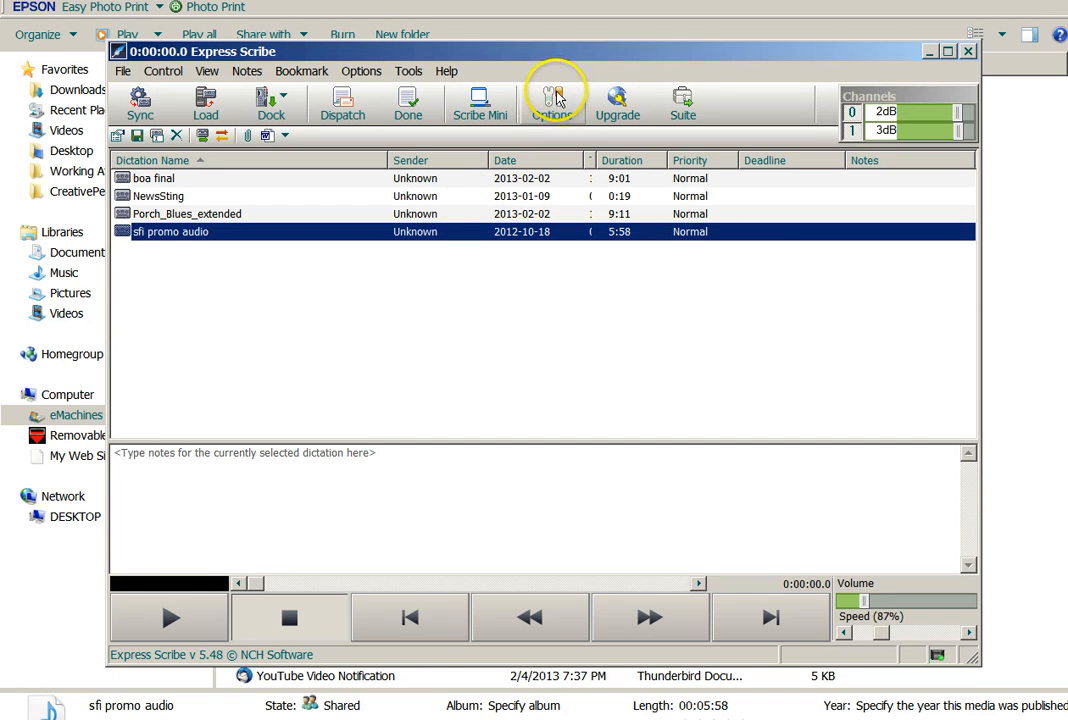
mouse_move(684, 100)
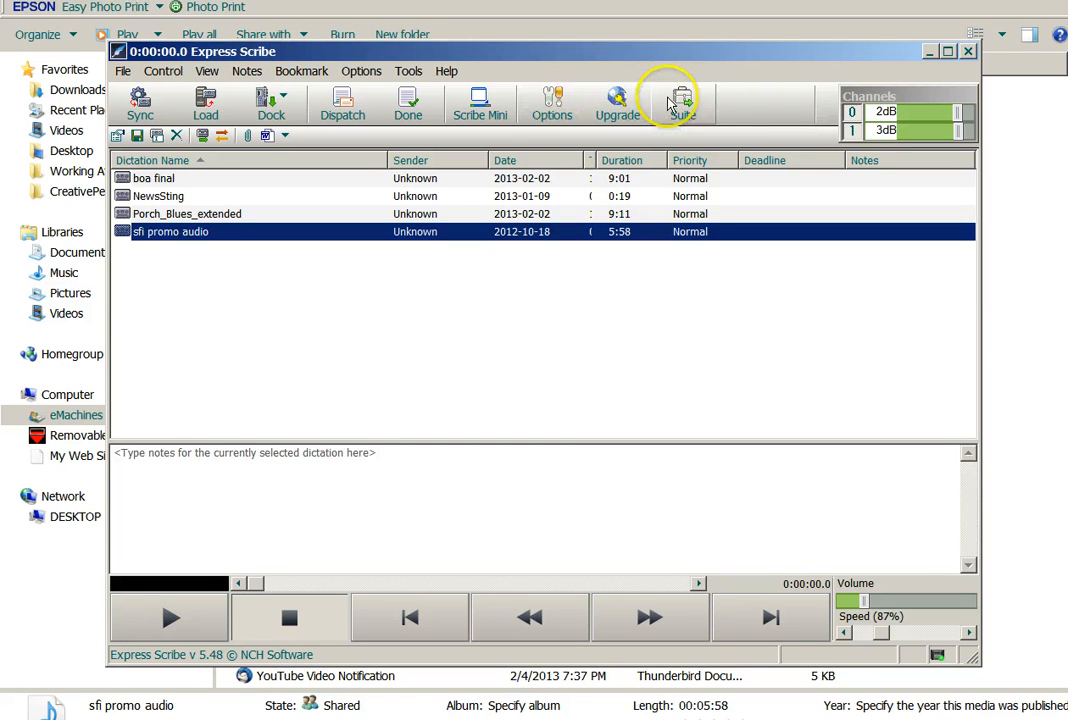
mouse_move(696, 222)
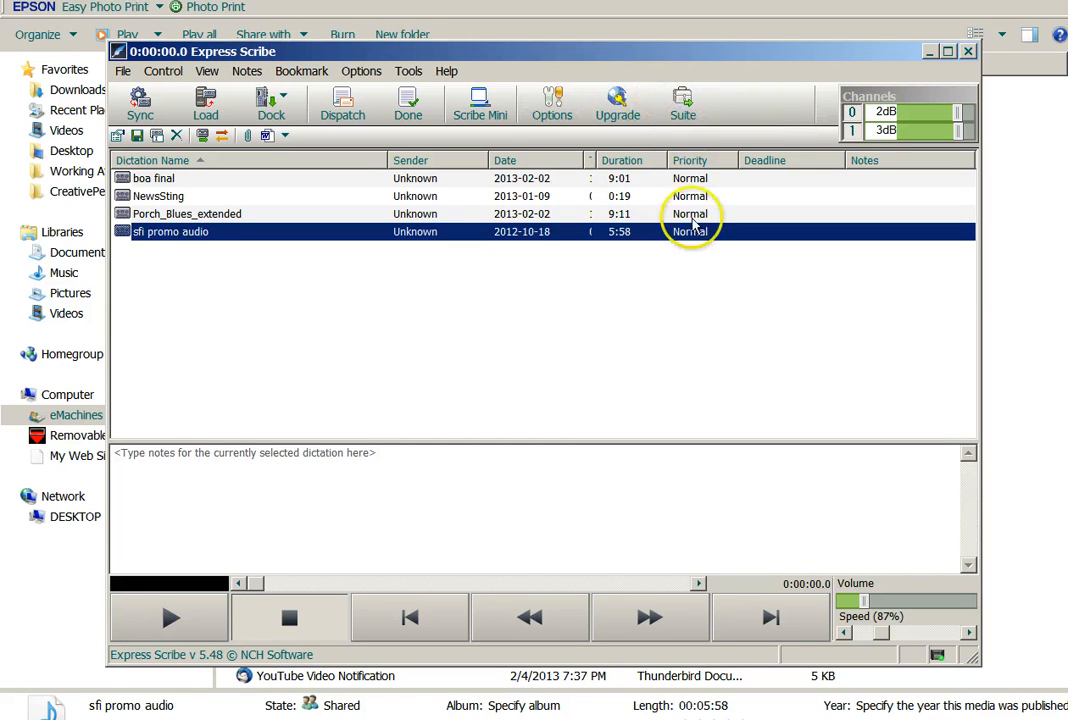
mouse_move(710, 352)
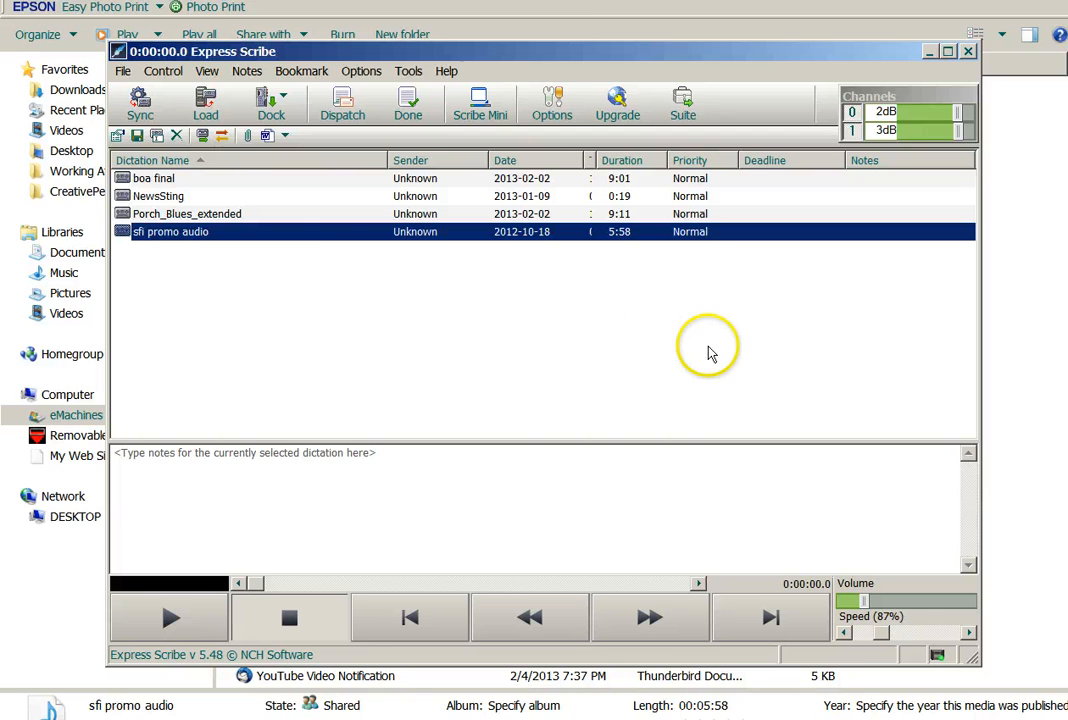
mouse_move(618, 72)
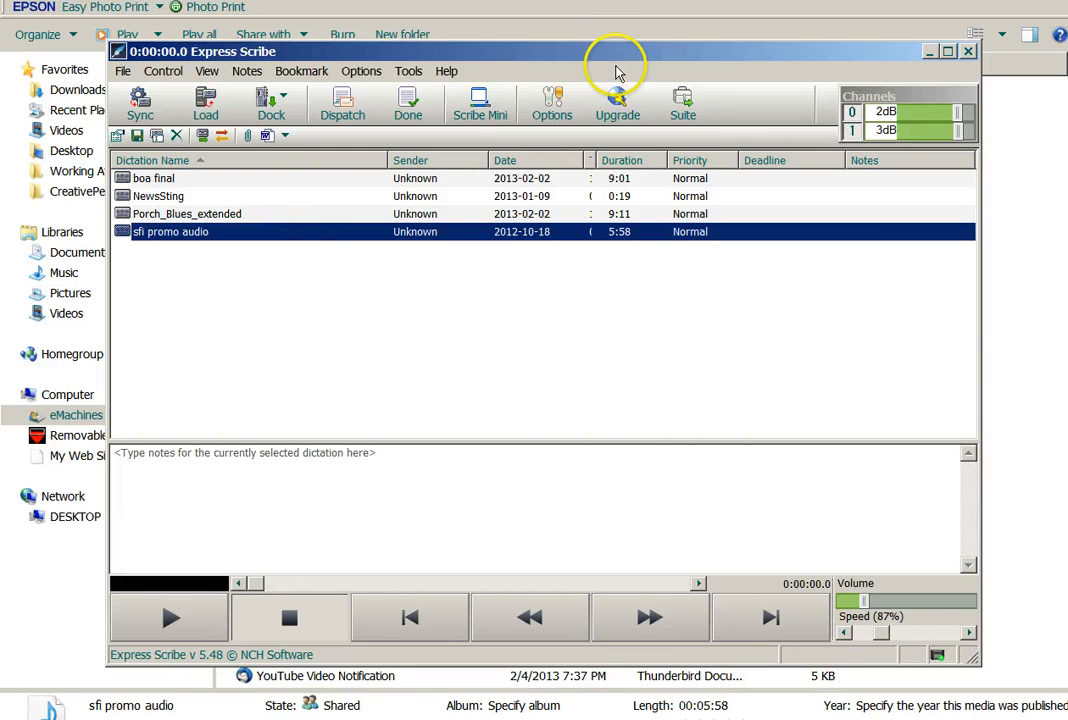
Review the Options Playback settings, keeping volume auto-adjust at Weak, then reach the Pedals page
left_click(552, 104)
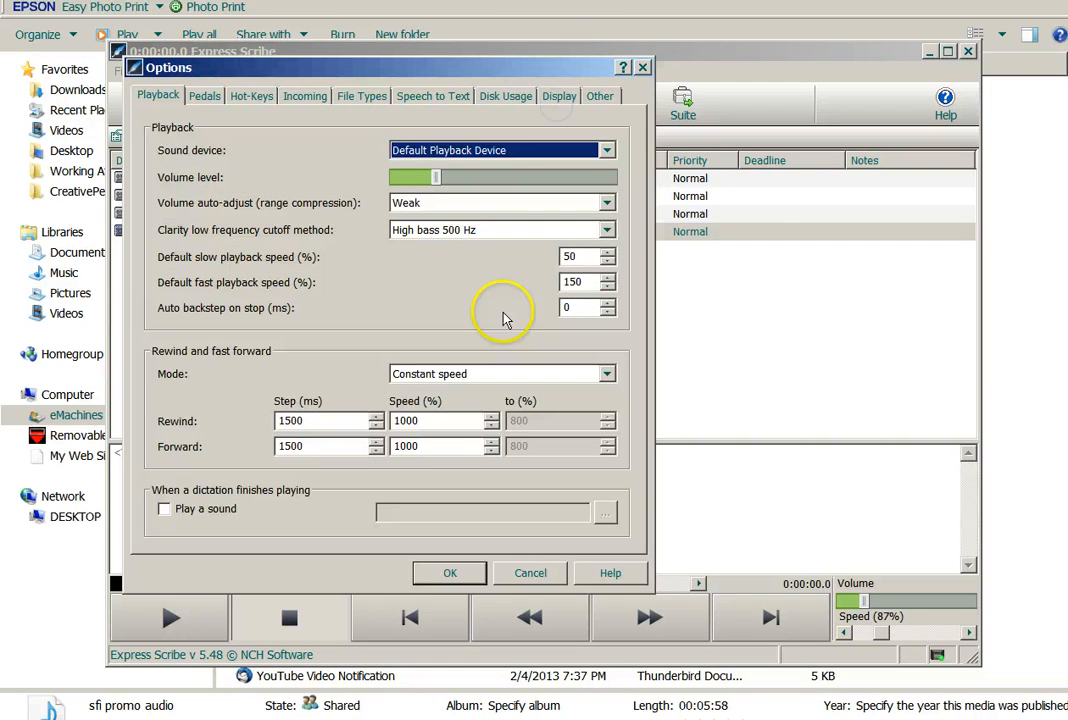
mouse_move(380, 292)
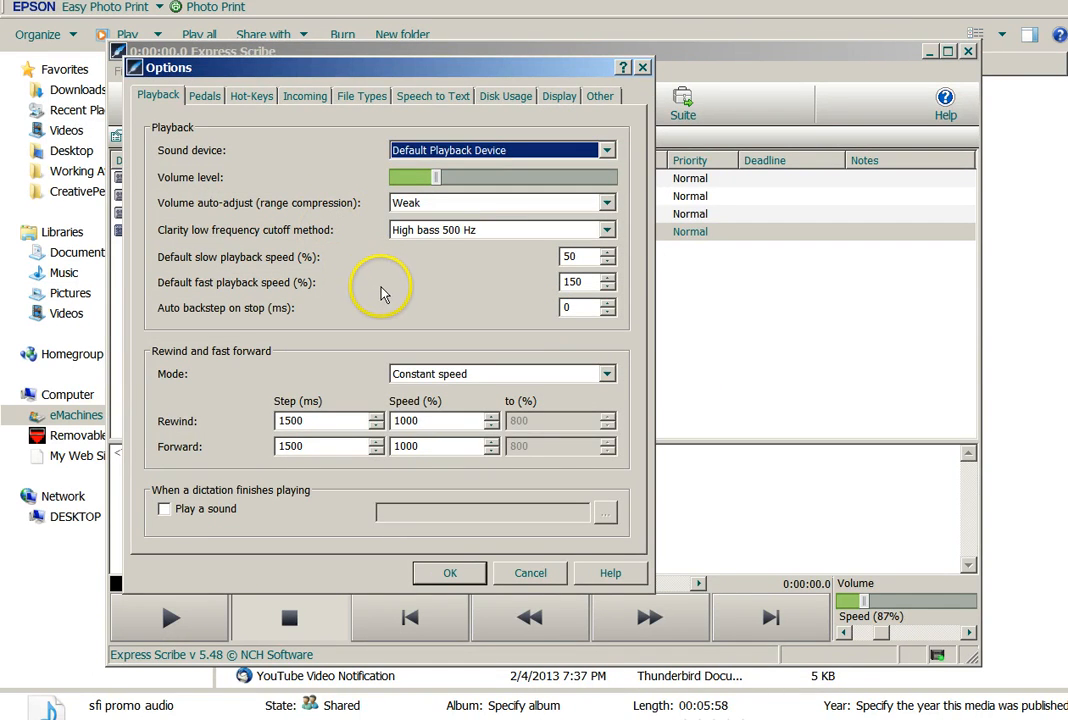
mouse_move(284, 180)
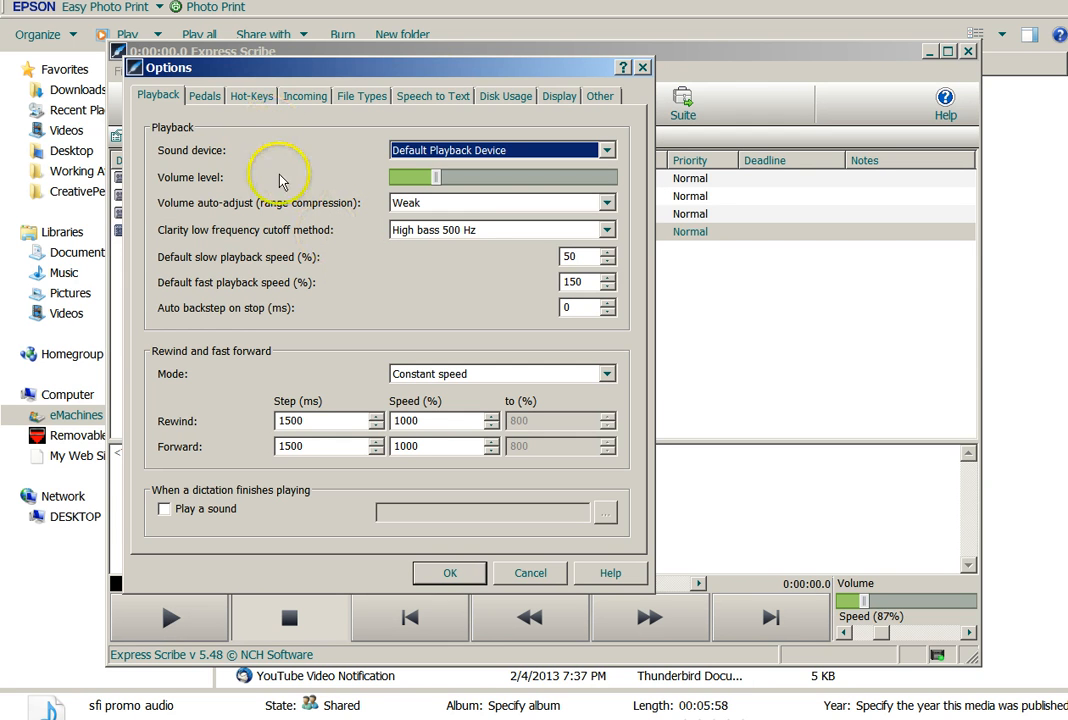
mouse_move(352, 260)
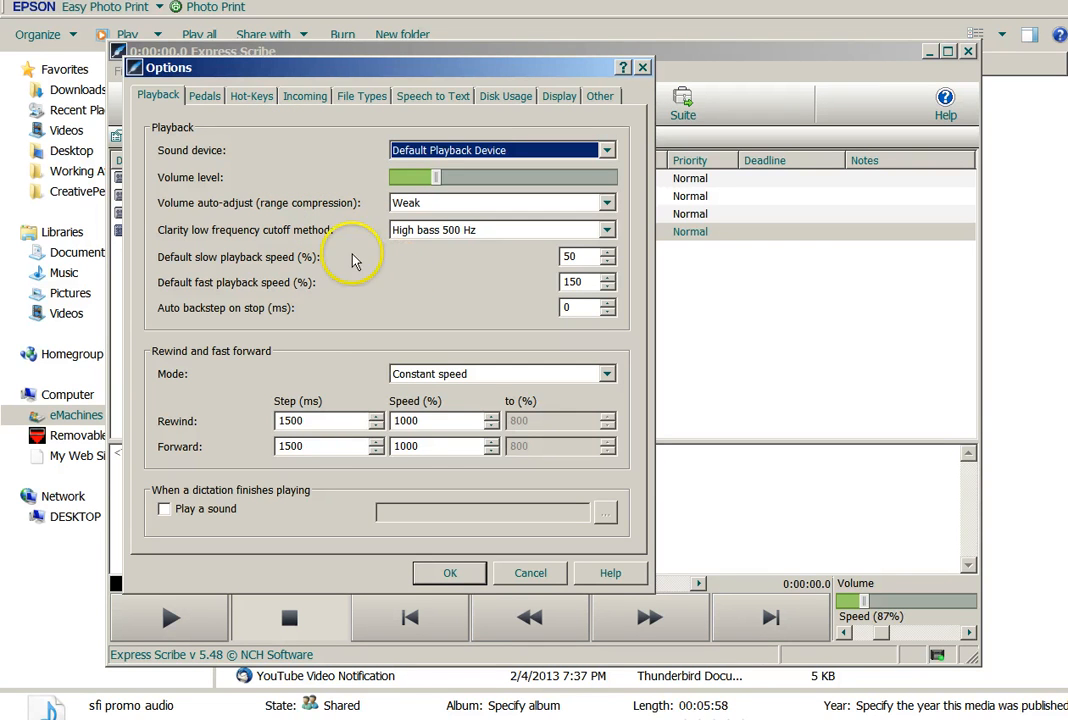
mouse_move(656, 590)
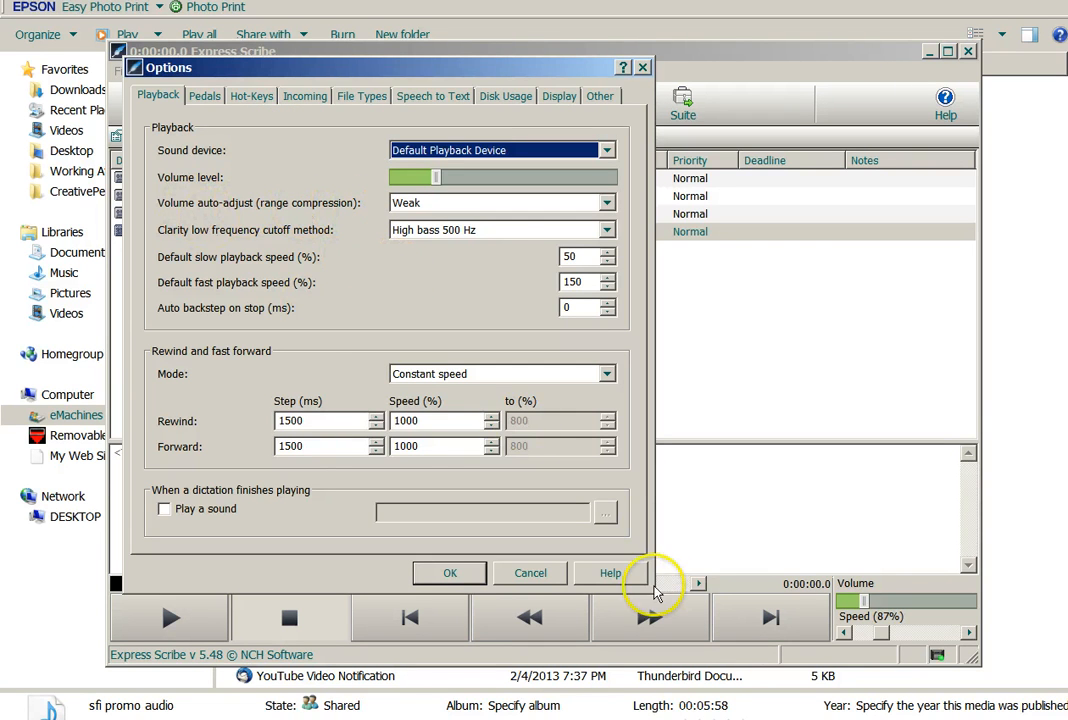
mouse_move(640, 110)
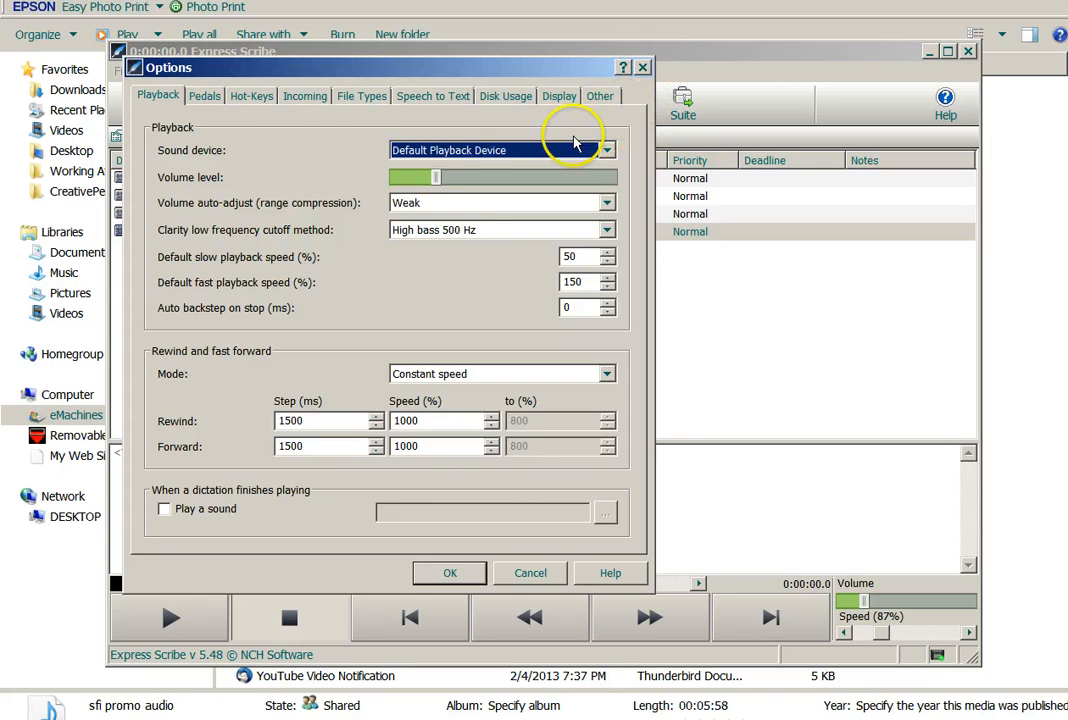
mouse_move(304, 148)
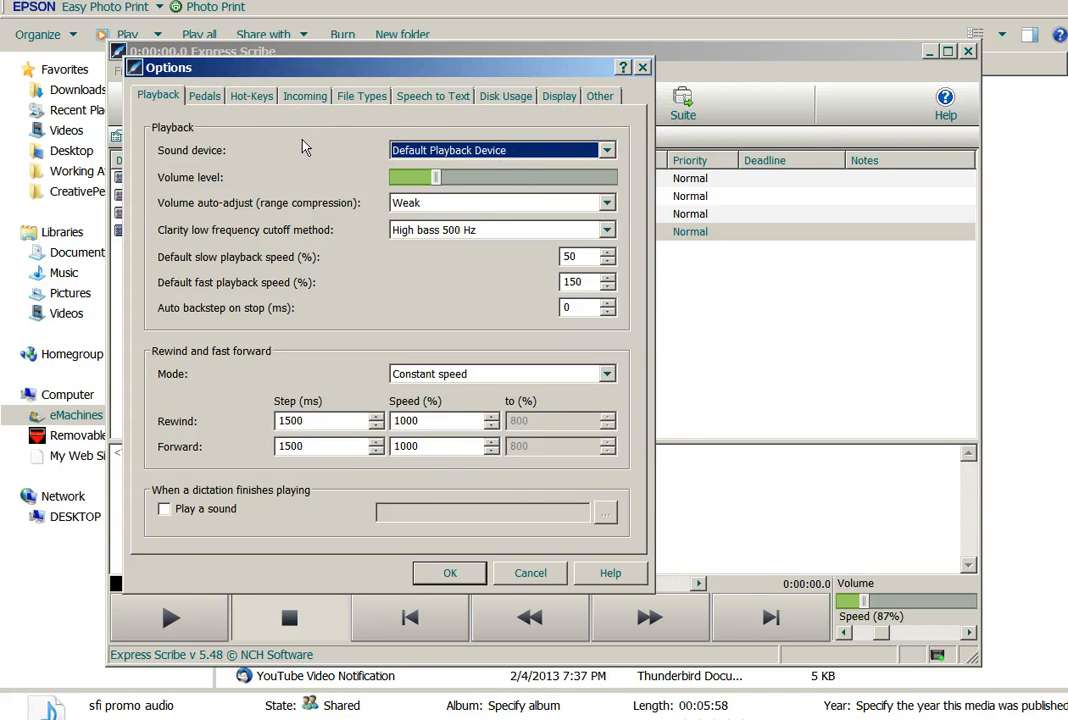
mouse_move(250, 188)
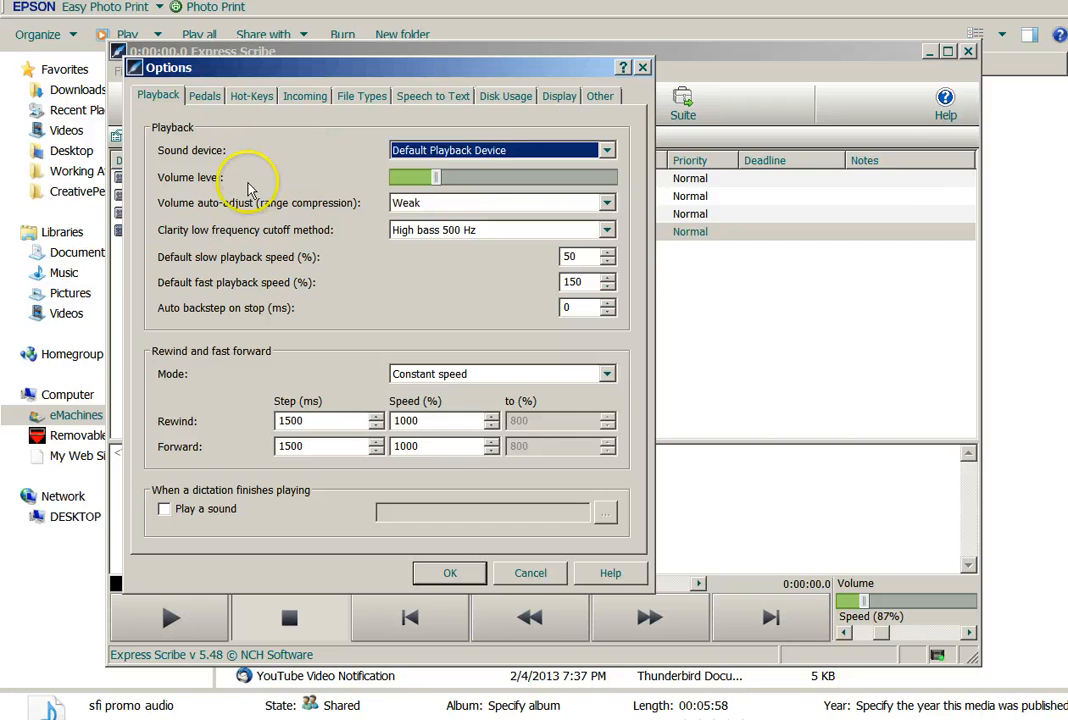
left_click(604, 204)
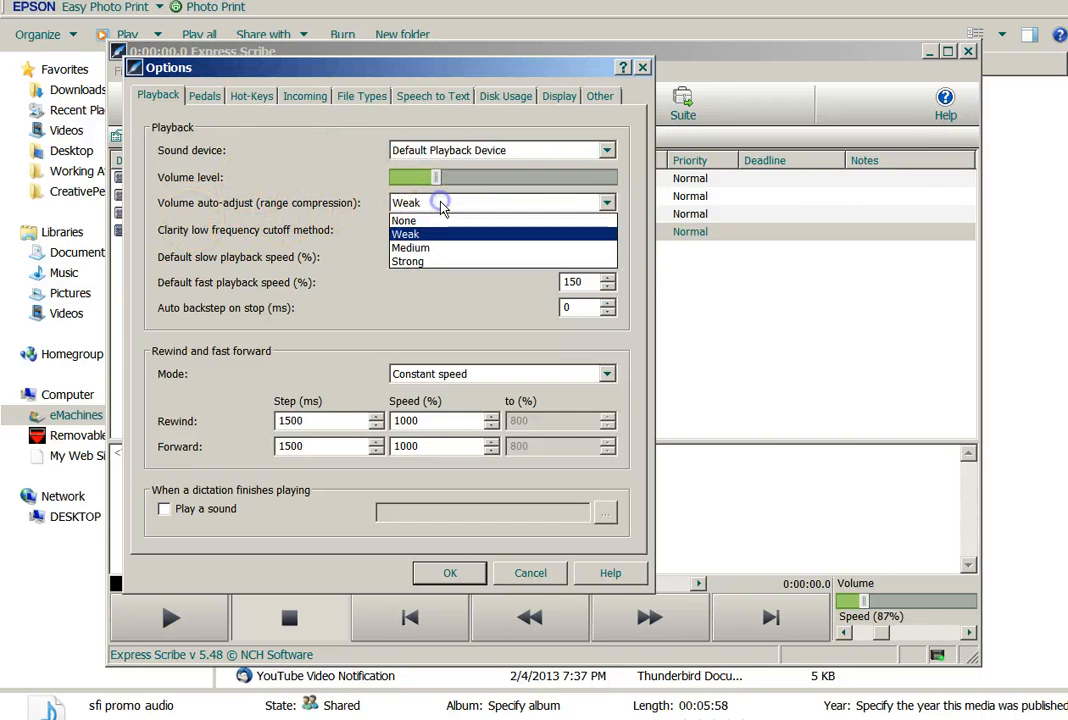
left_click(406, 232)
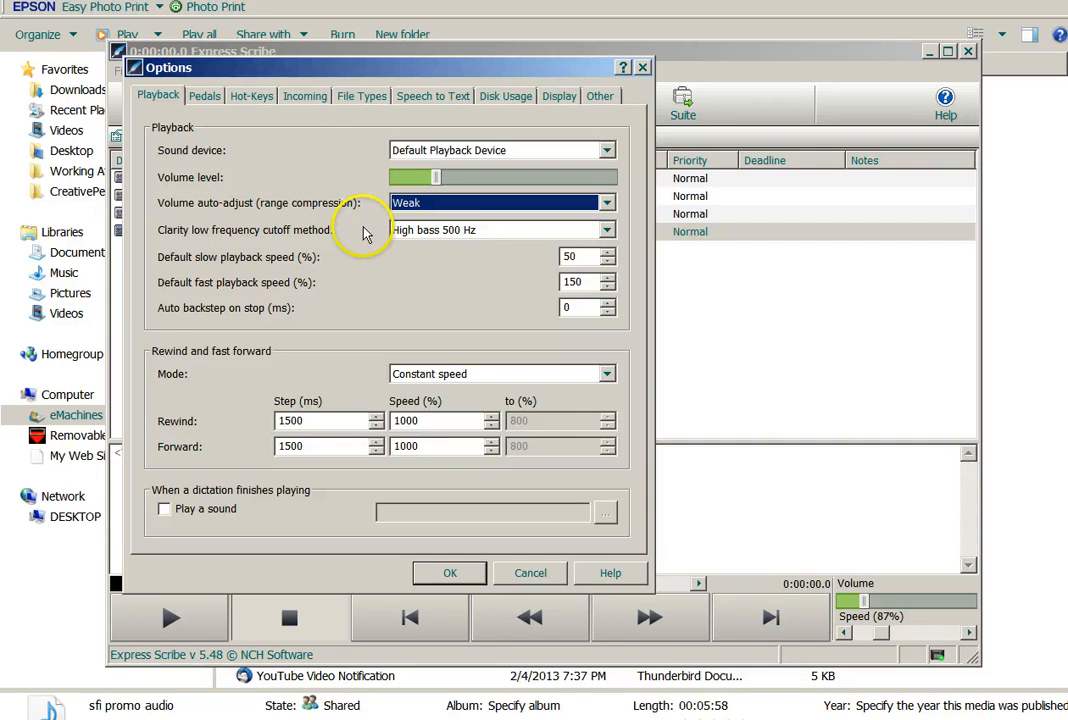
mouse_move(420, 308)
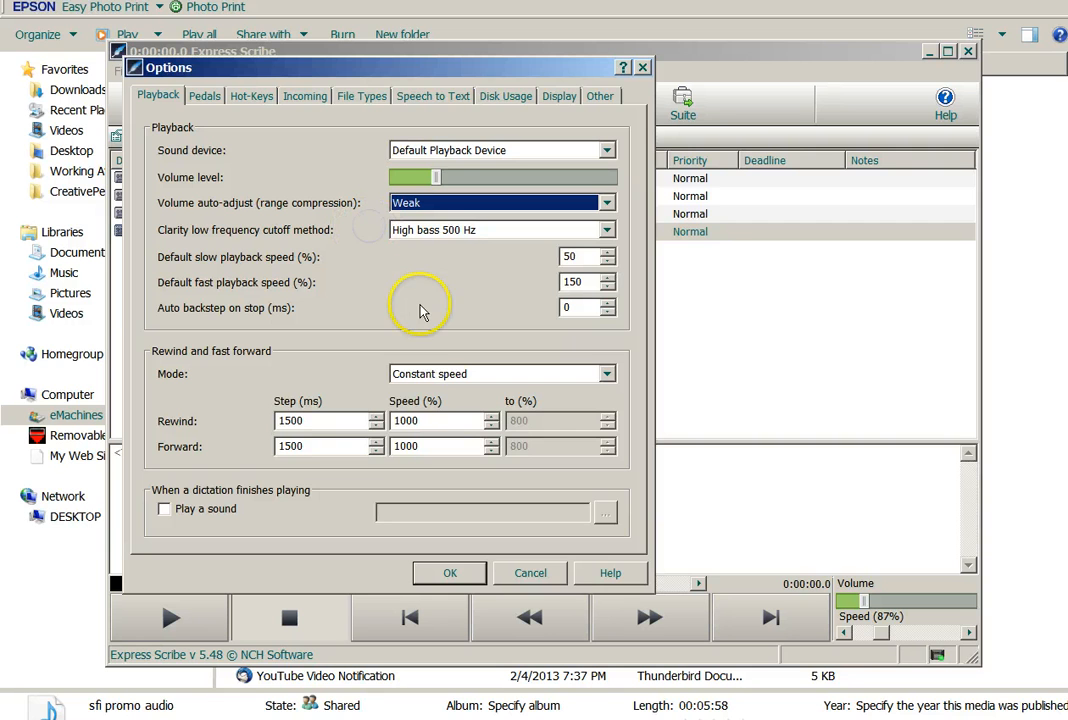
mouse_move(488, 260)
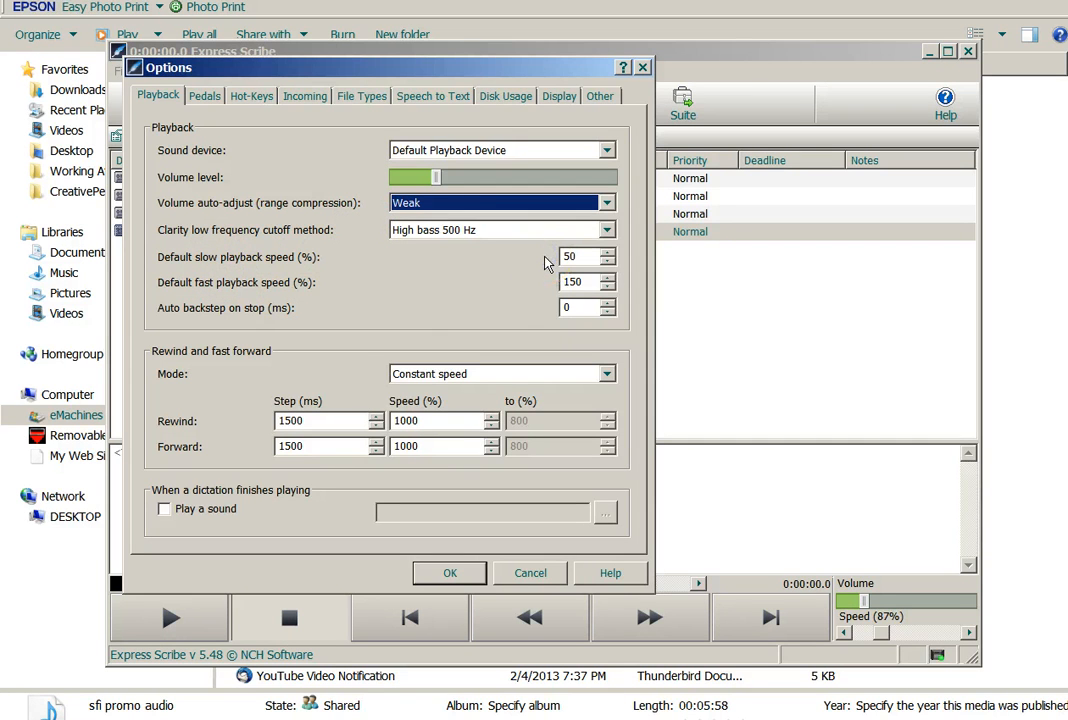
mouse_move(542, 292)
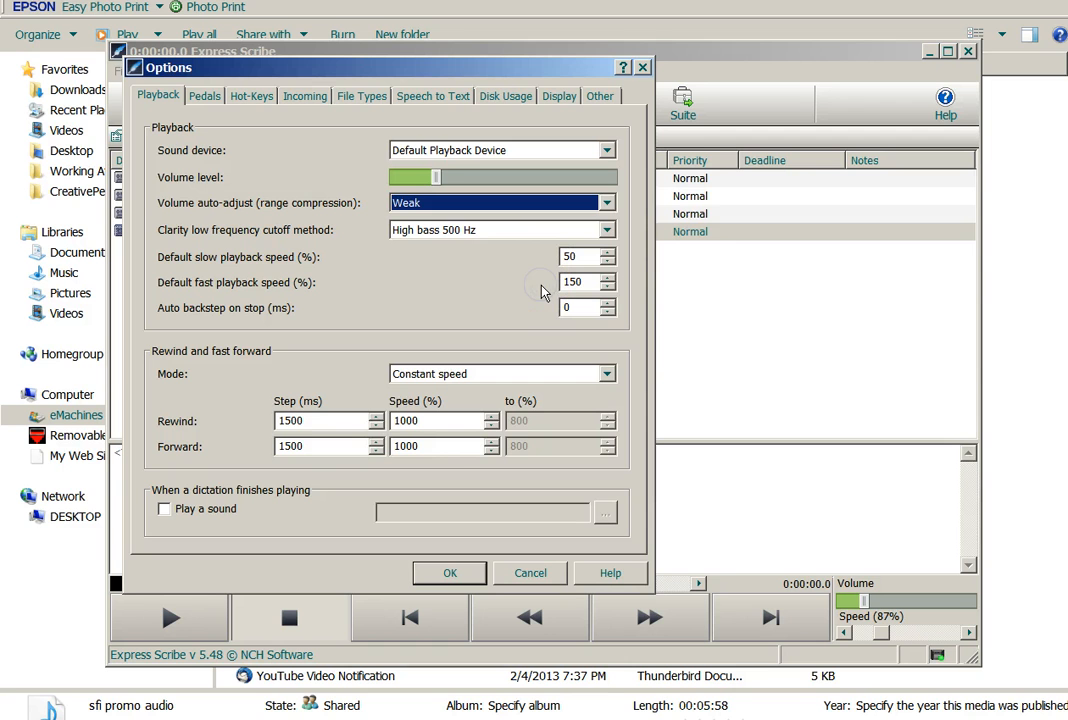
mouse_move(216, 420)
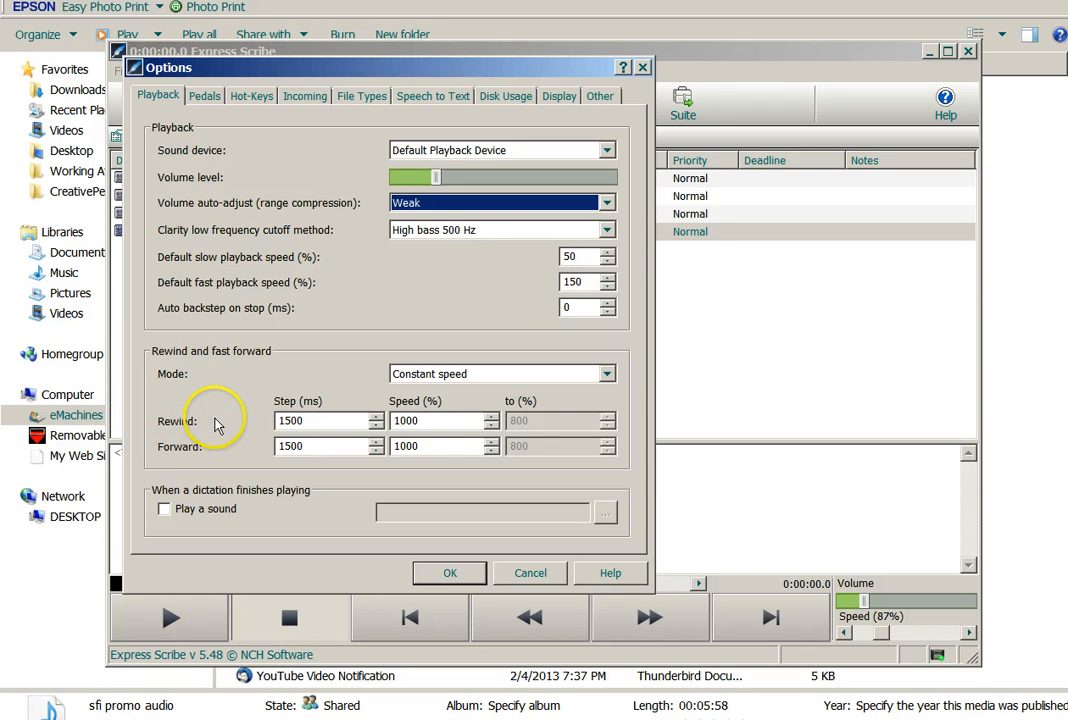
mouse_move(222, 452)
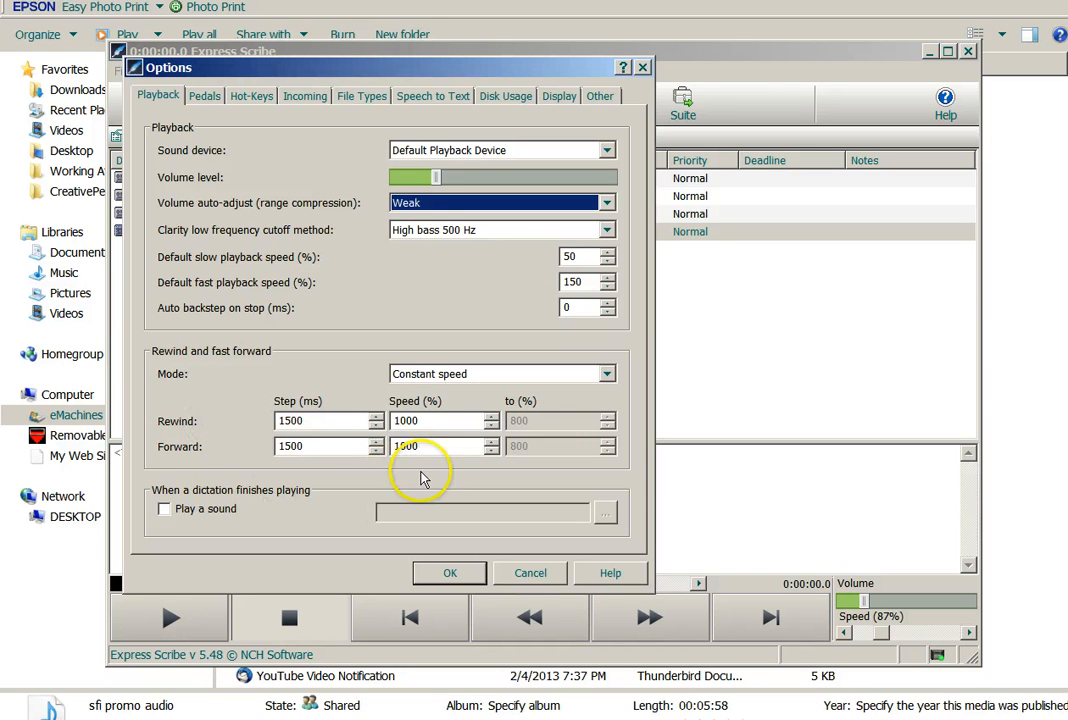
triple_click(440, 446)
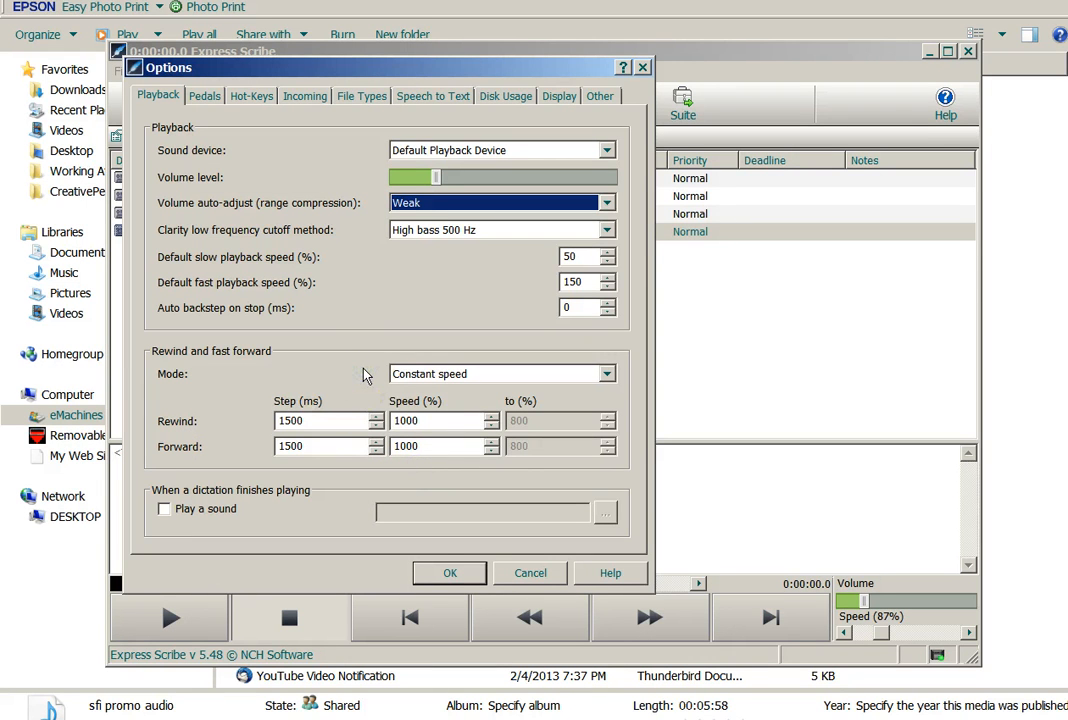
left_click(204, 96)
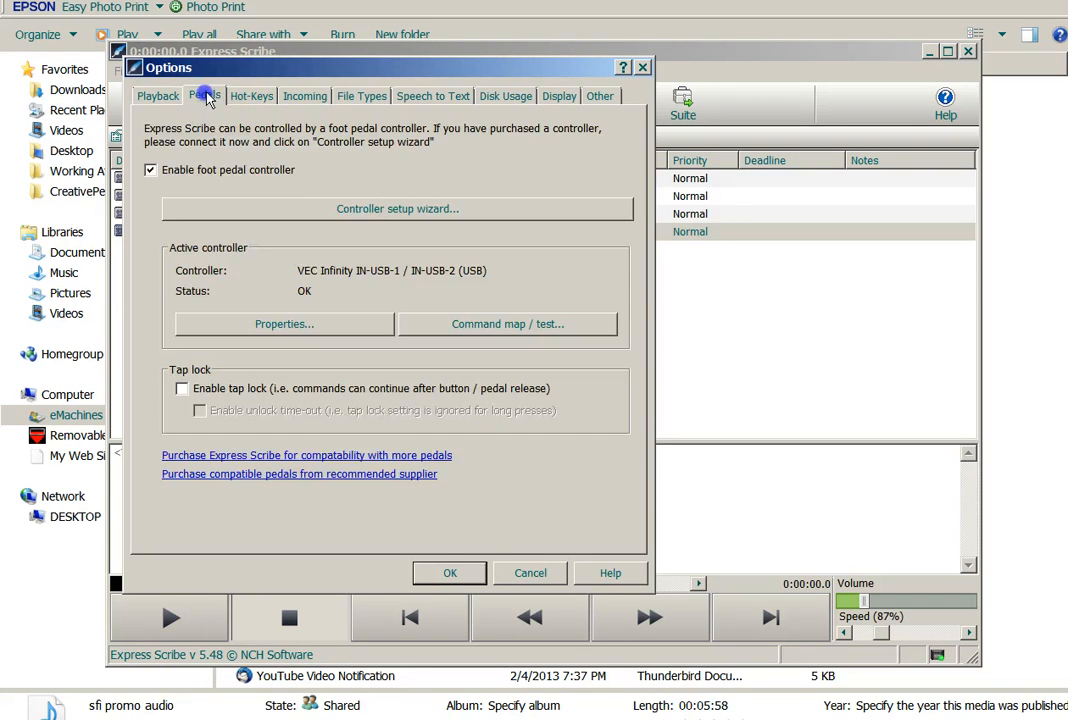
mouse_move(448, 184)
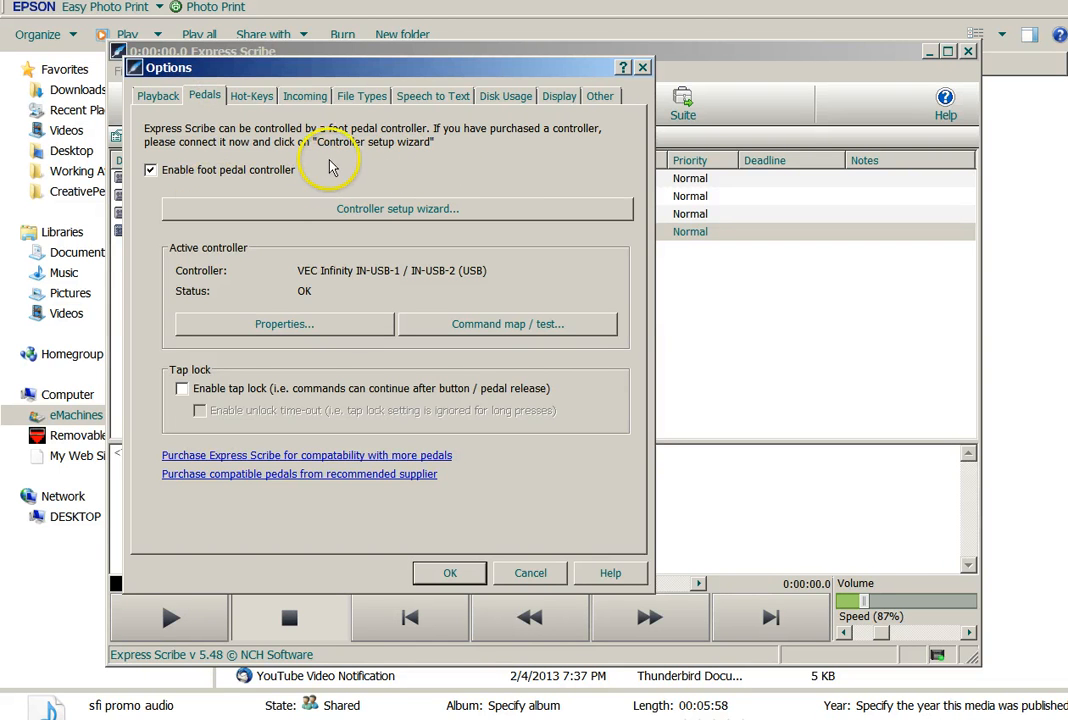
Toggle Enable foot pedal controller off and on, review Hot-Keys, then reach the Incoming page
left_click(152, 170)
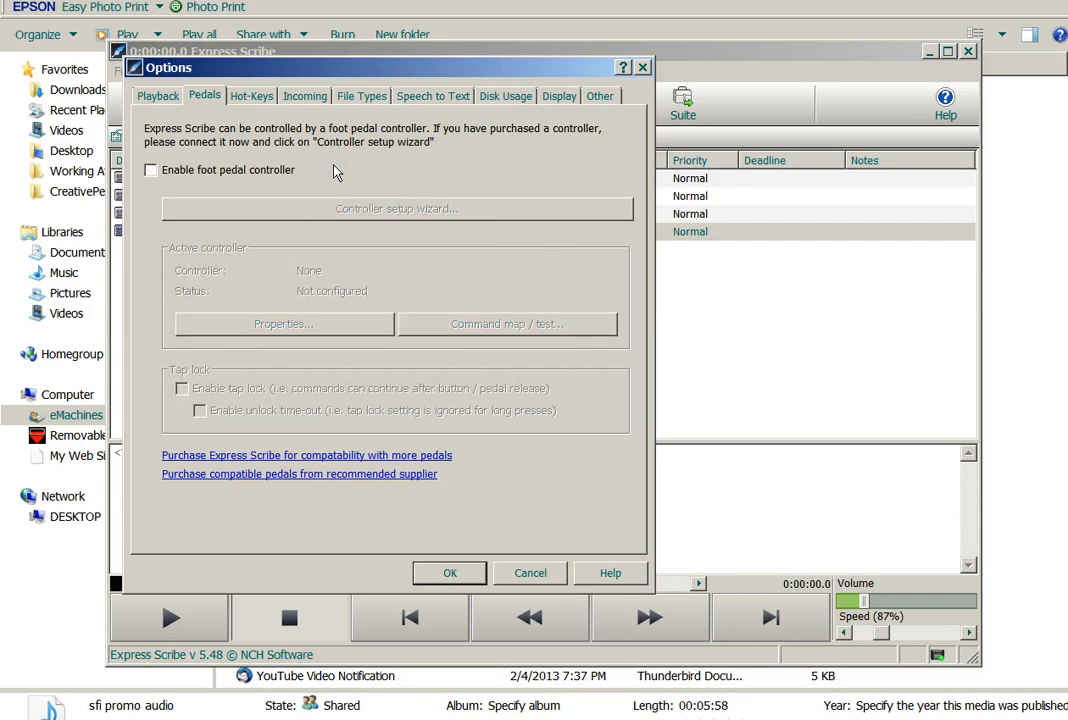
left_click(152, 168)
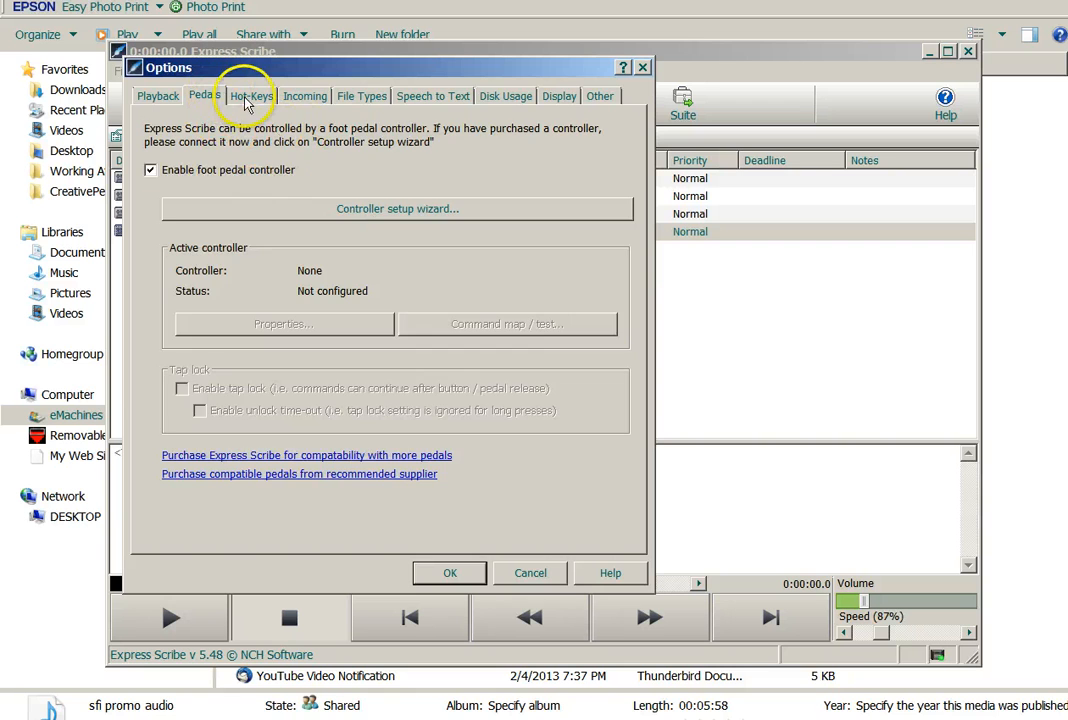
left_click(252, 96)
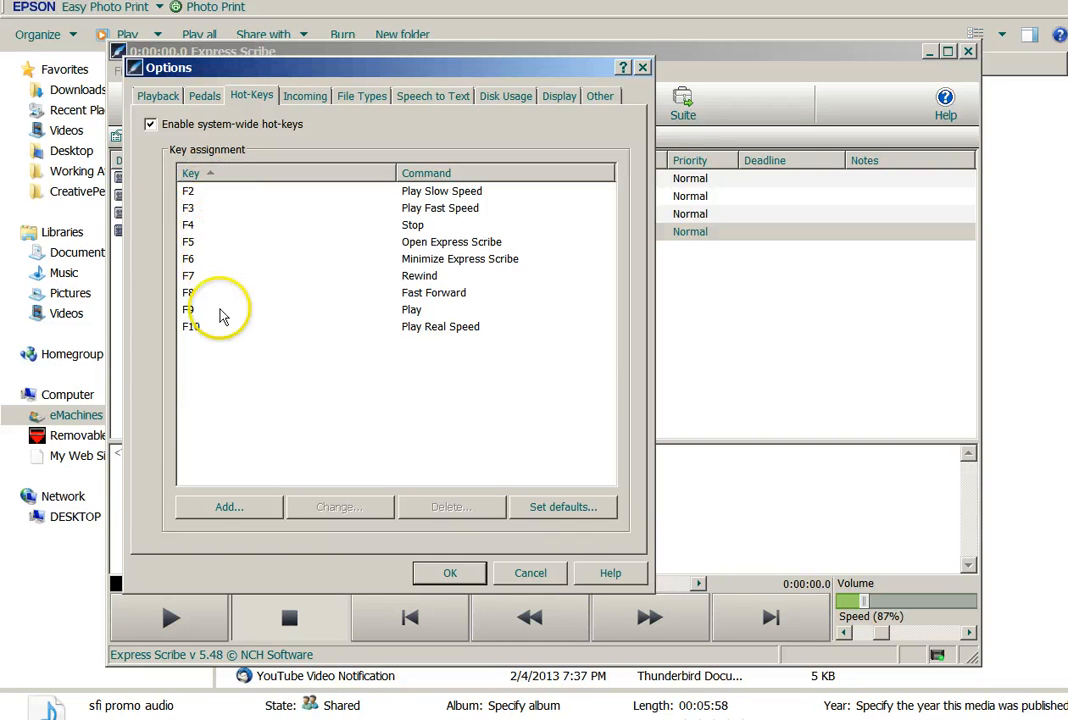
mouse_move(264, 400)
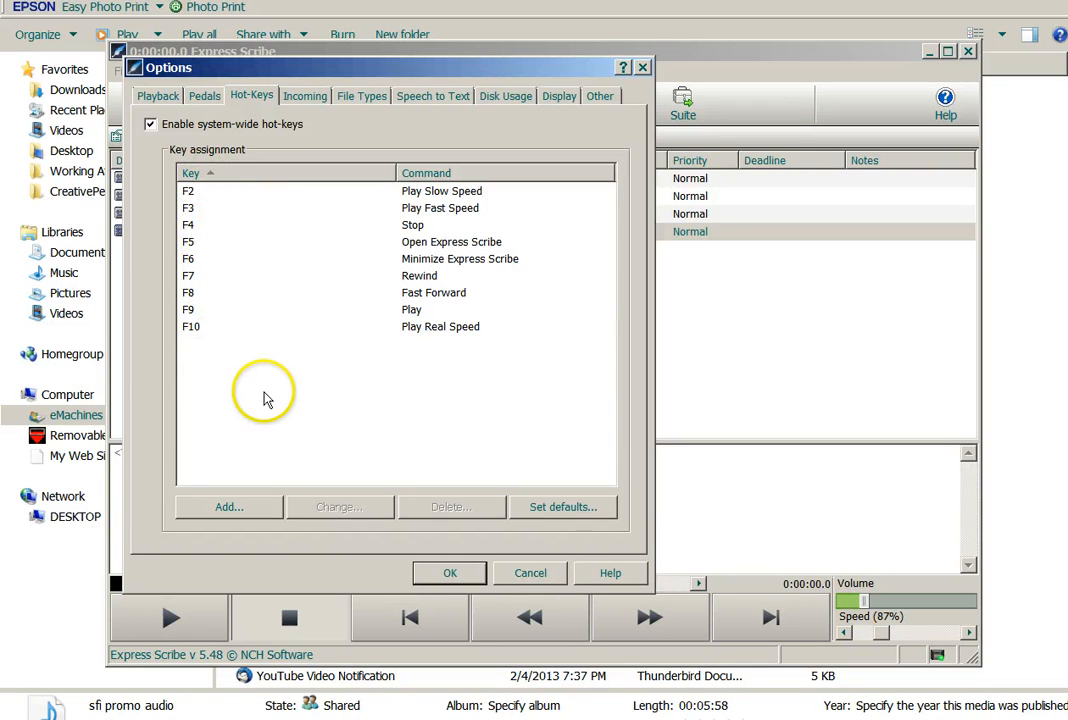
mouse_move(262, 390)
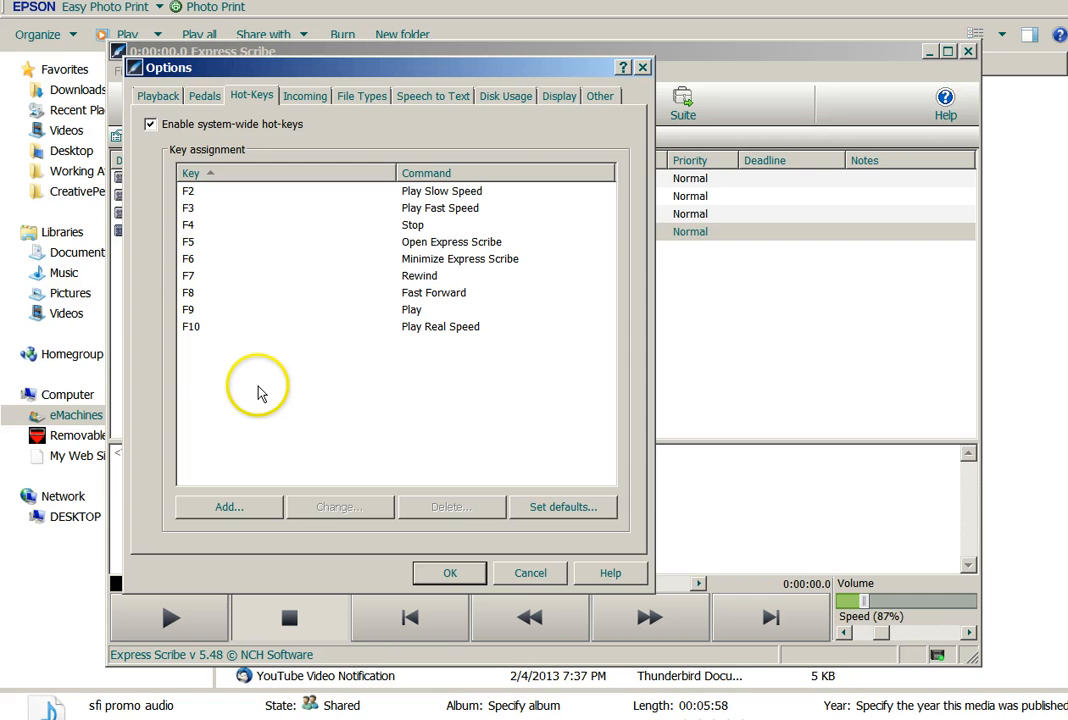
mouse_move(236, 372)
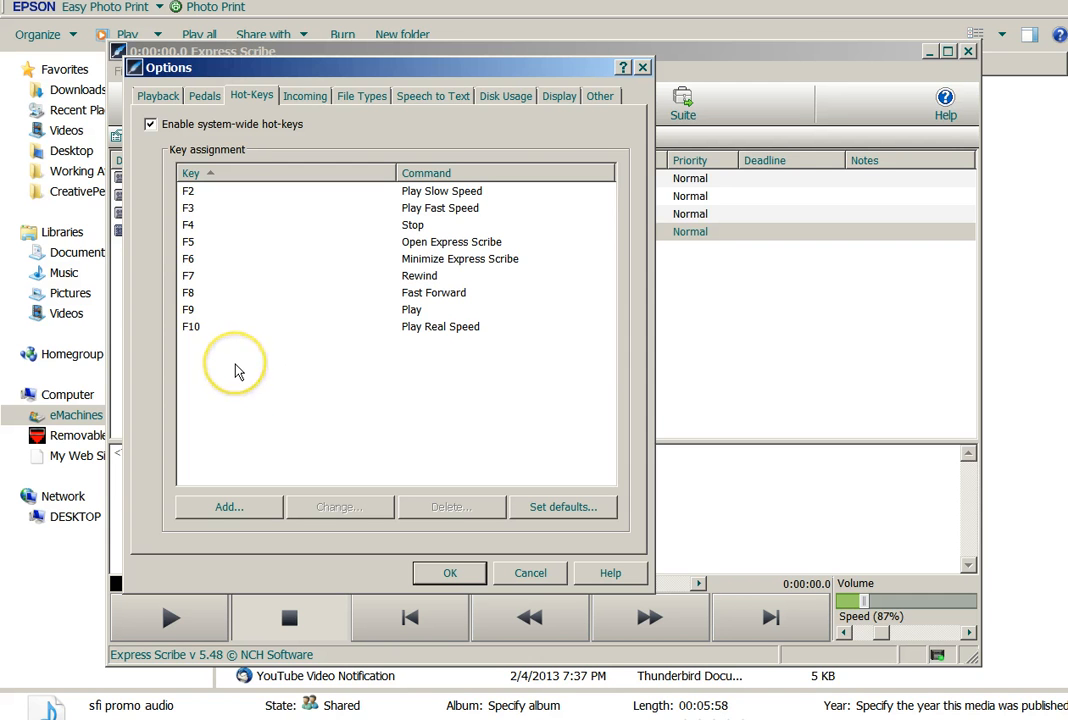
mouse_move(238, 370)
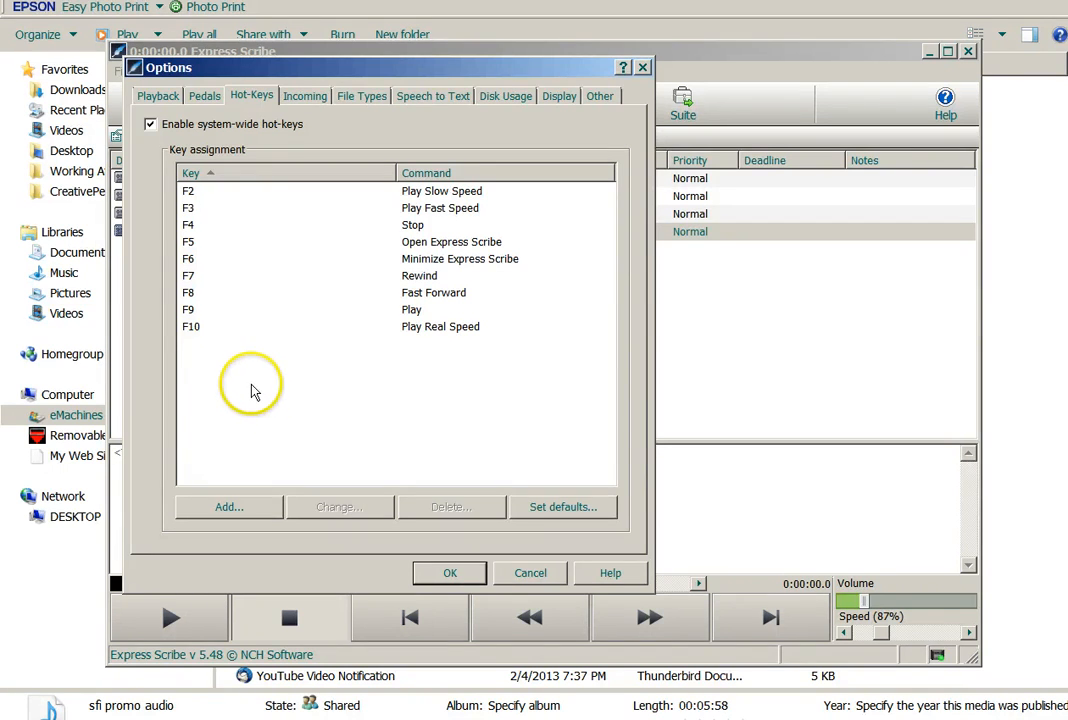
mouse_move(258, 158)
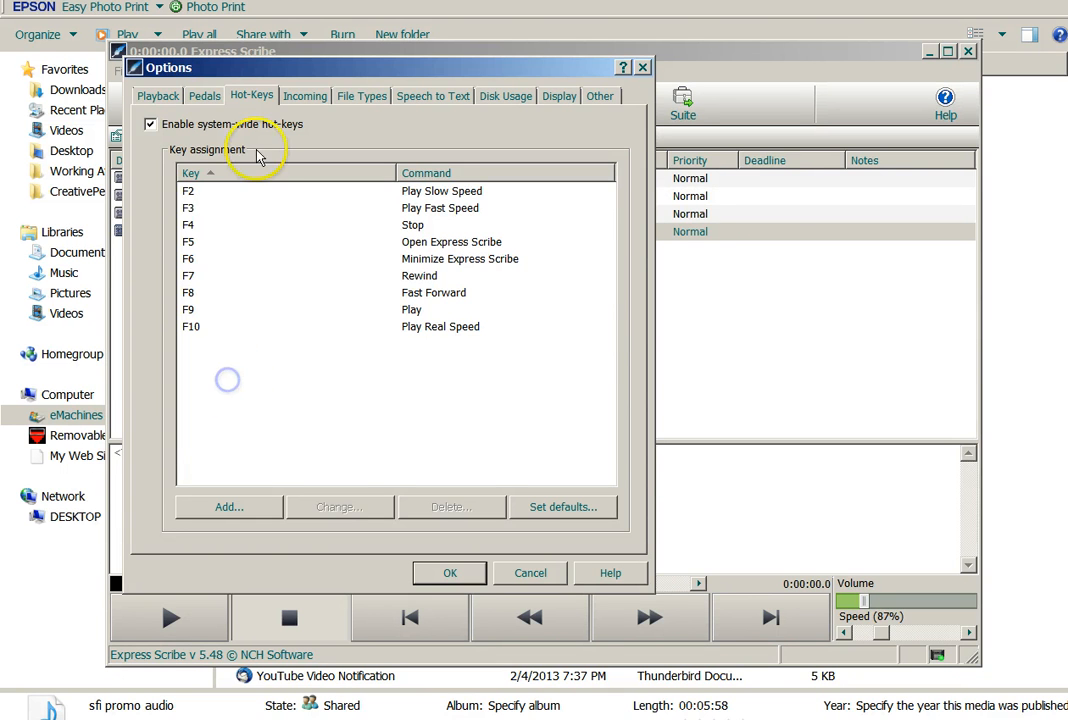
left_click(304, 96)
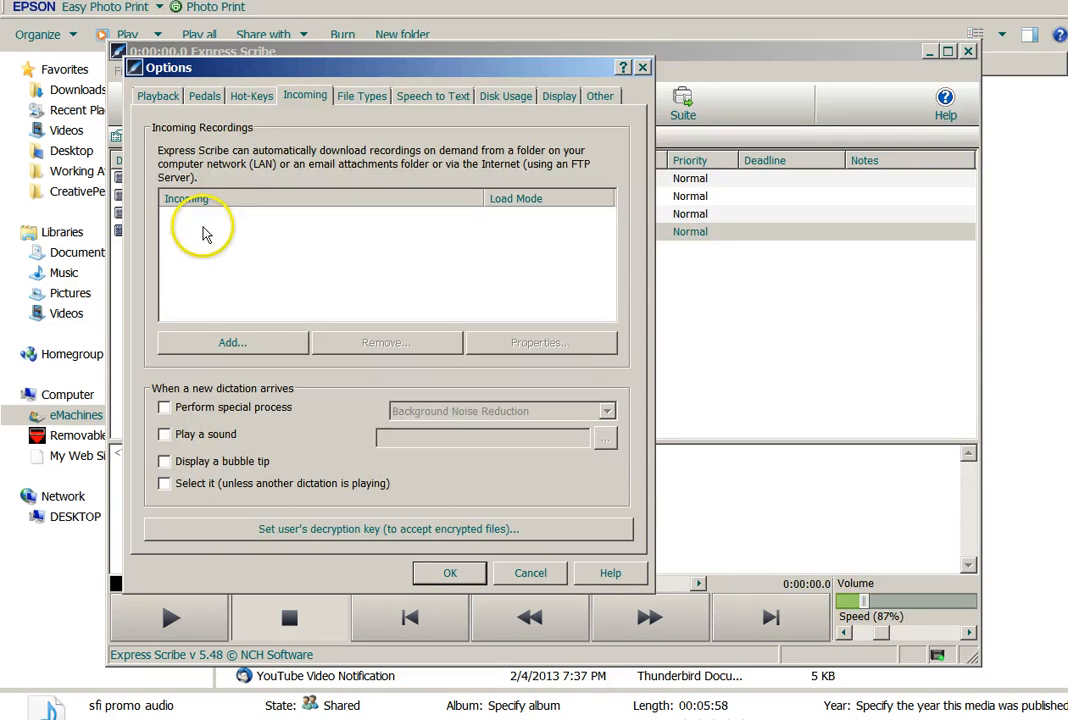
mouse_move(230, 288)
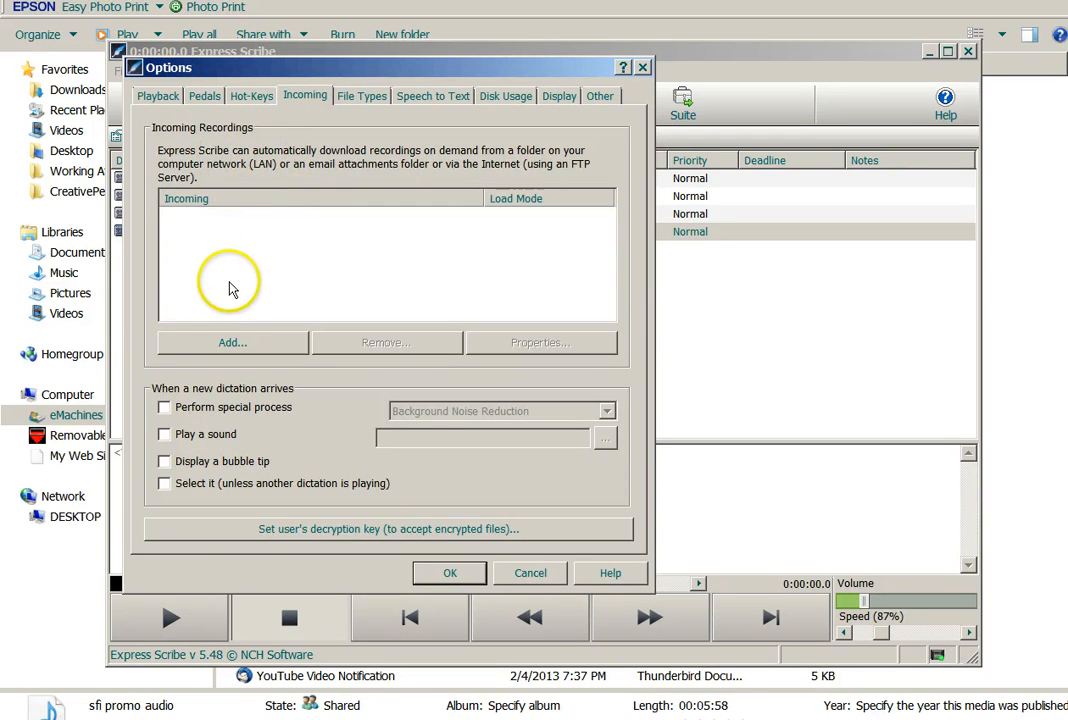
mouse_move(304, 310)
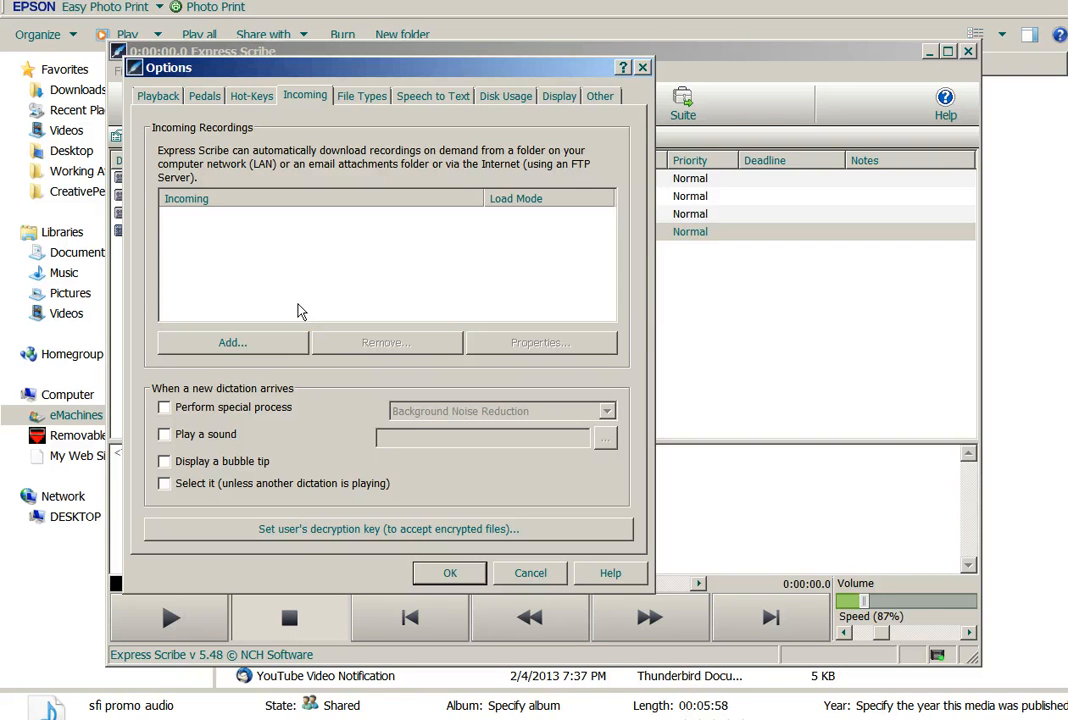
mouse_move(324, 288)
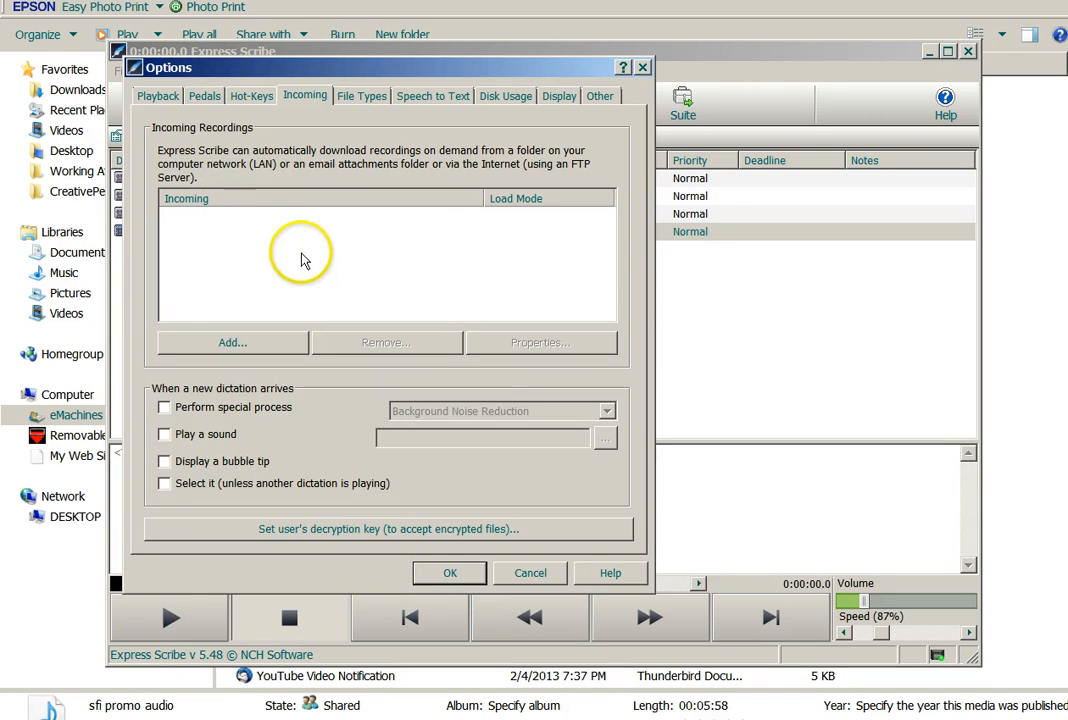
Step through the File Types and Speech to Text pages, ending on Disk Usage
left_click(362, 96)
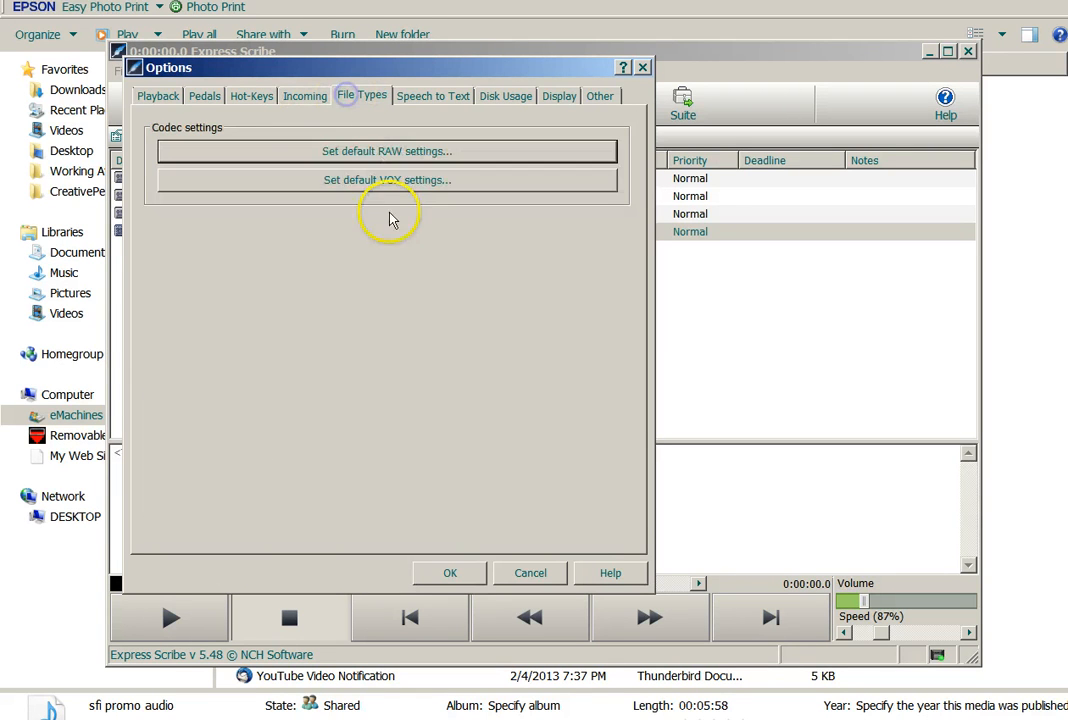
mouse_move(364, 156)
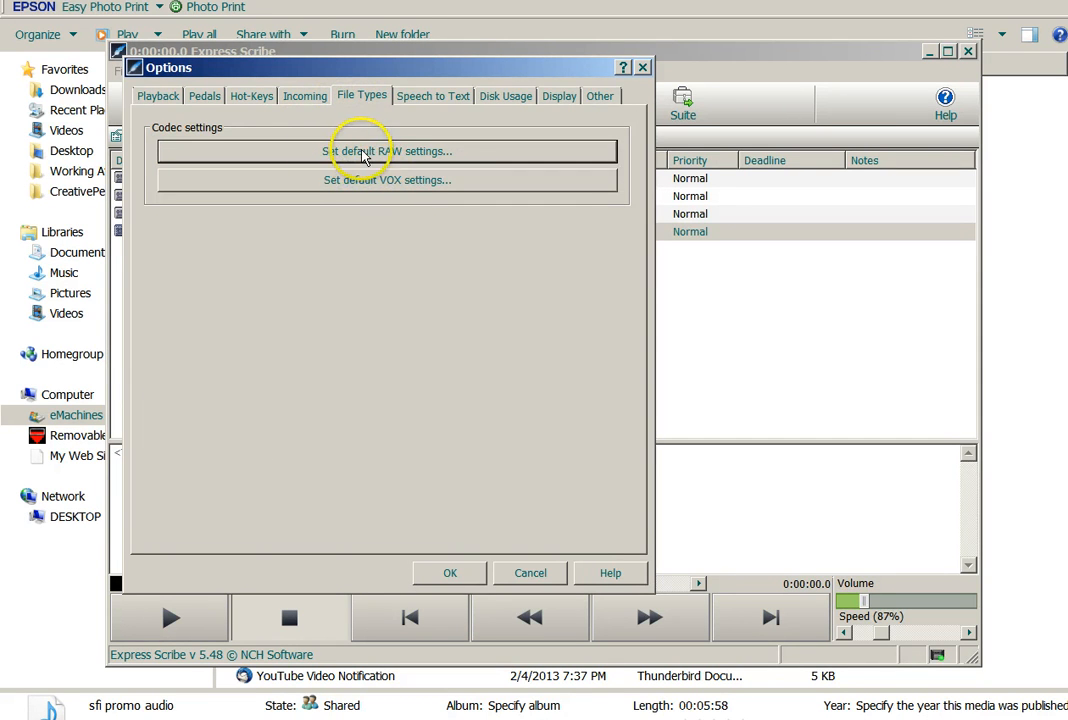
left_click(432, 96)
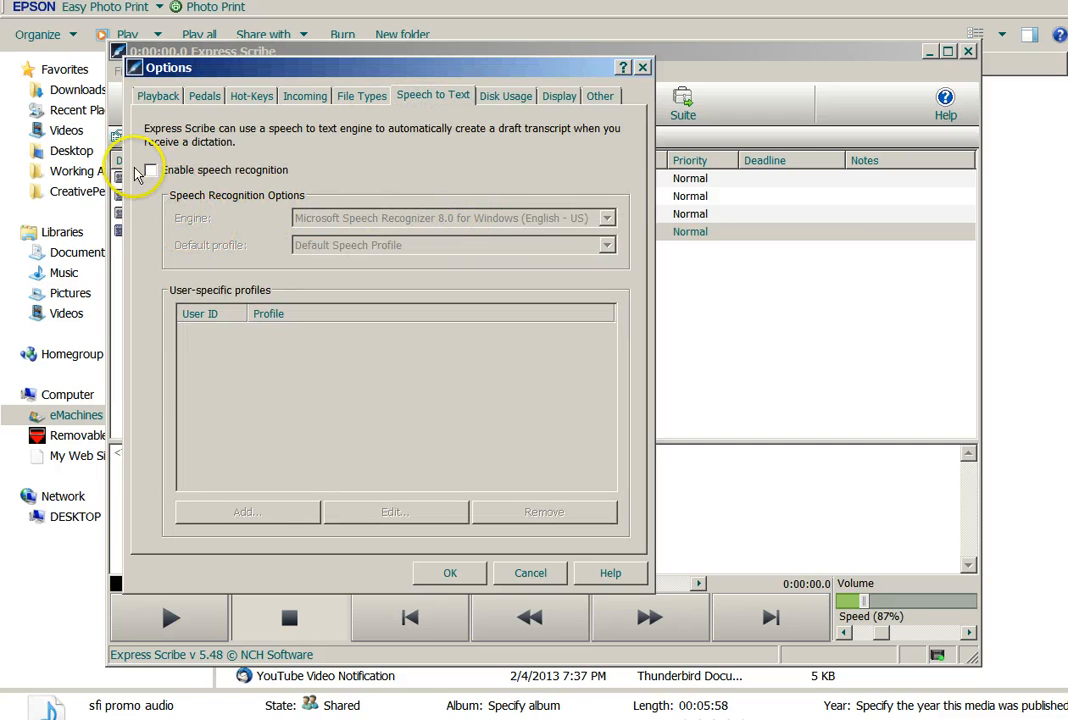
mouse_move(456, 388)
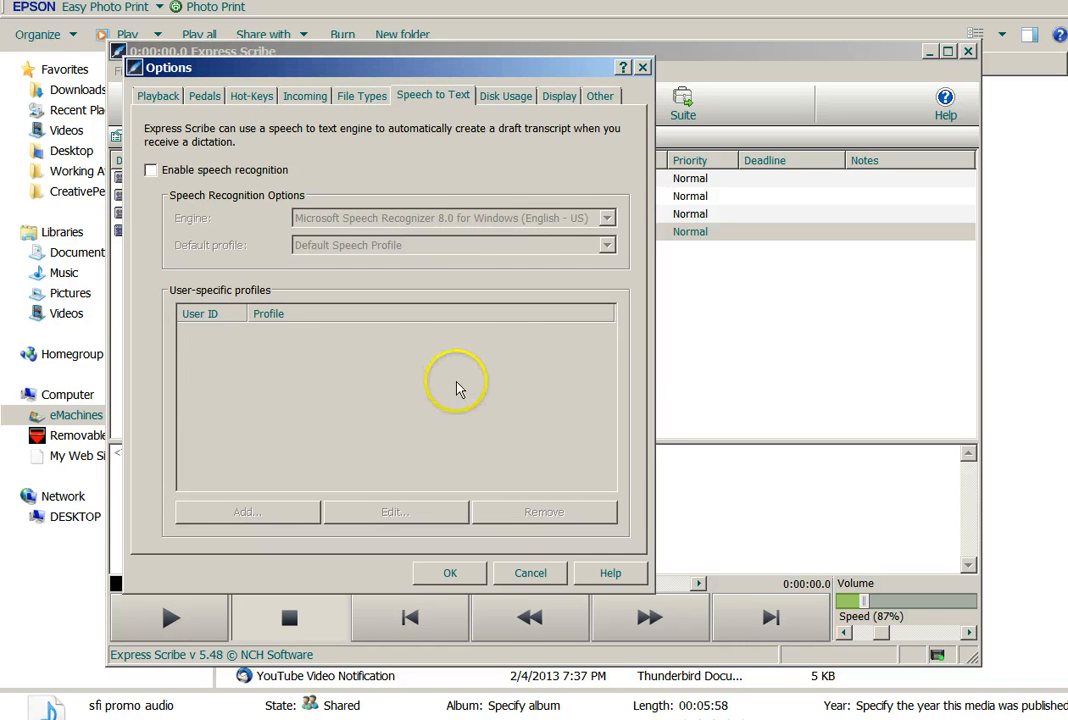
left_click(504, 96)
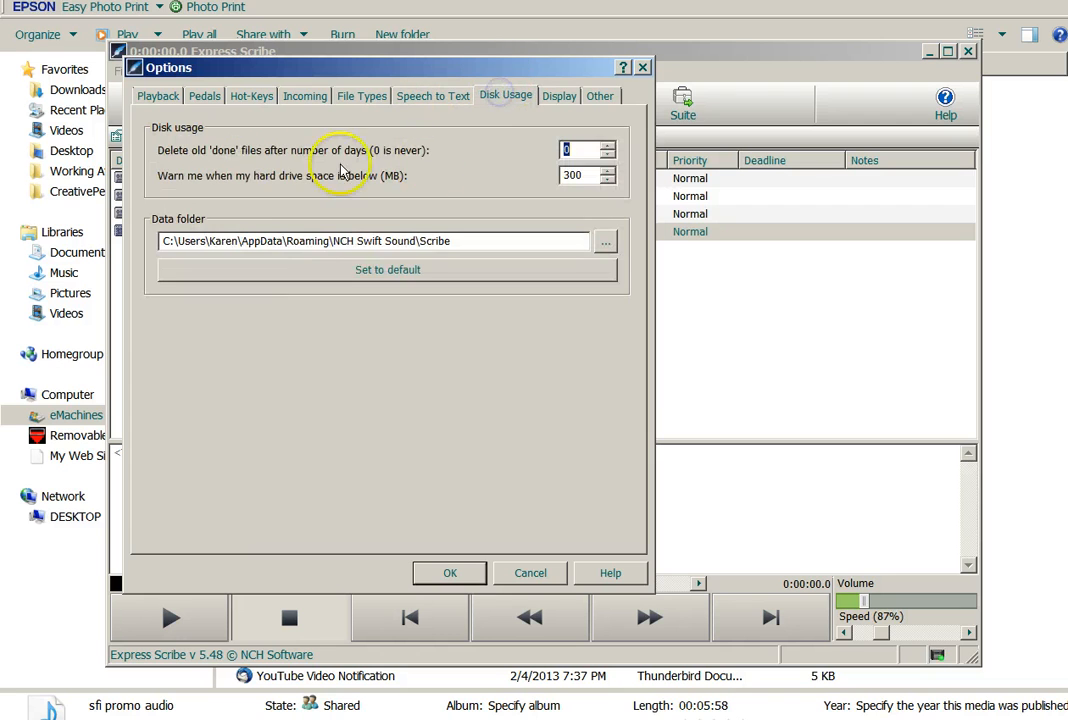
mouse_move(520, 124)
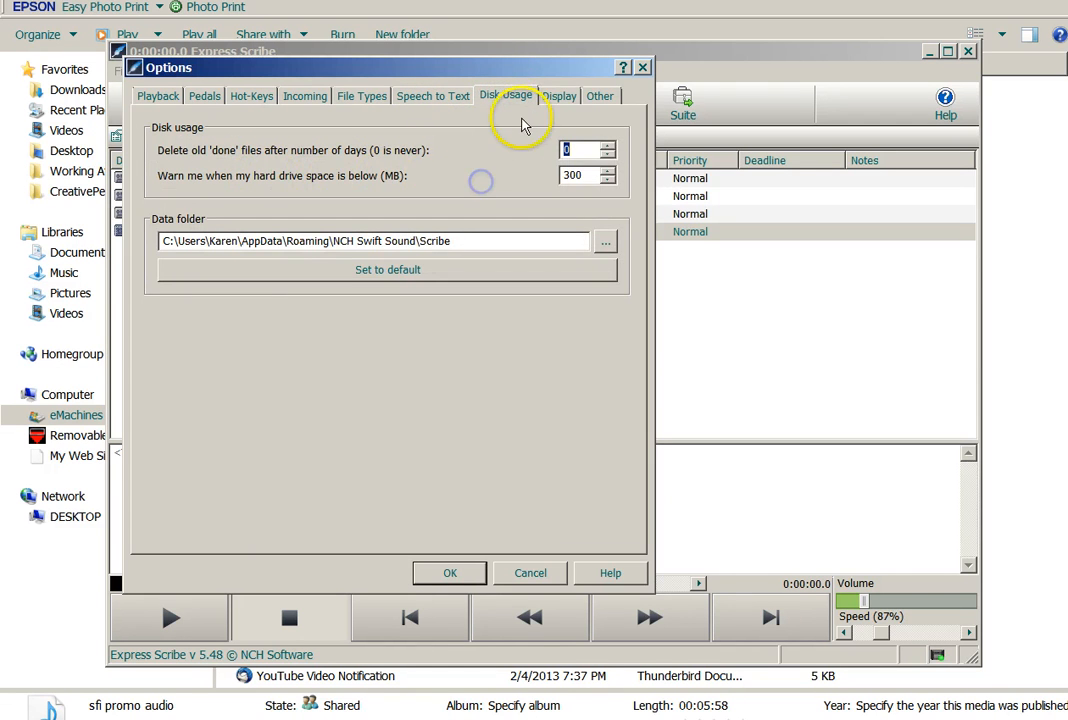
Review the Display and Other settings pages in the Options dialog
left_click(560, 96)
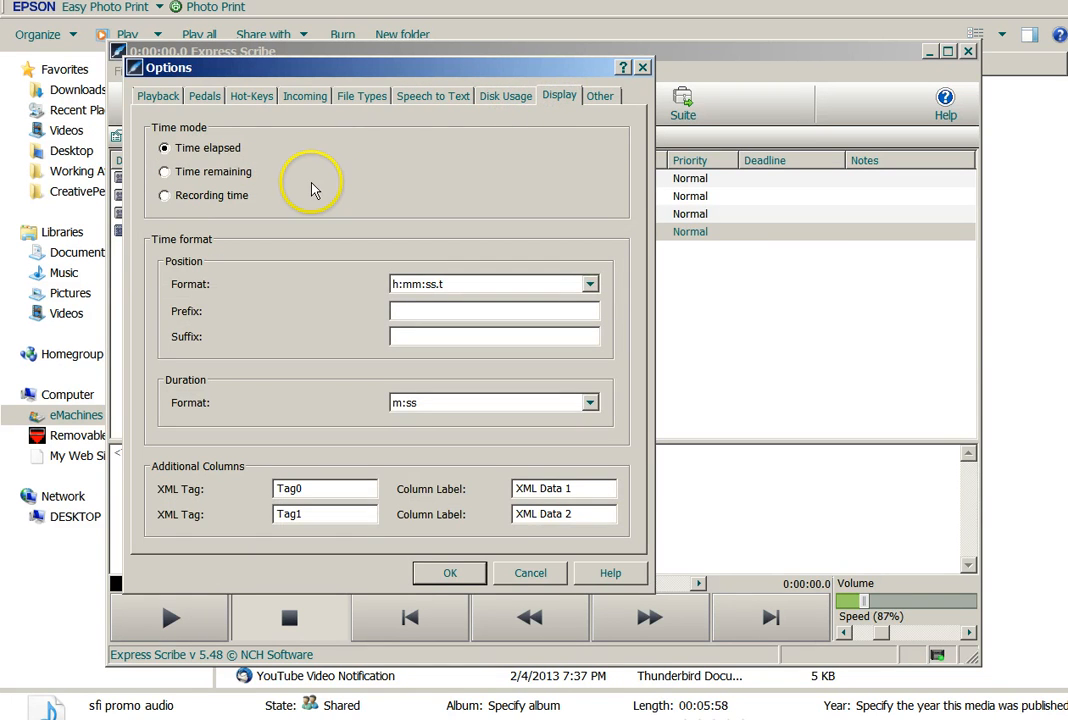
mouse_move(230, 156)
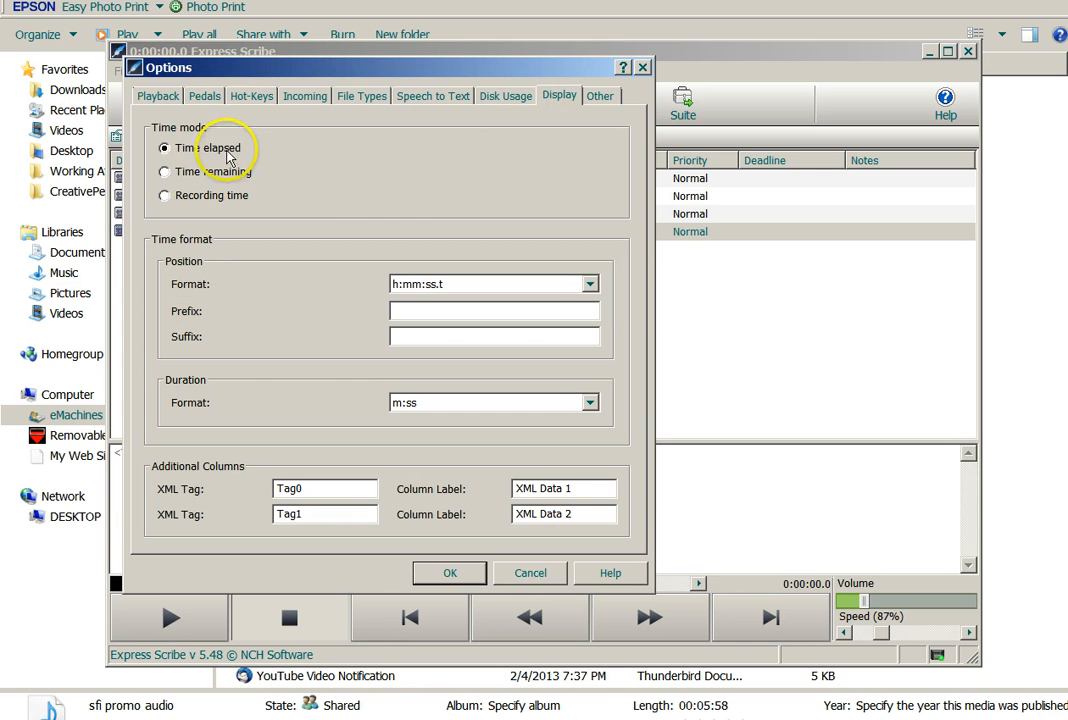
mouse_move(258, 304)
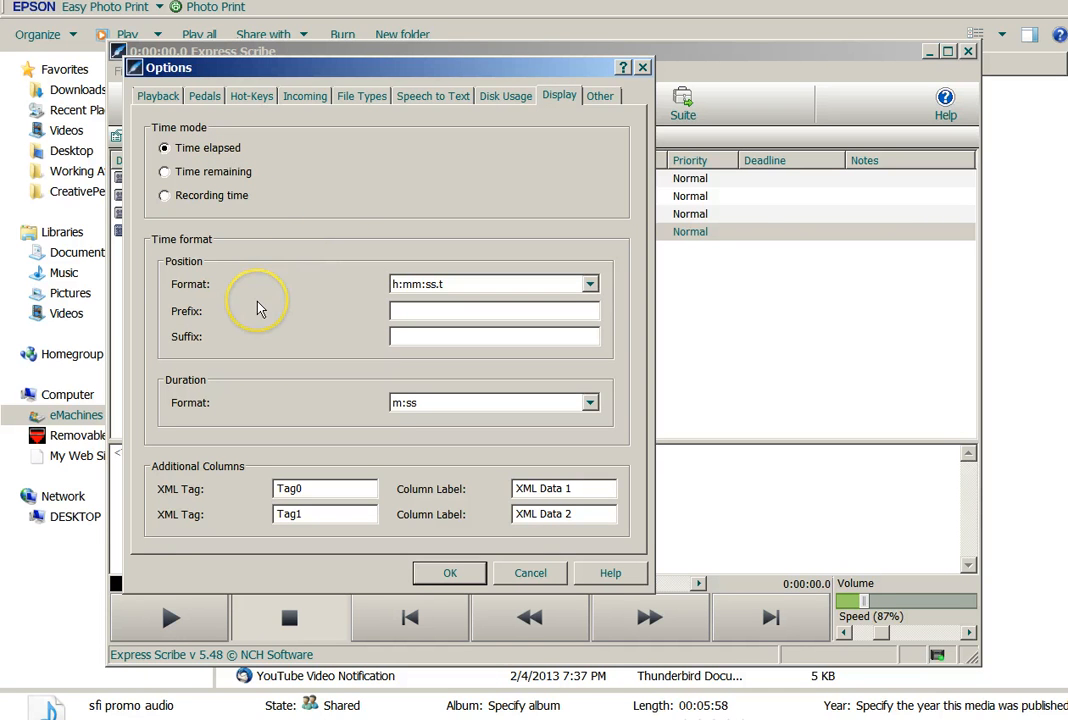
mouse_move(596, 98)
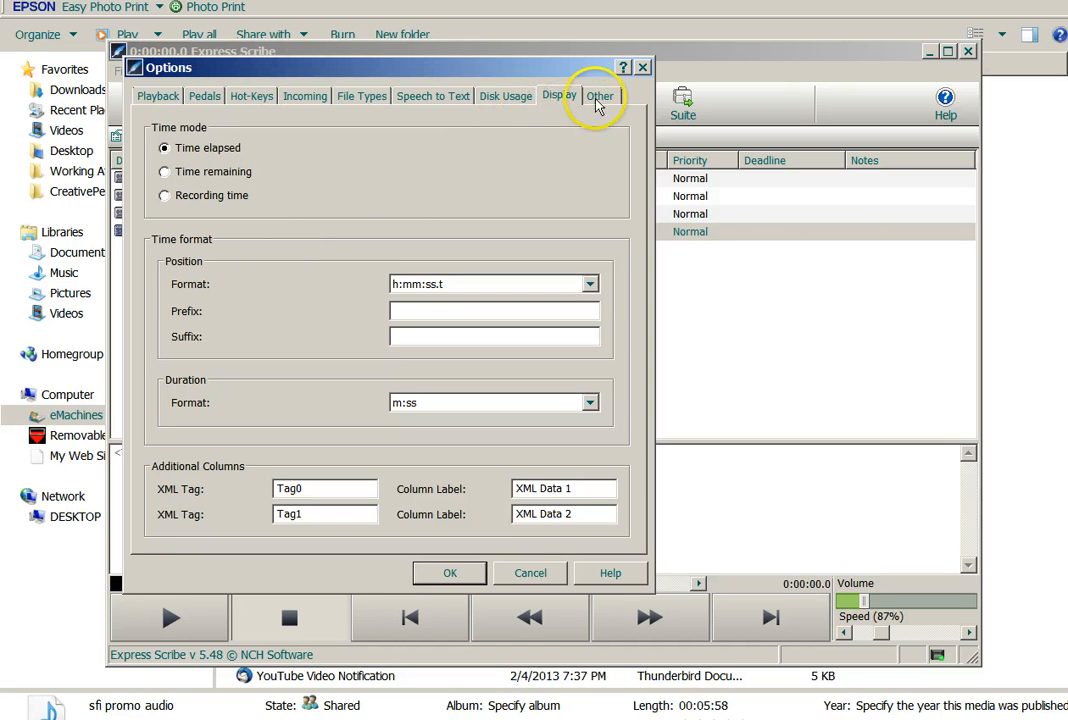
left_click(600, 96)
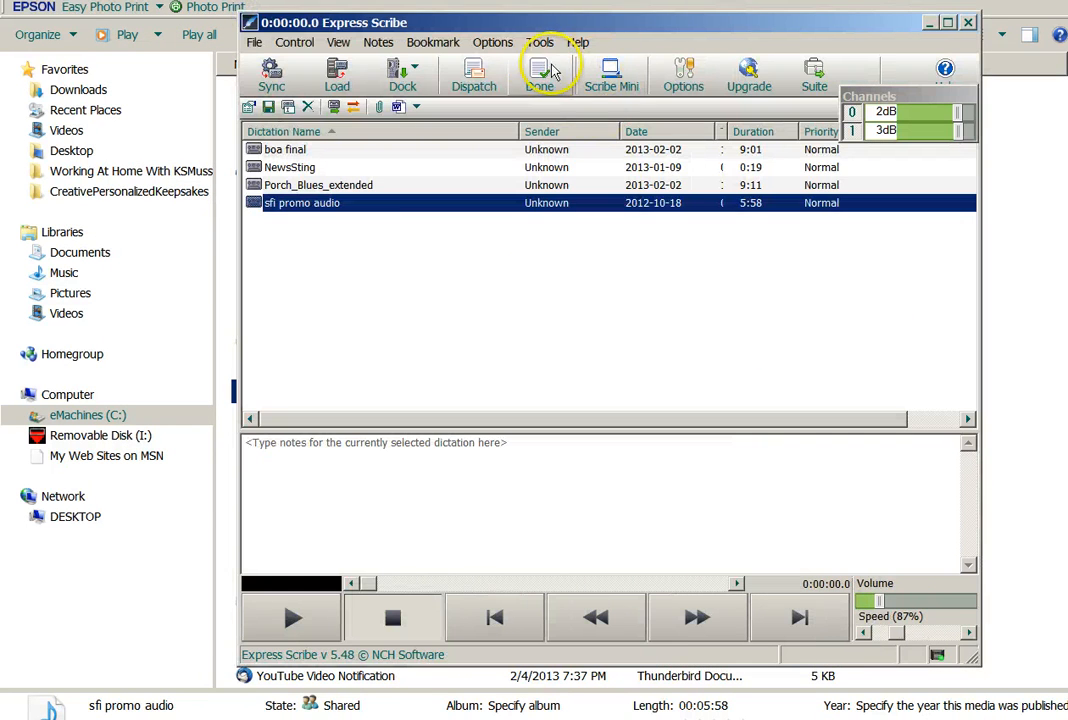
mouse_move(540, 76)
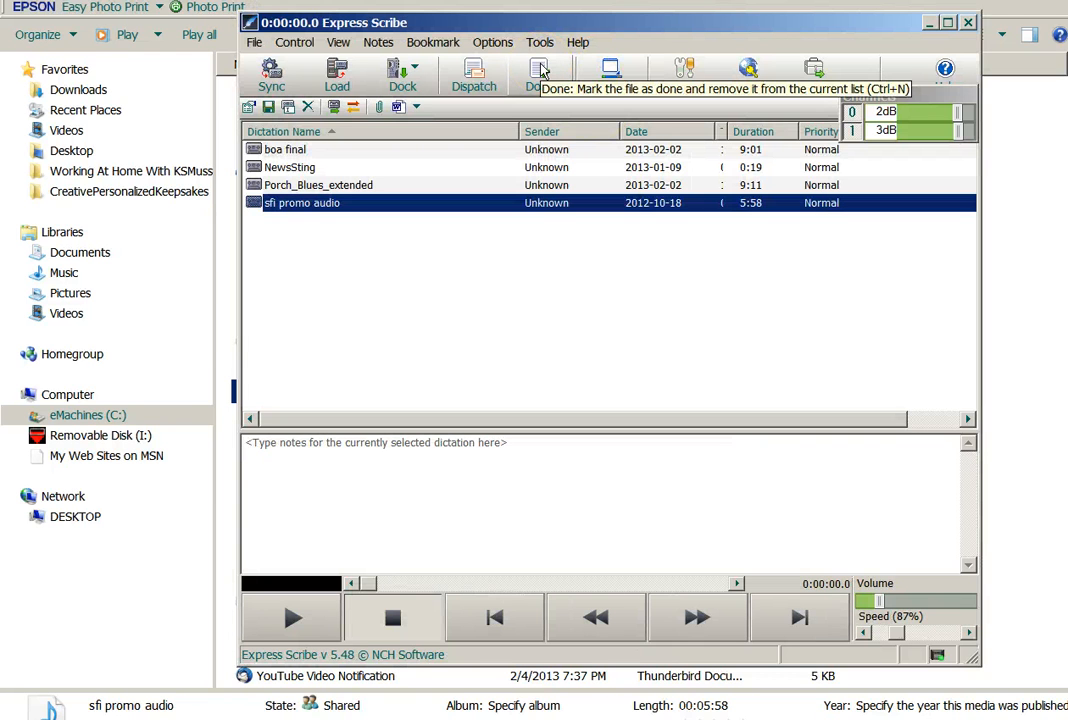
left_click(492, 42)
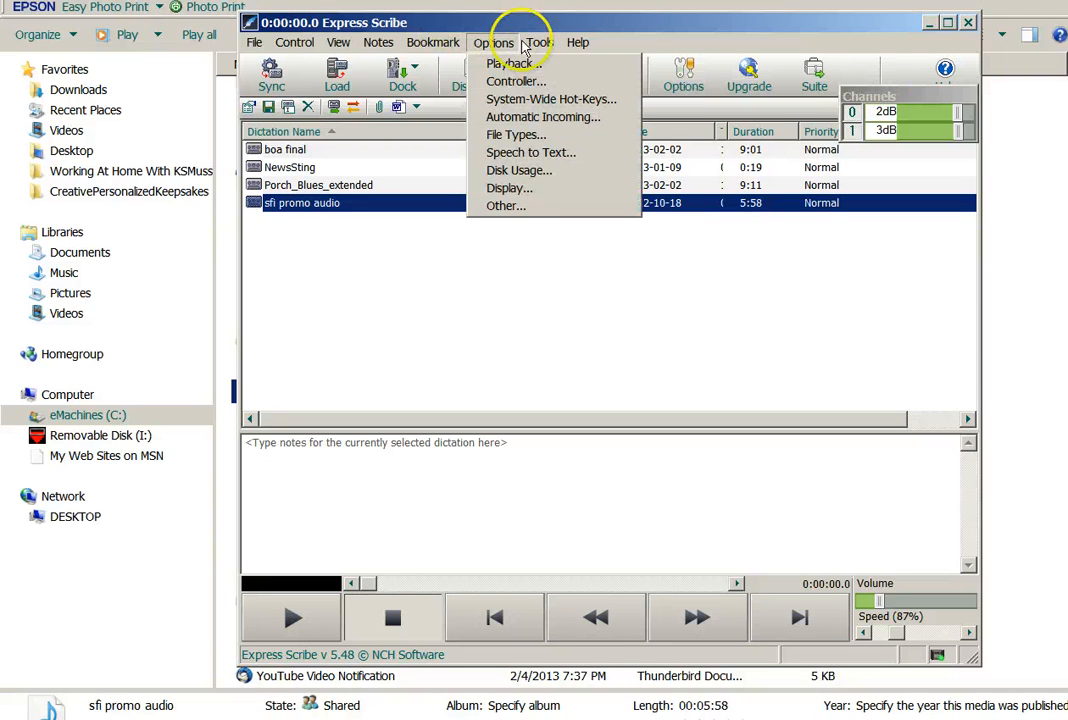
left_click(540, 42)
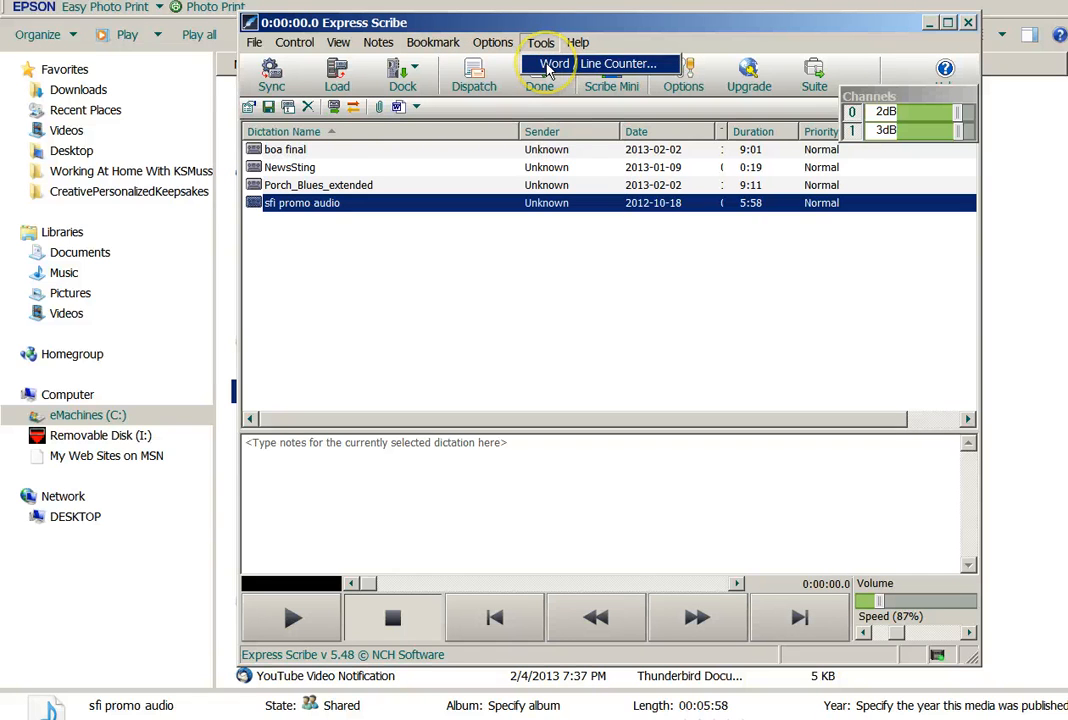
left_click(378, 42)
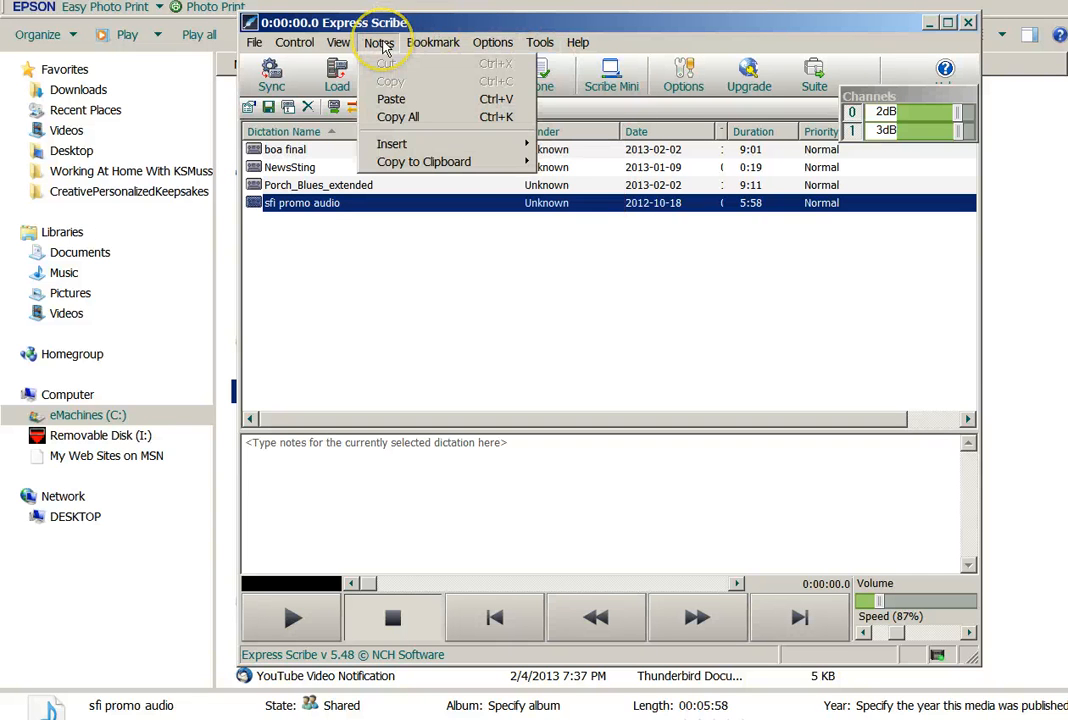
left_click(296, 42)
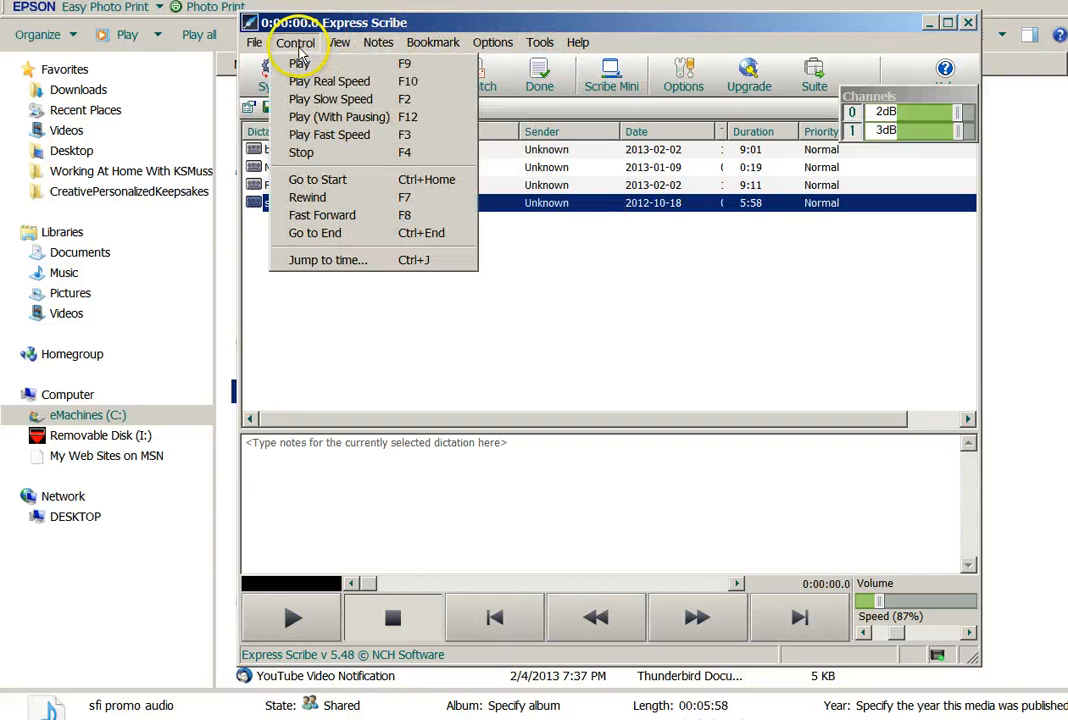
left_click(254, 42)
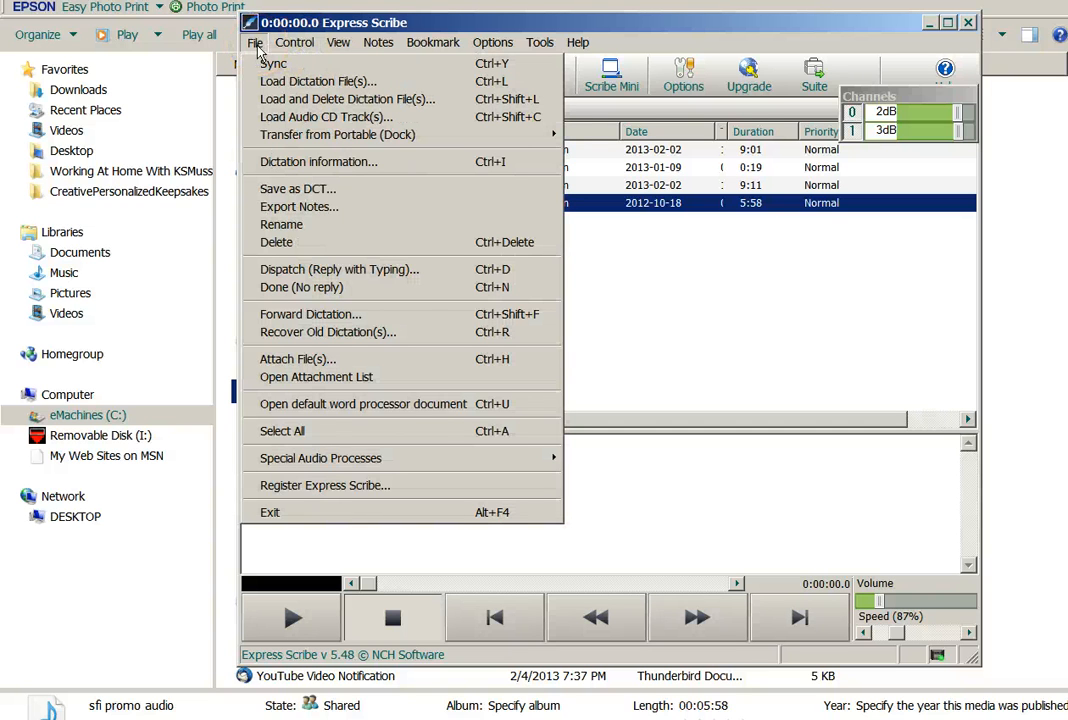
mouse_move(362, 404)
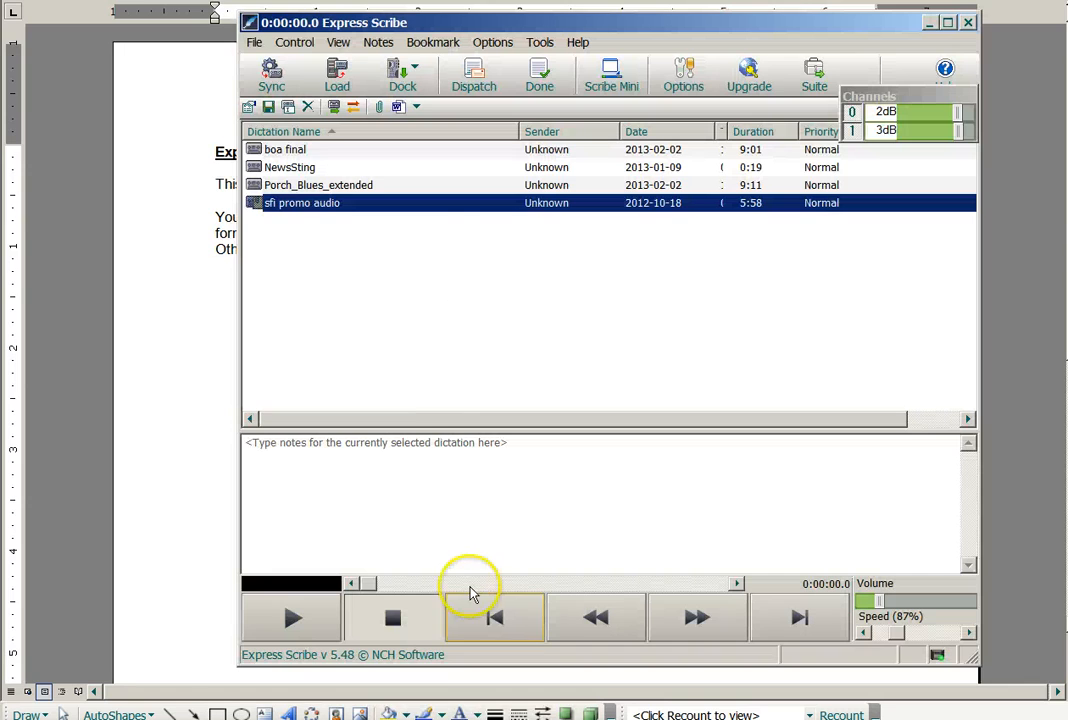
mouse_move(288, 40)
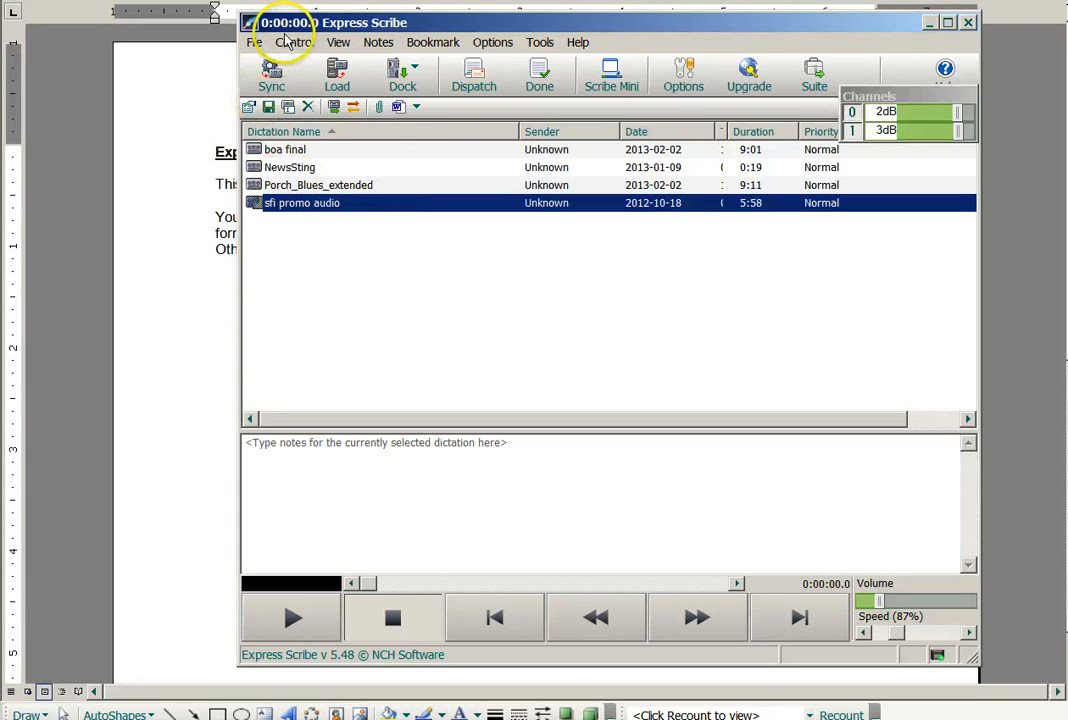
Browse the Tools, Notes, View, Control and File menus for available commands
left_click(540, 42)
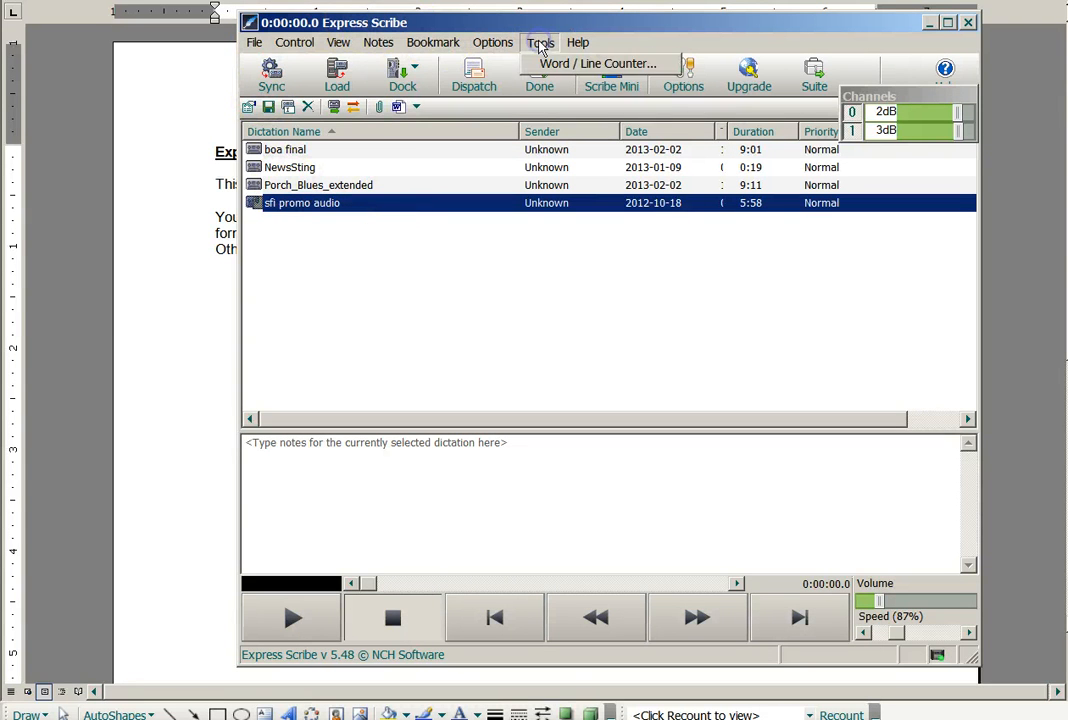
left_click(378, 42)
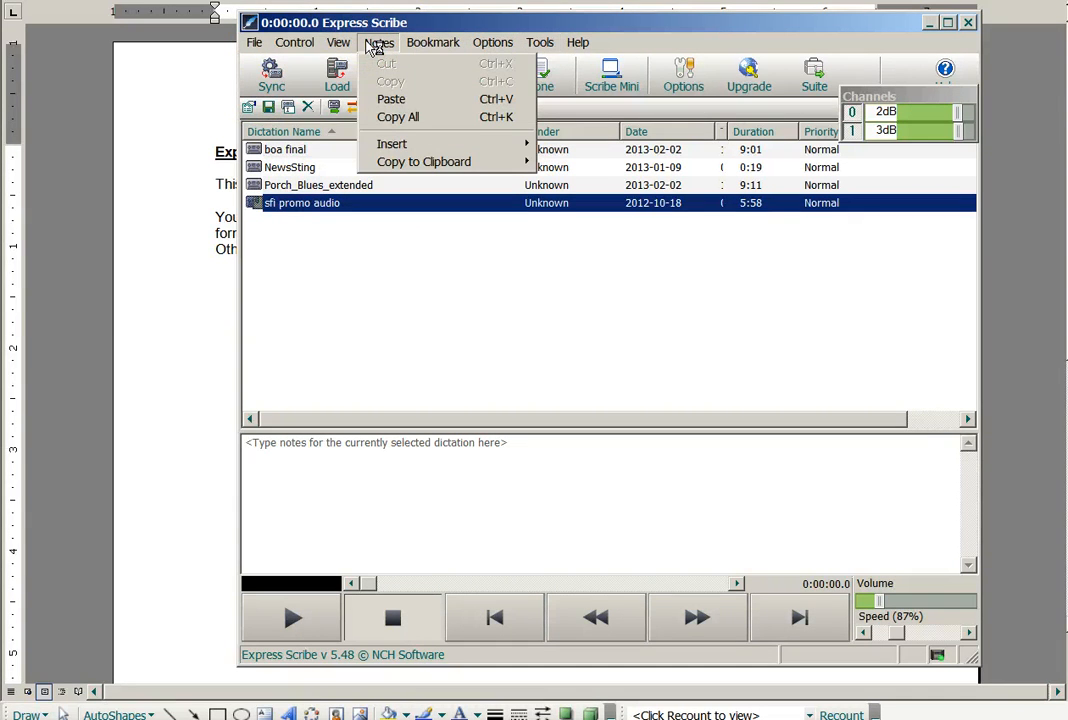
left_click(338, 42)
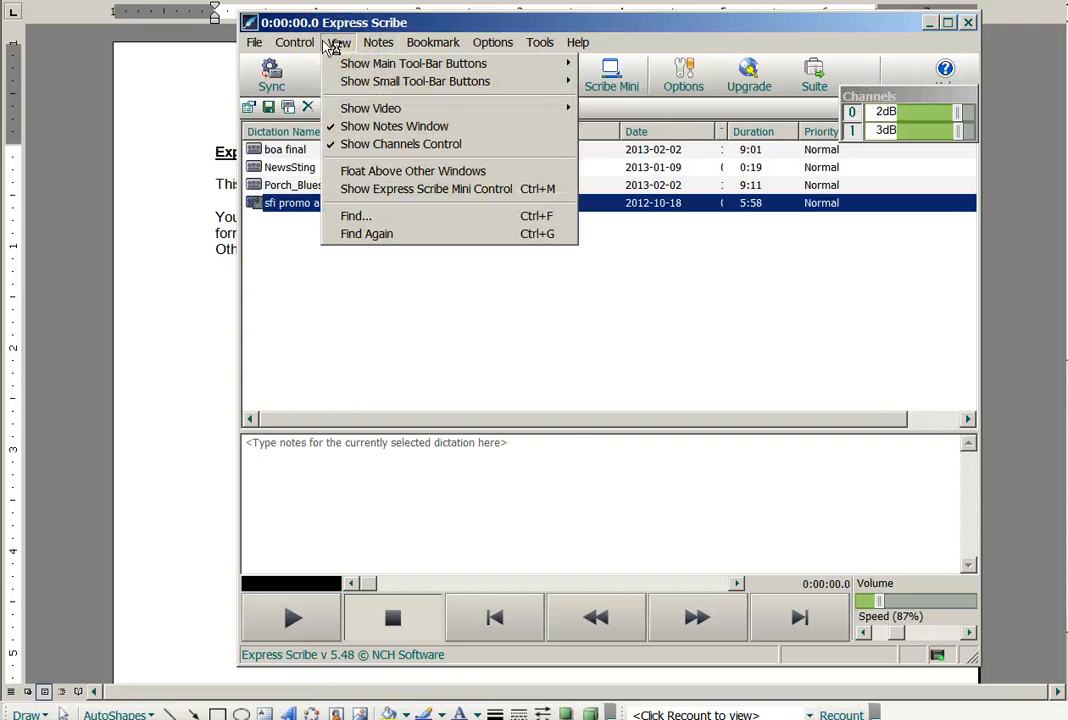
left_click(294, 42)
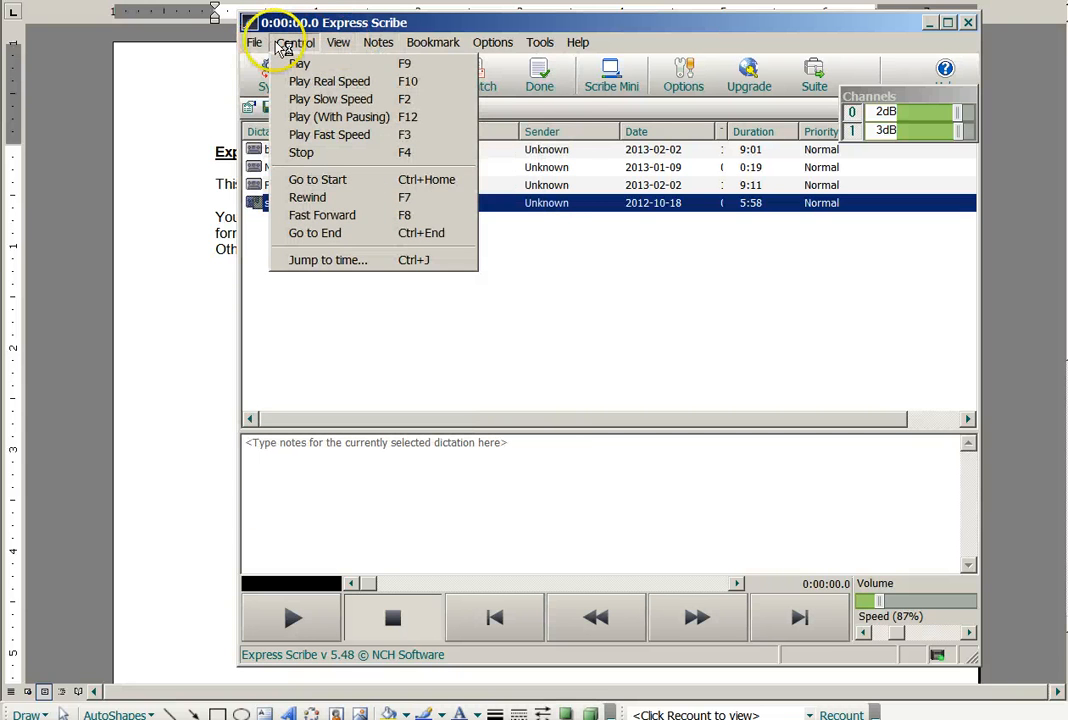
left_click(256, 42)
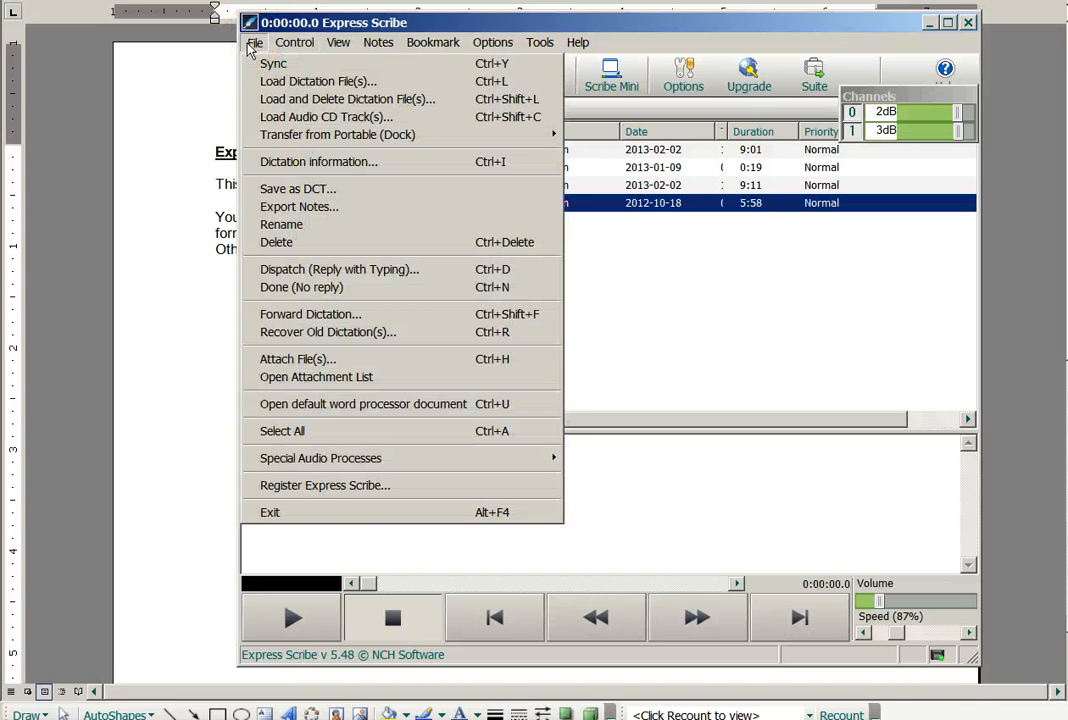
left_click(338, 42)
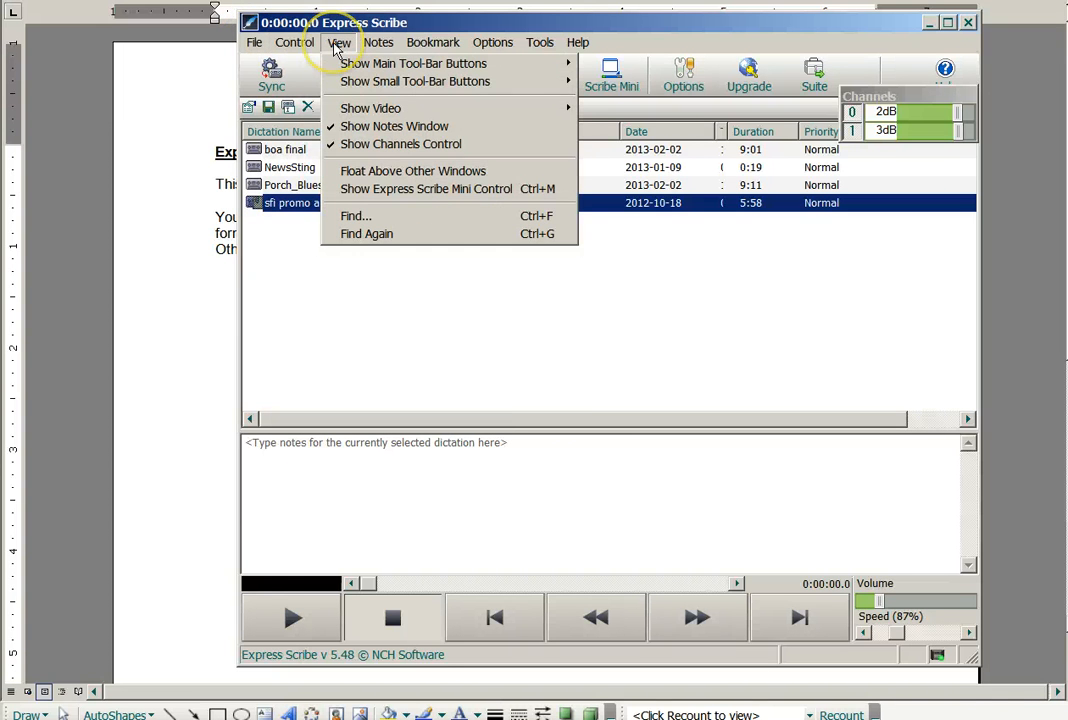
left_click(378, 42)
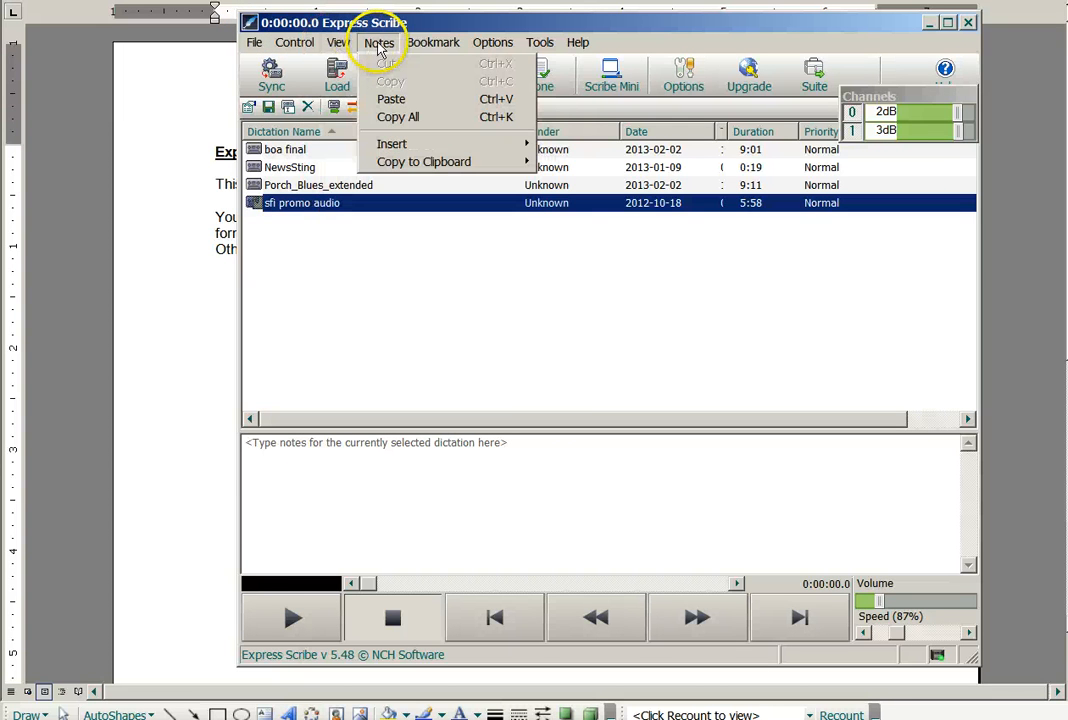
Browse the Bookmark, Options and Help menus, then make boa final the active dictation
left_click(432, 42)
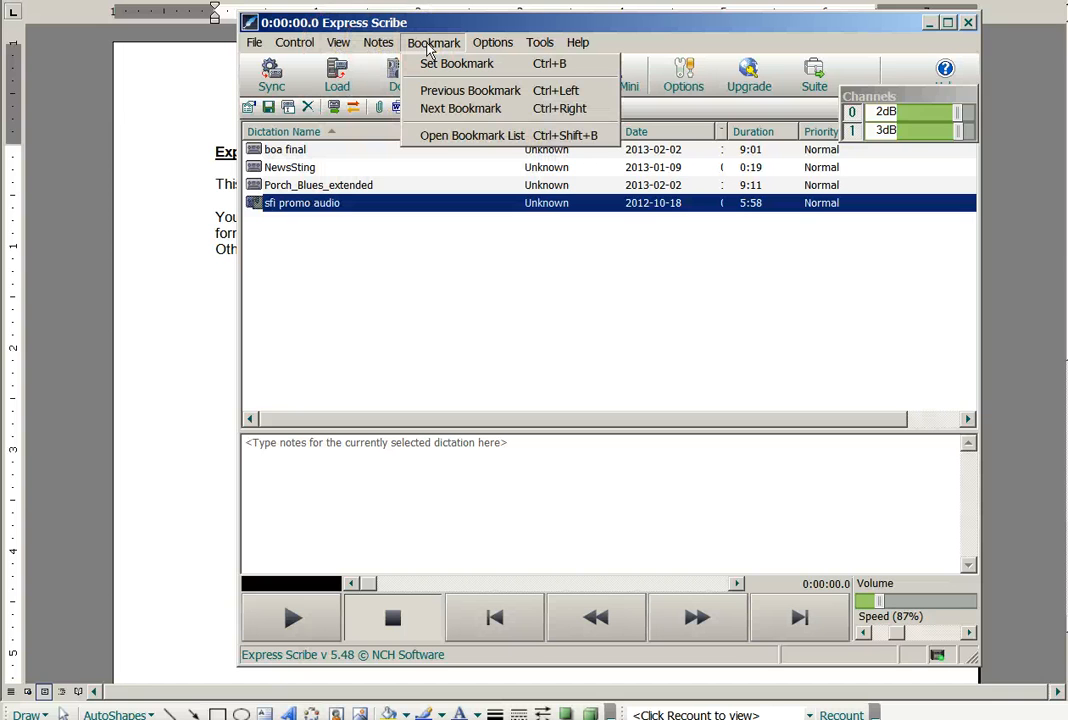
left_click(492, 42)
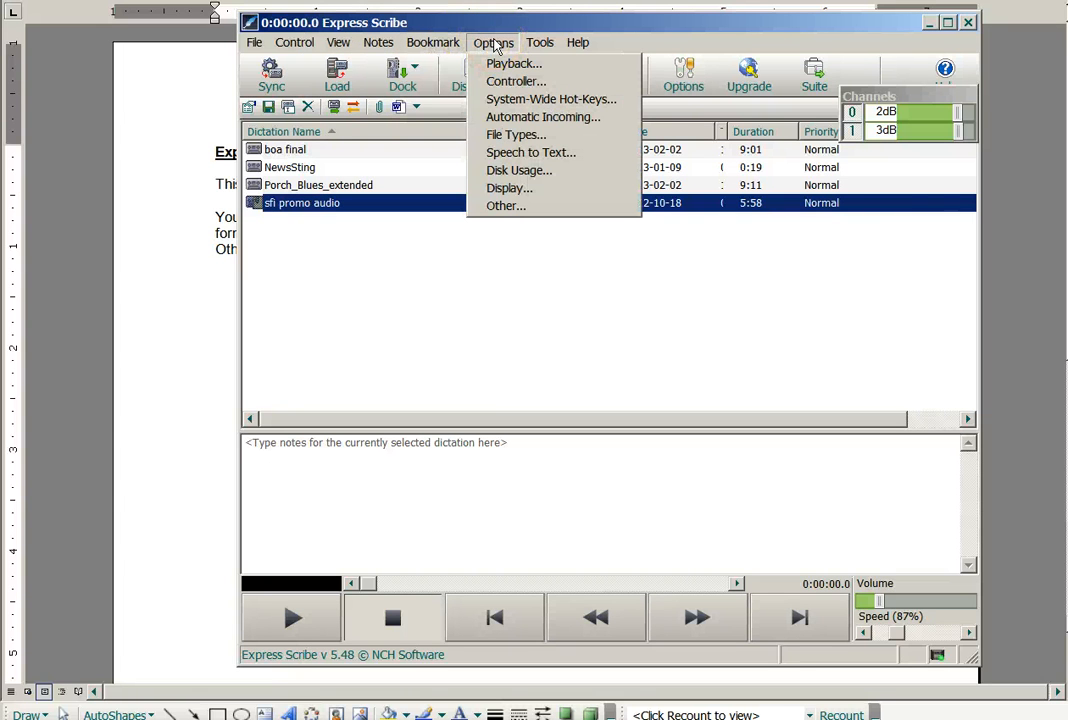
left_click(578, 42)
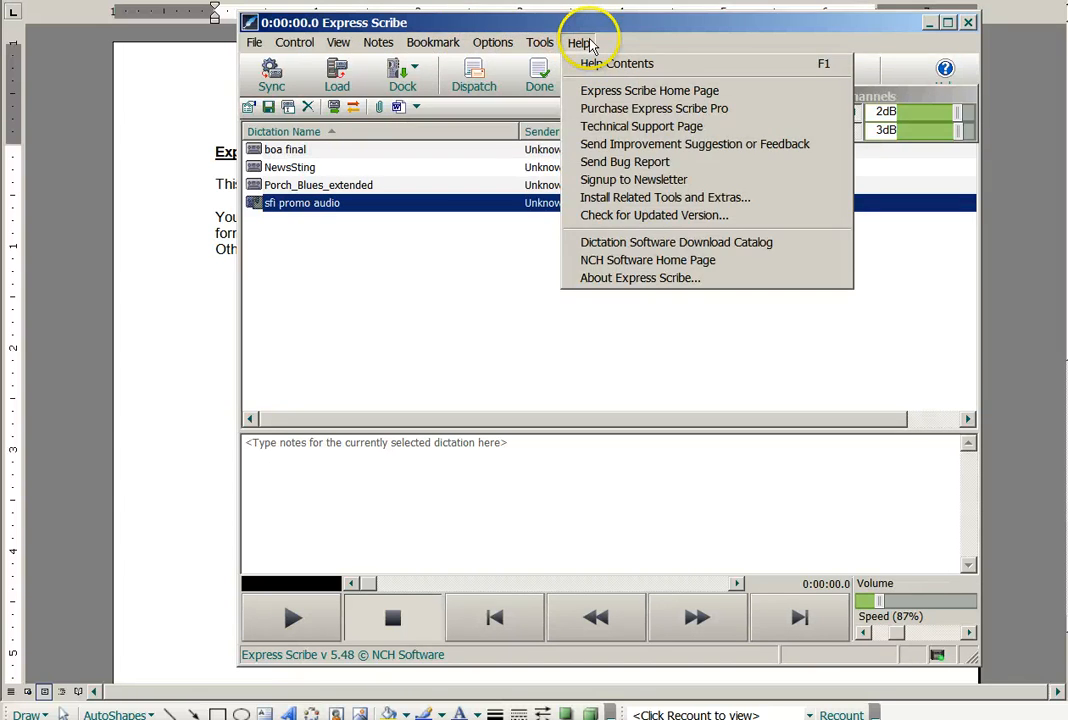
left_click(420, 296)
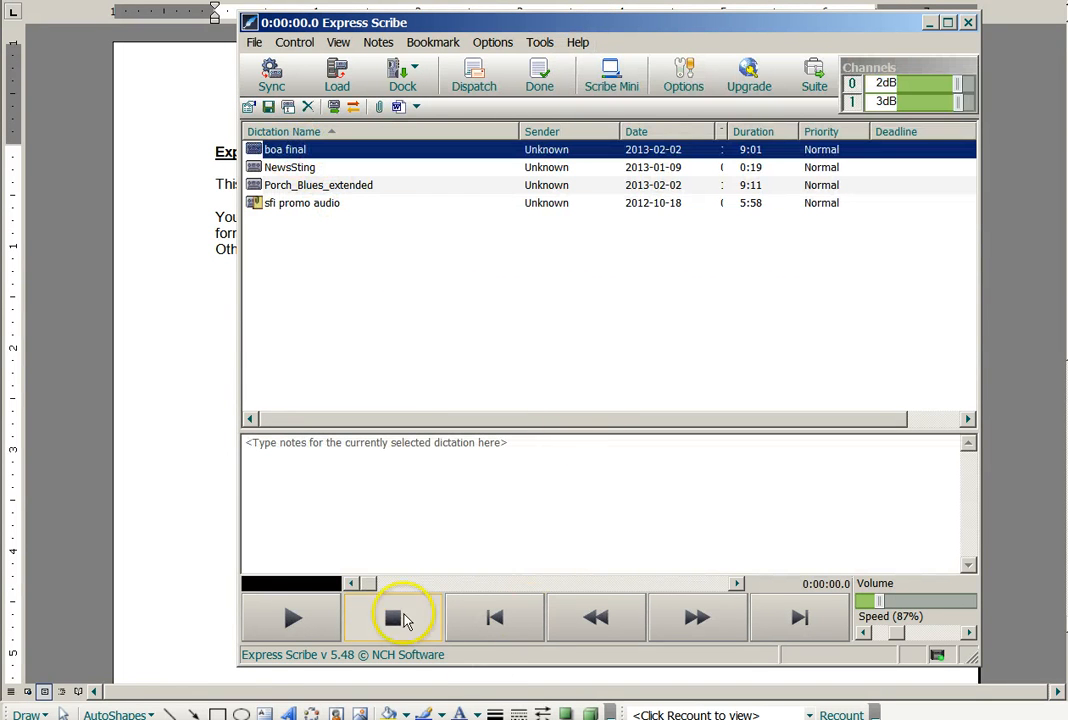
Stop boa final at 0:00:05.6 and enter that timestamp into the Word template
left_click(392, 616)
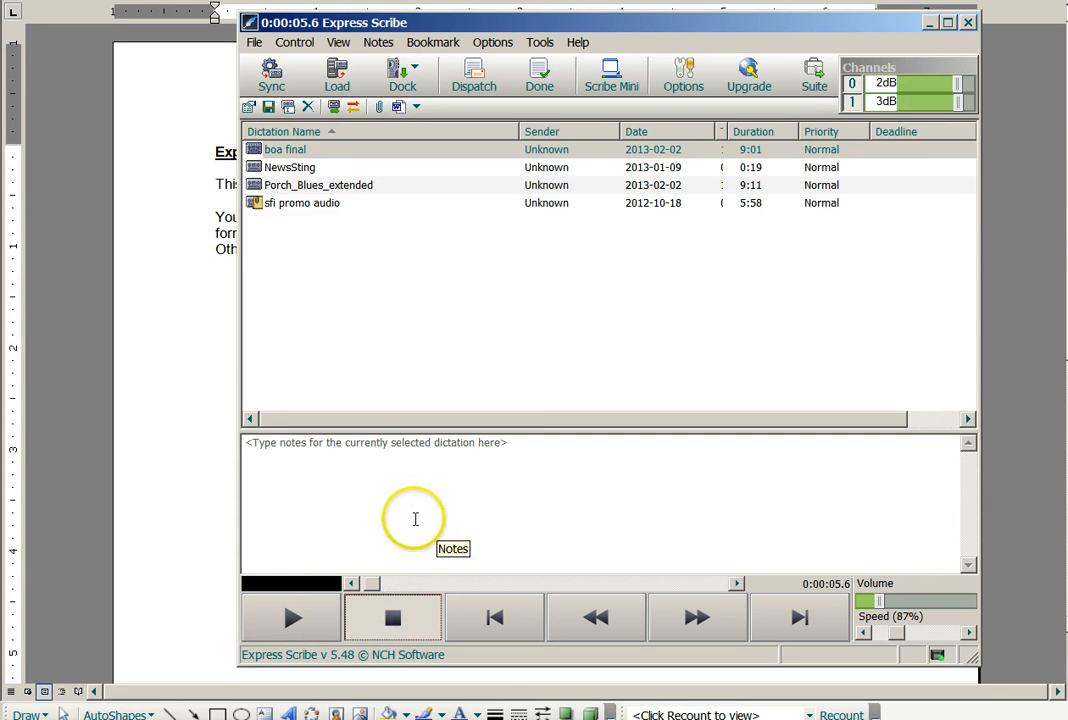
mouse_move(408, 520)
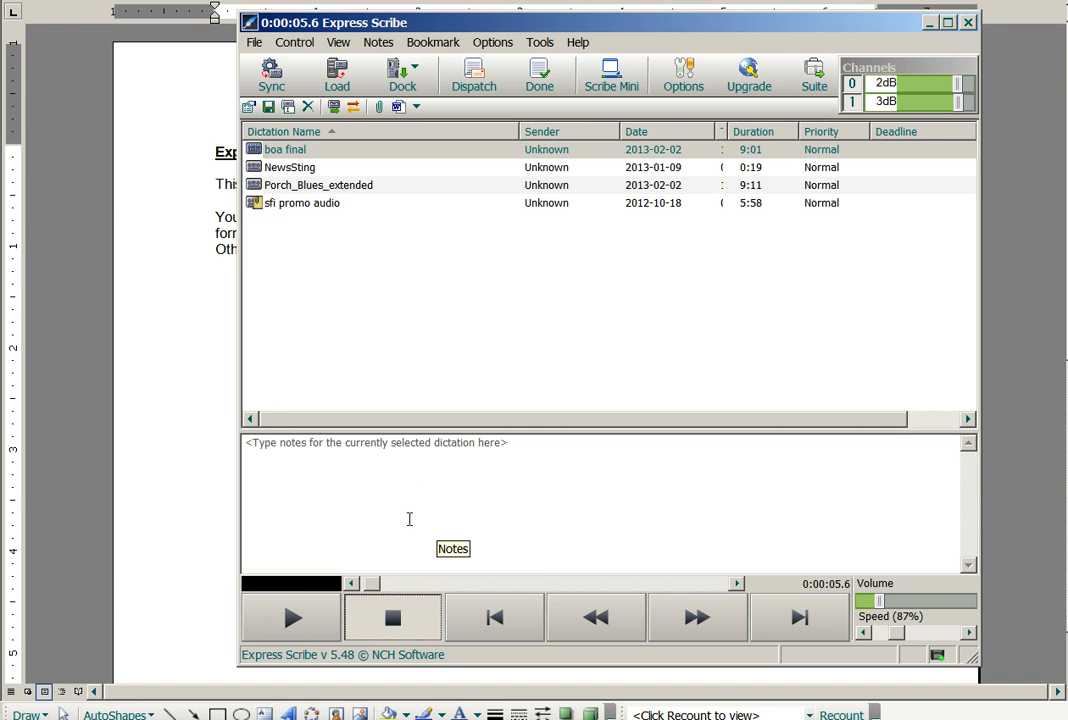
mouse_move(42, 280)
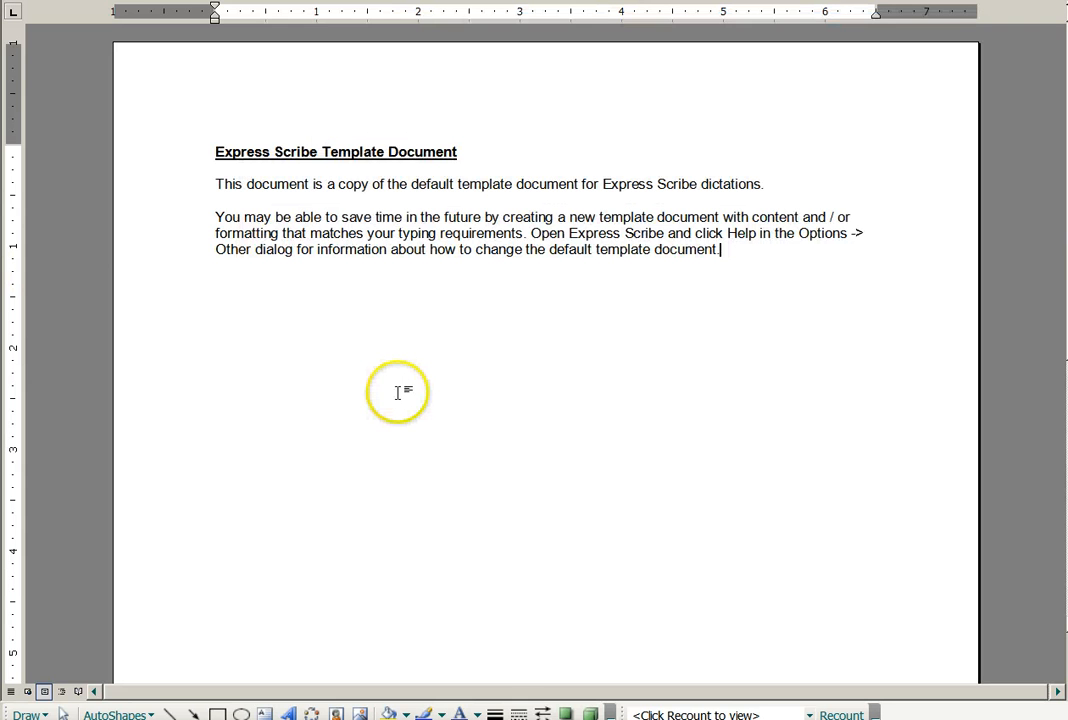
type("0:00:05.6")
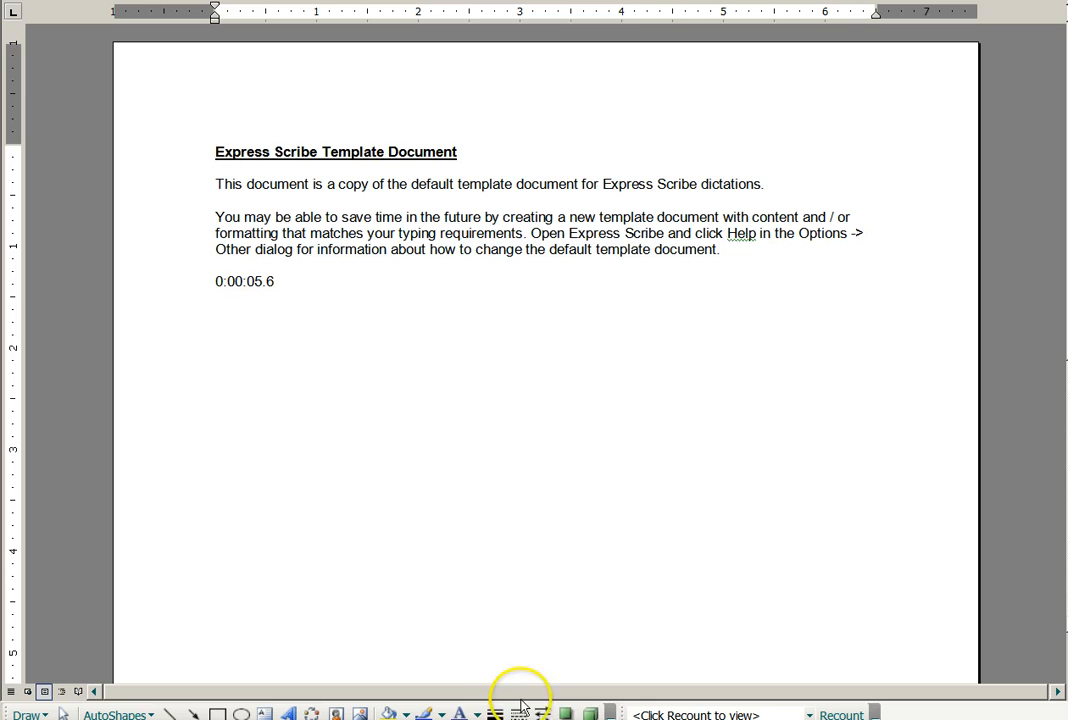
Bring Express Scribe to the front over the Word template via the taskbar
left_click(520, 692)
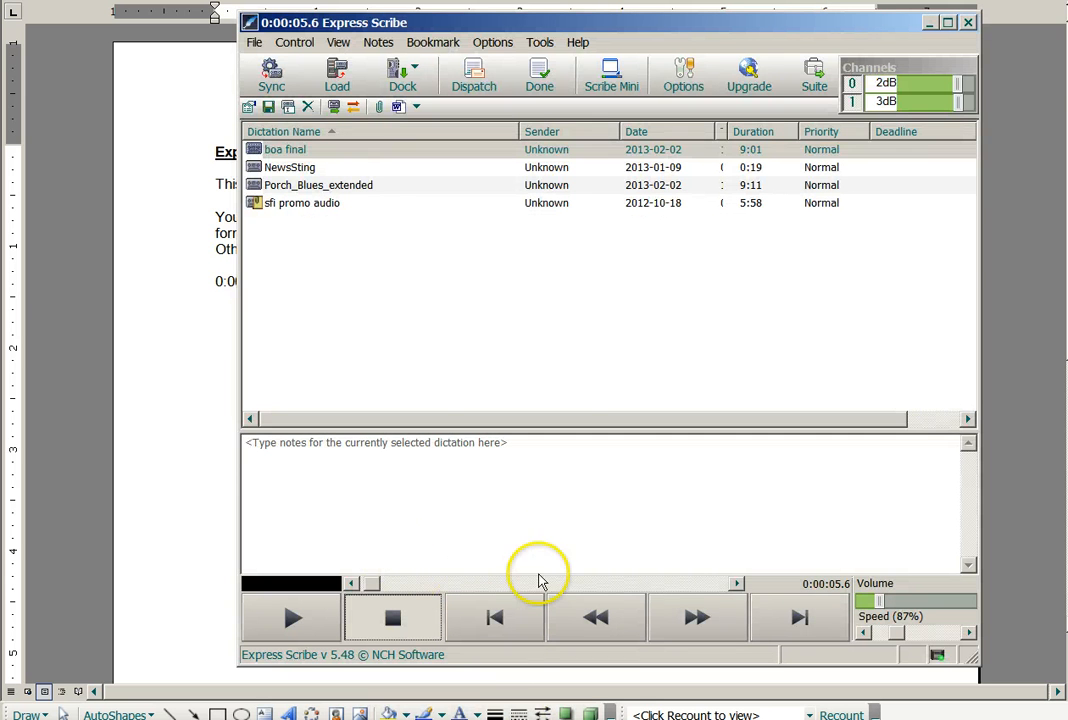
mouse_move(790, 588)
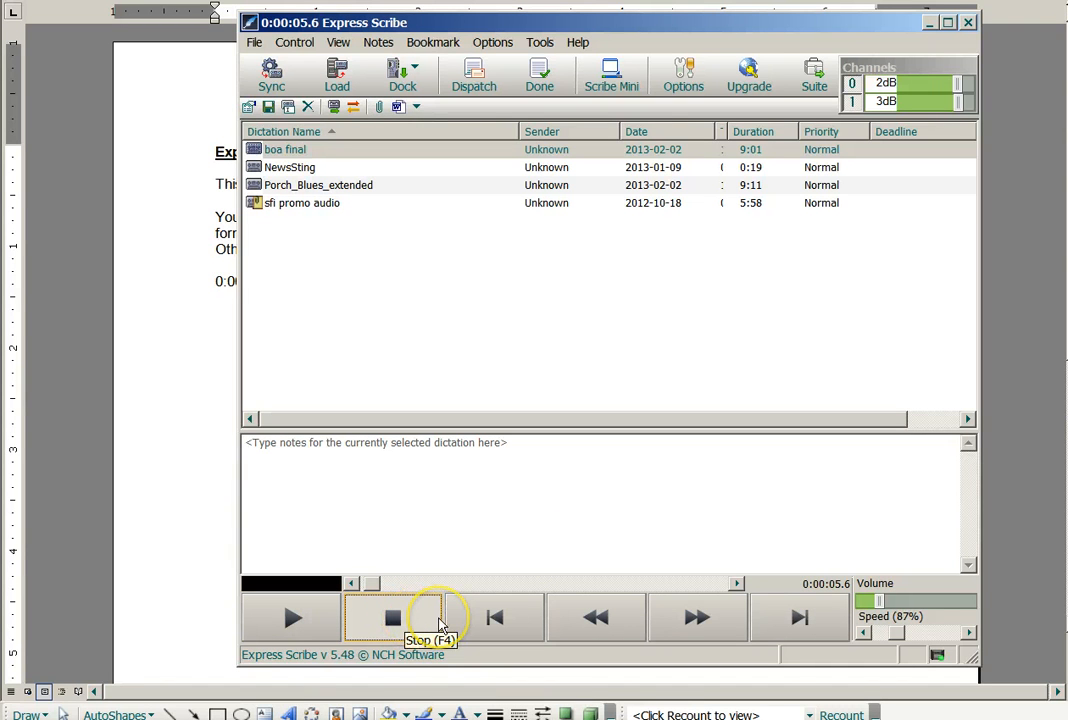
mouse_move(530, 500)
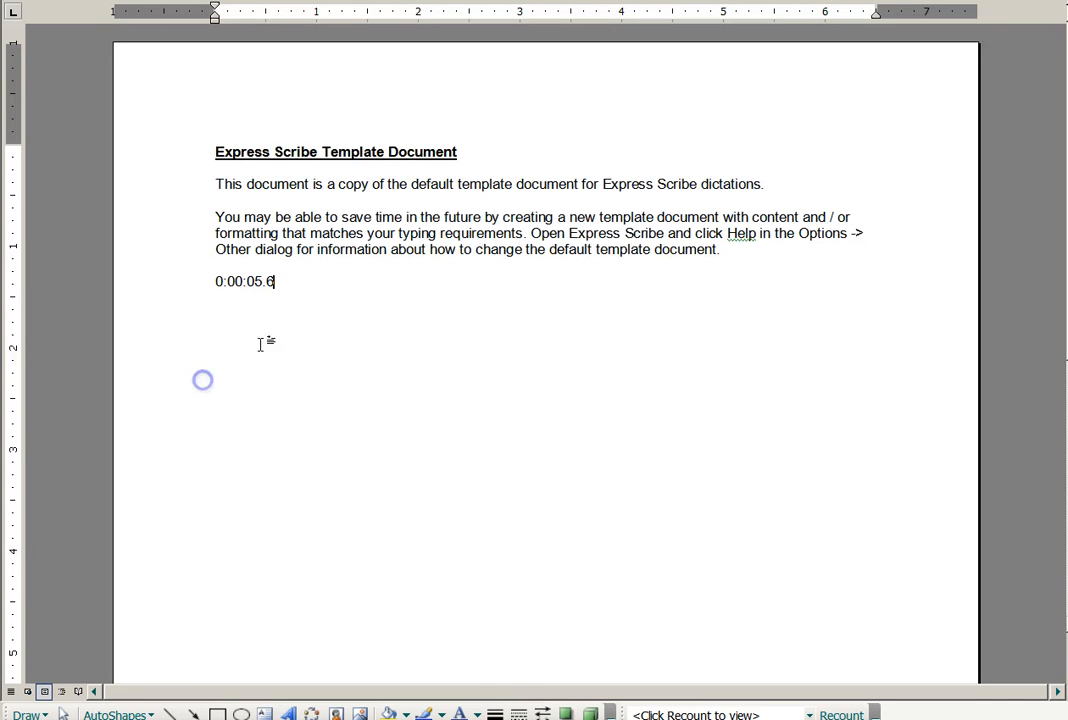
mouse_move(316, 280)
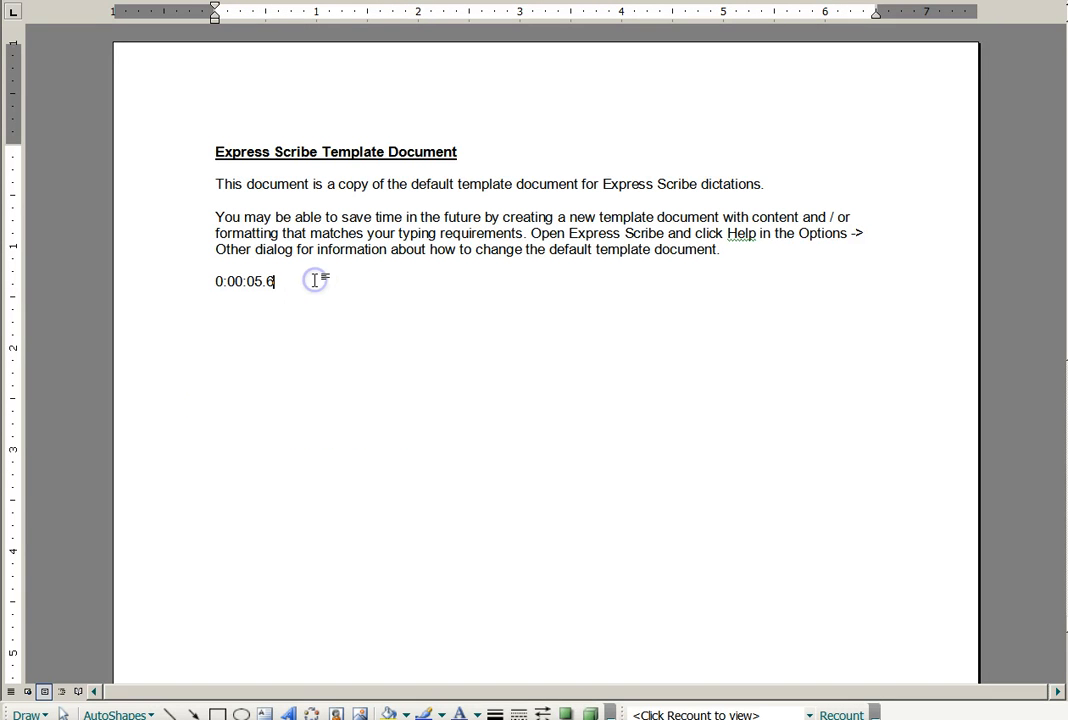
mouse_move(552, 576)
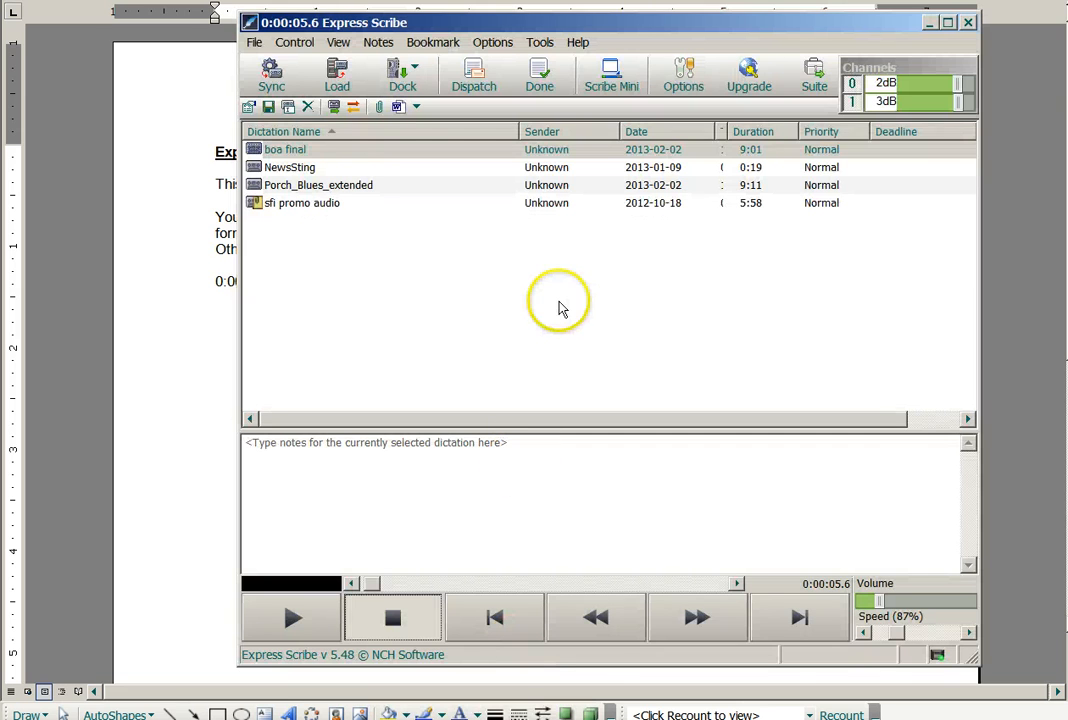
mouse_move(564, 304)
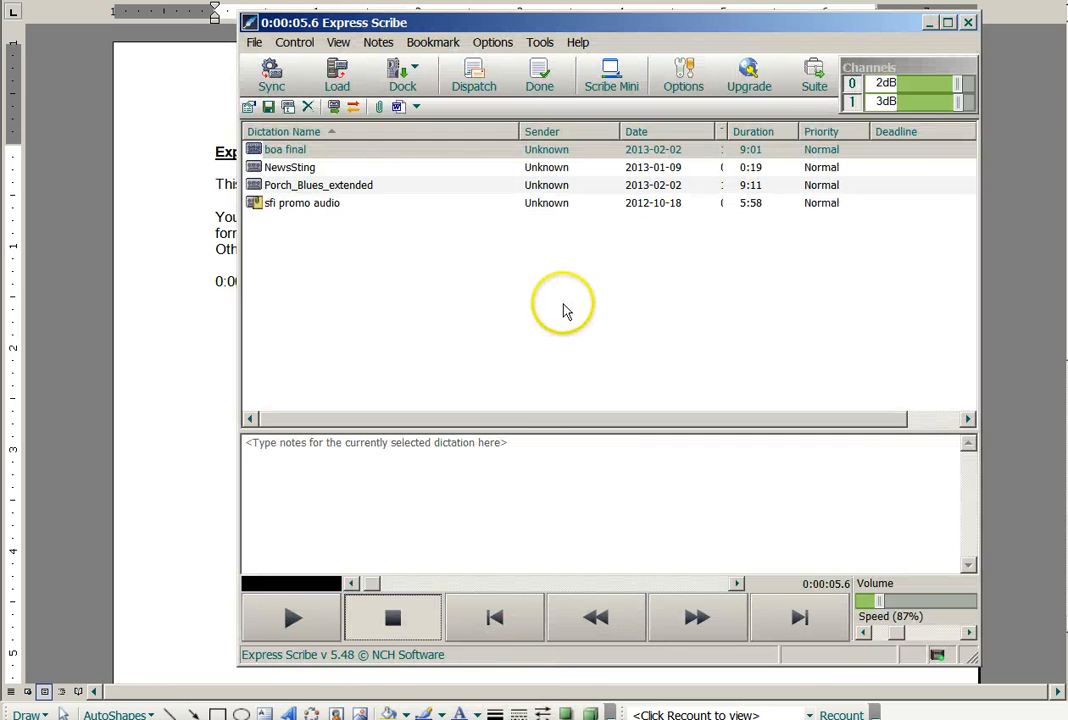
mouse_move(448, 308)
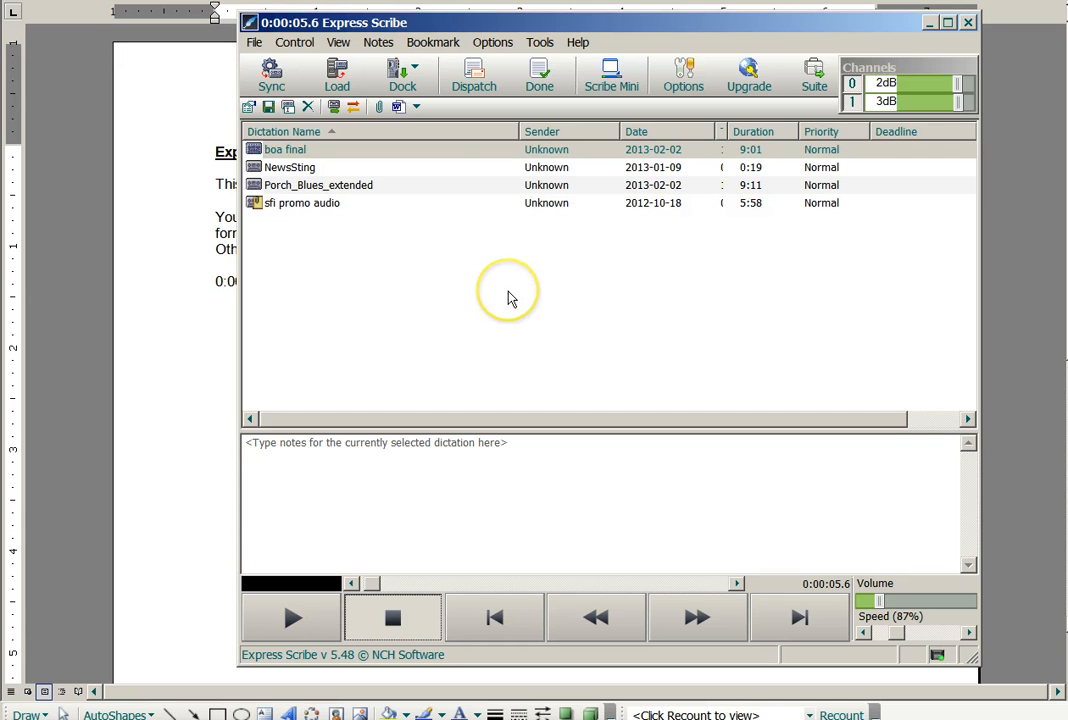
mouse_move(464, 192)
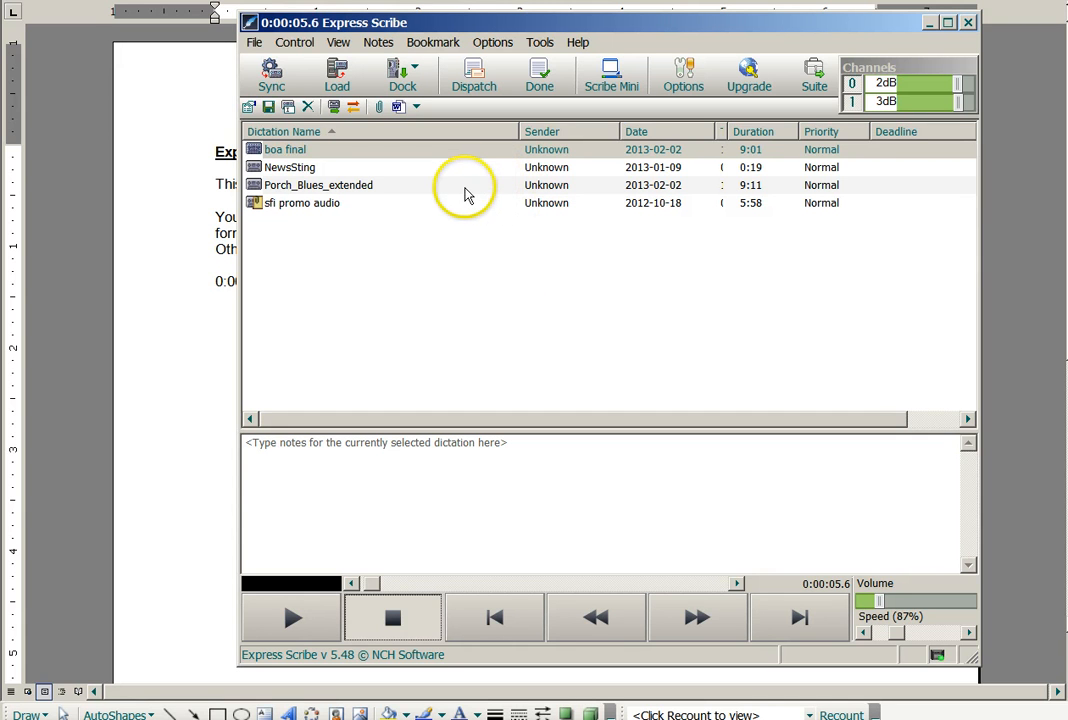
mouse_move(400, 110)
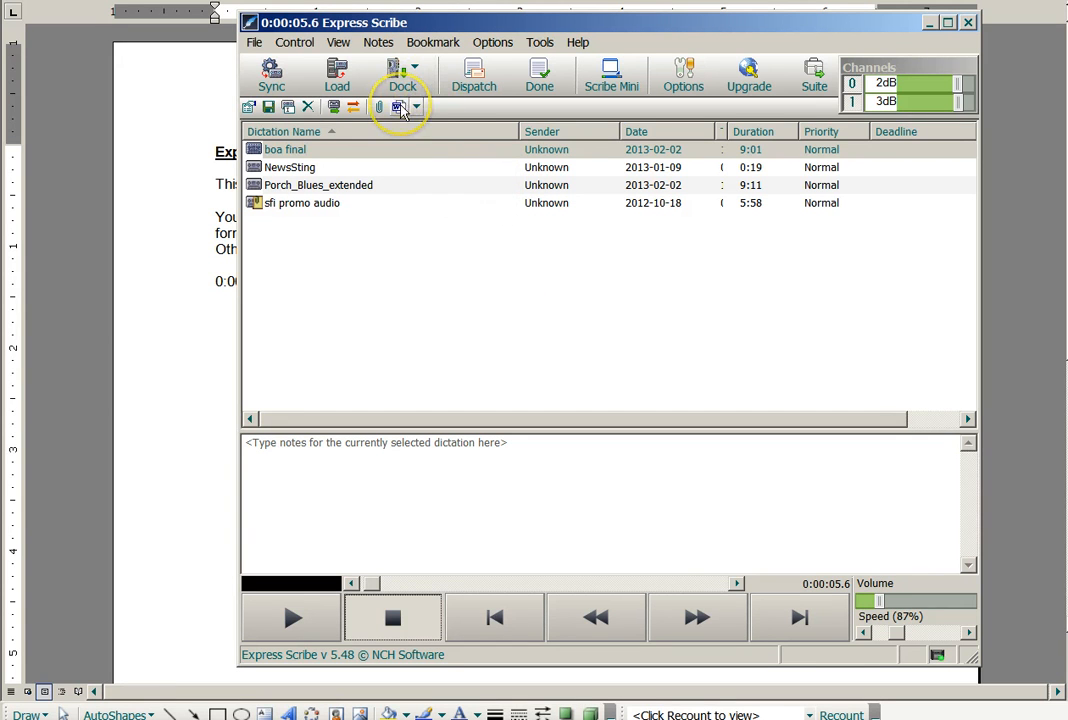
mouse_move(398, 108)
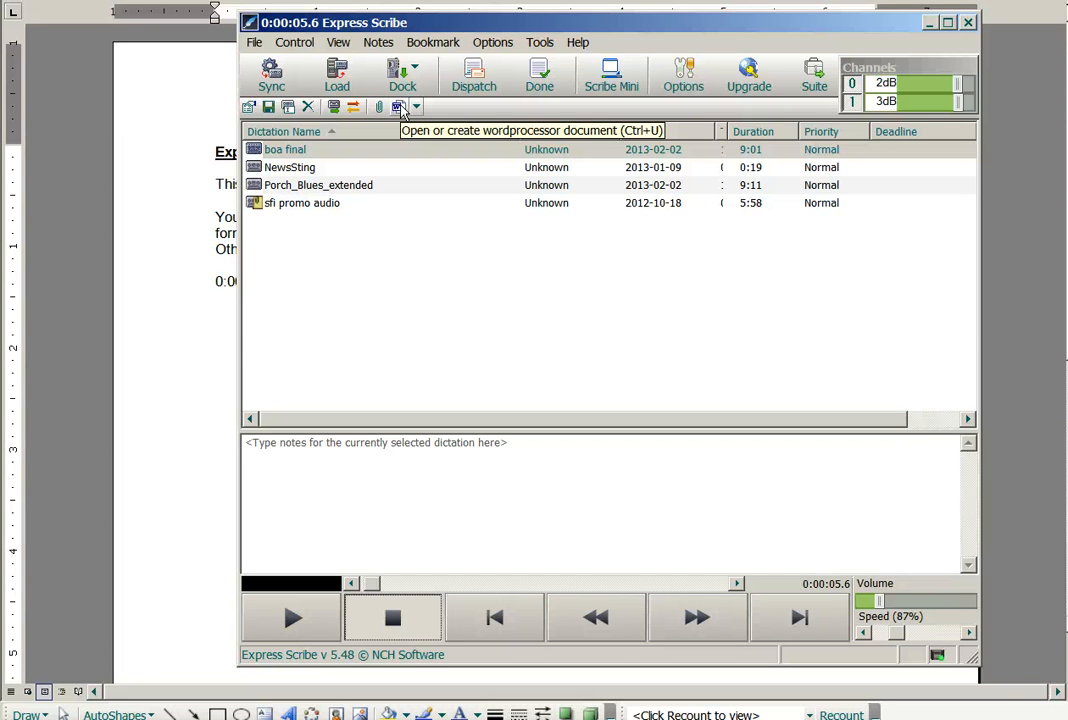
mouse_move(416, 290)
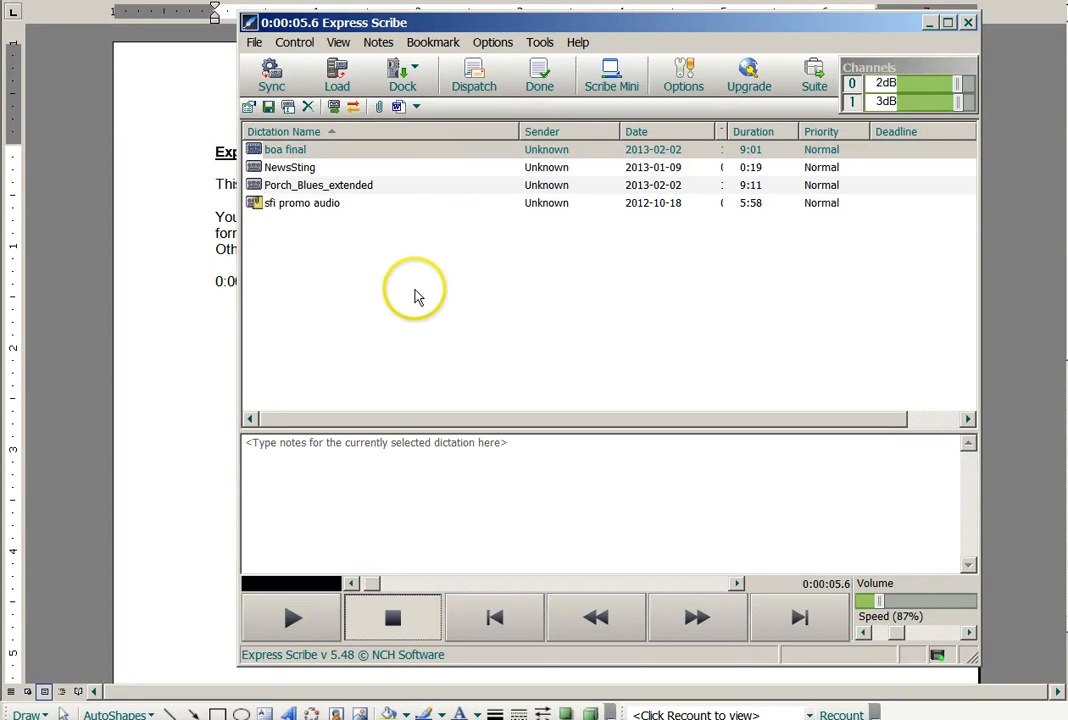
mouse_move(472, 294)
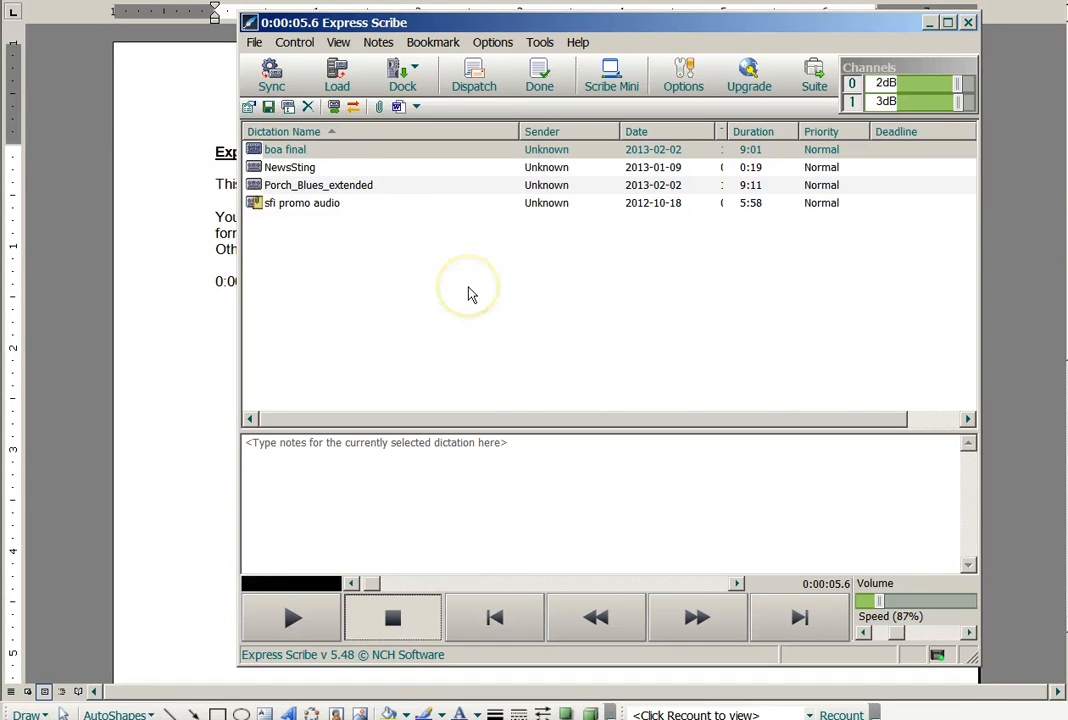
mouse_move(478, 296)
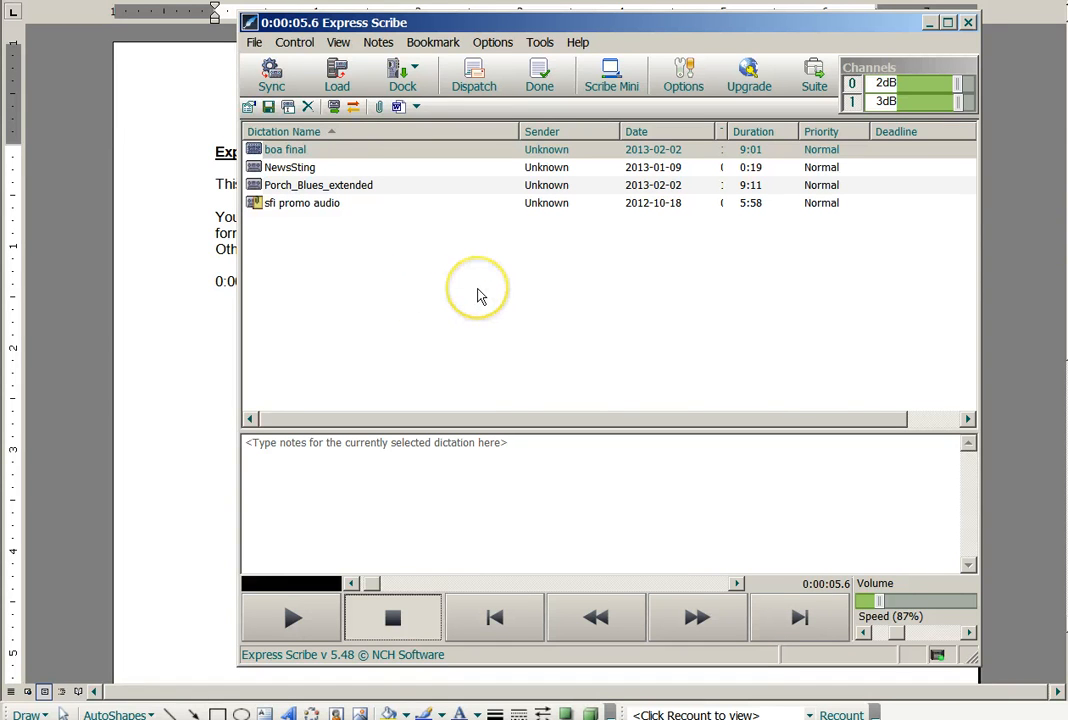
mouse_move(476, 308)
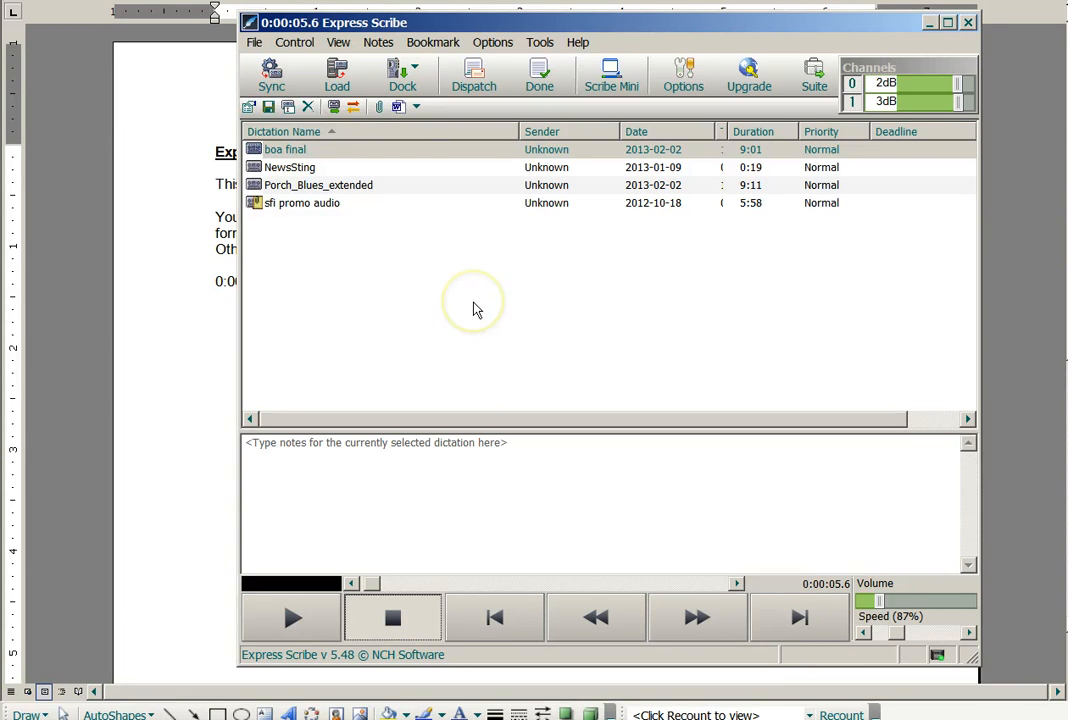
mouse_move(480, 304)
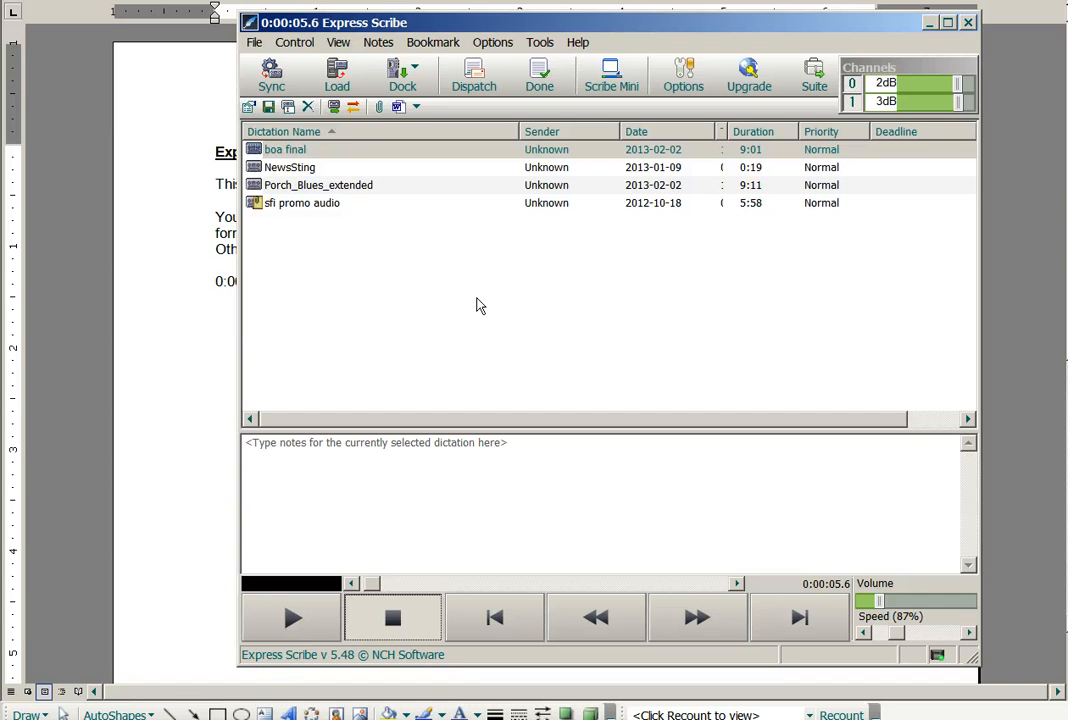
mouse_move(622, 328)
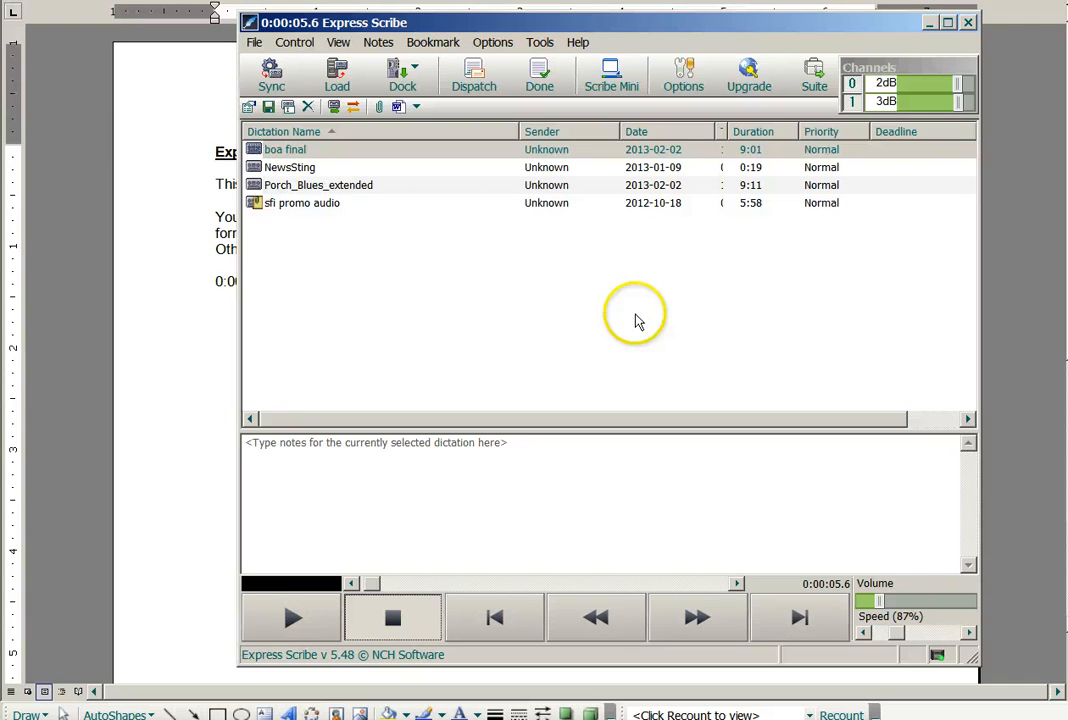
mouse_move(640, 320)
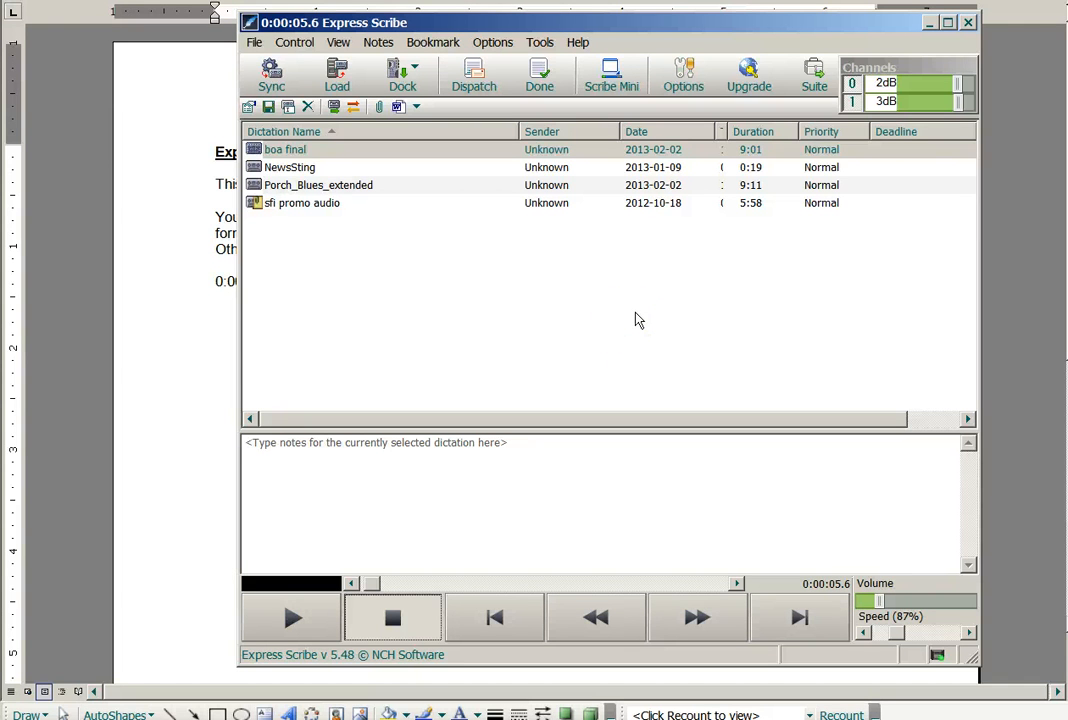